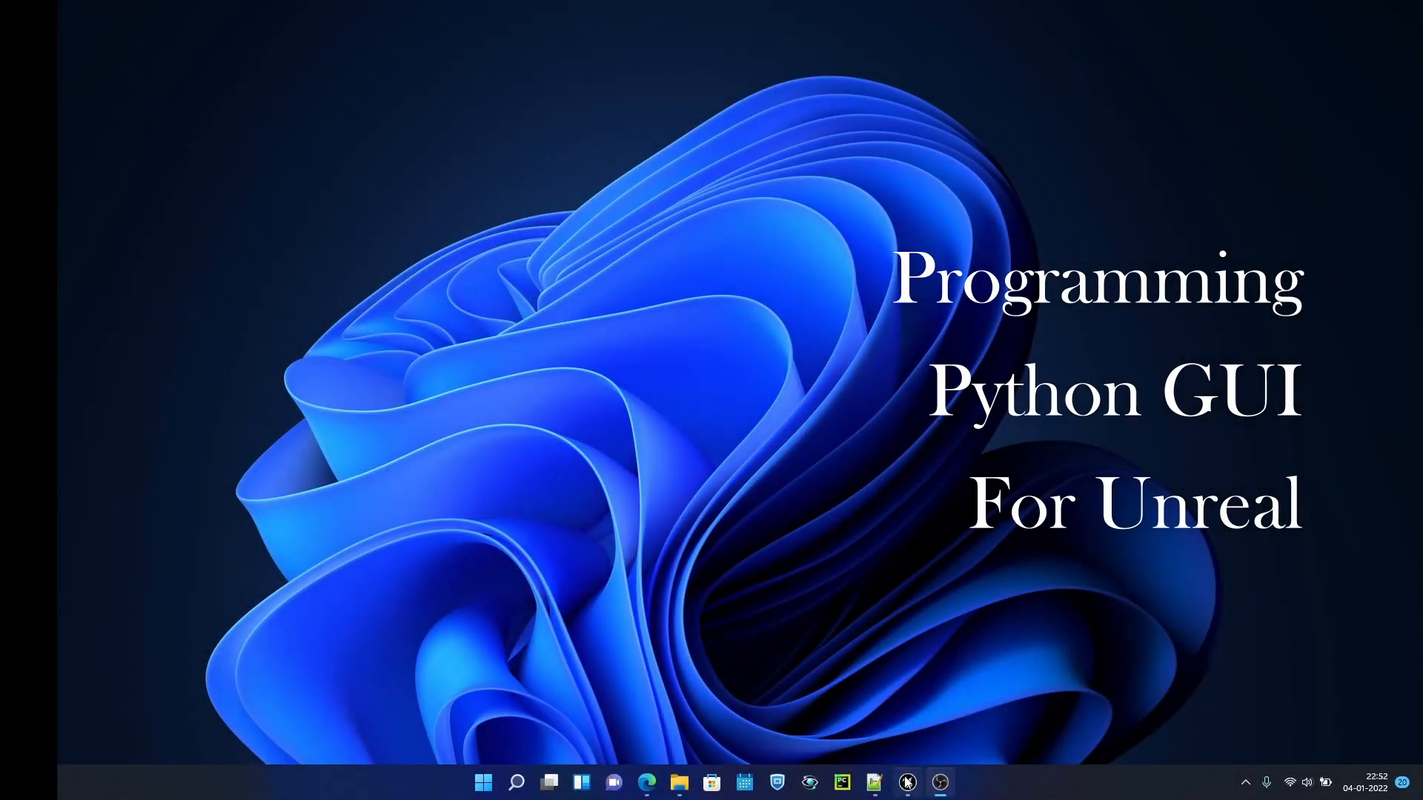
Bring up the Unreal Editor with main.py shown in Notepad++ on top
click(873, 782)
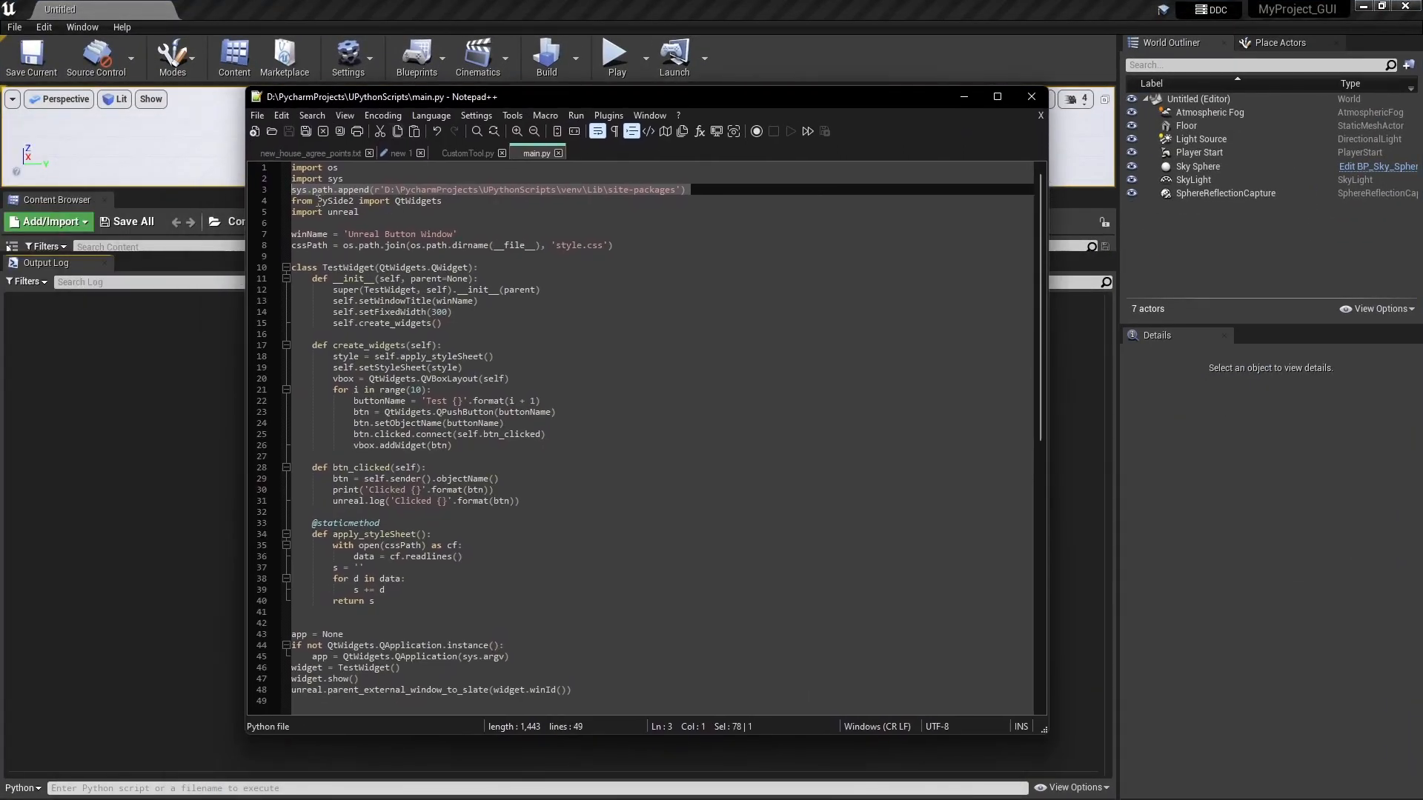
click(996, 98)
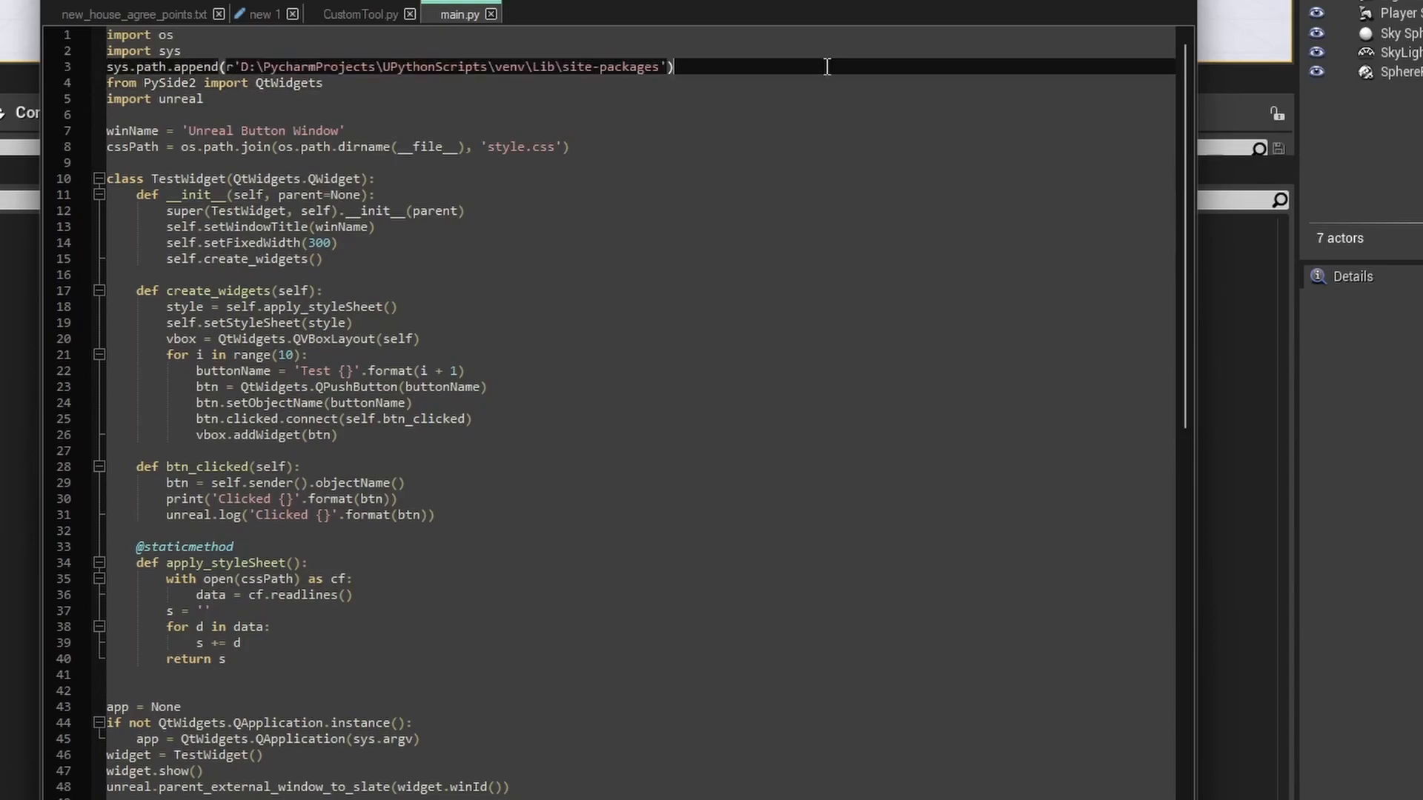
scroll(down, 3)
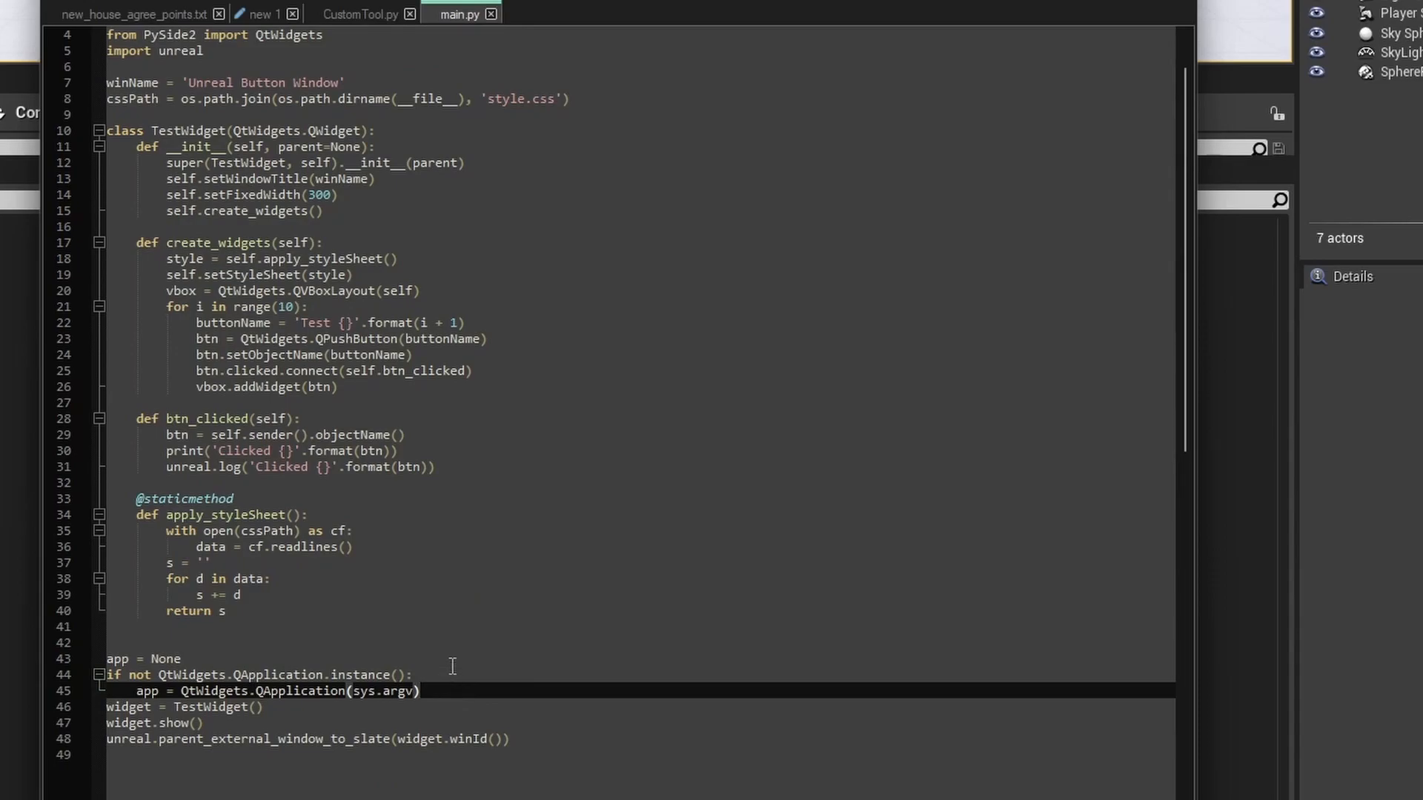
click(181, 658)
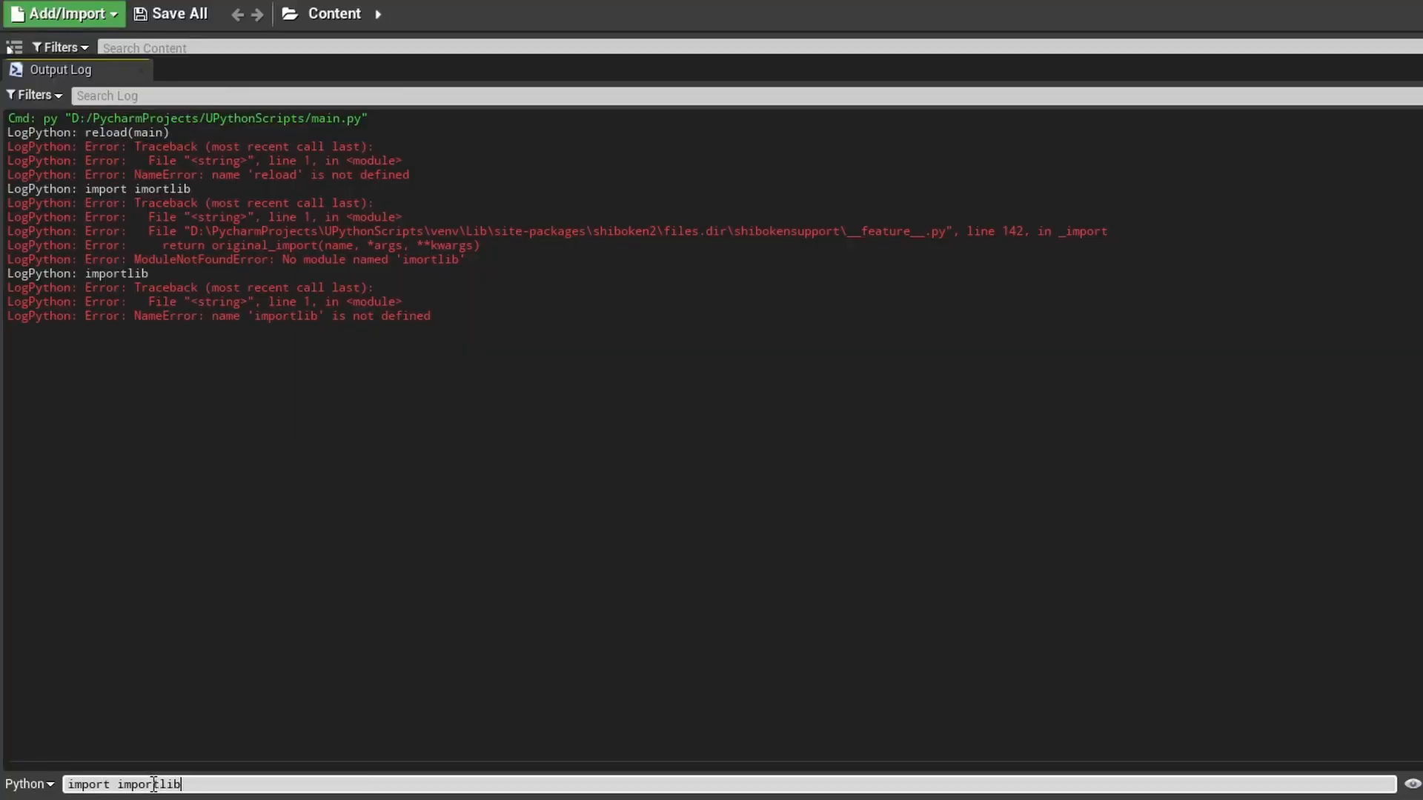
Run import importlib and importlib.reload(main) in the Python console, then move the button window aside
key(enter)
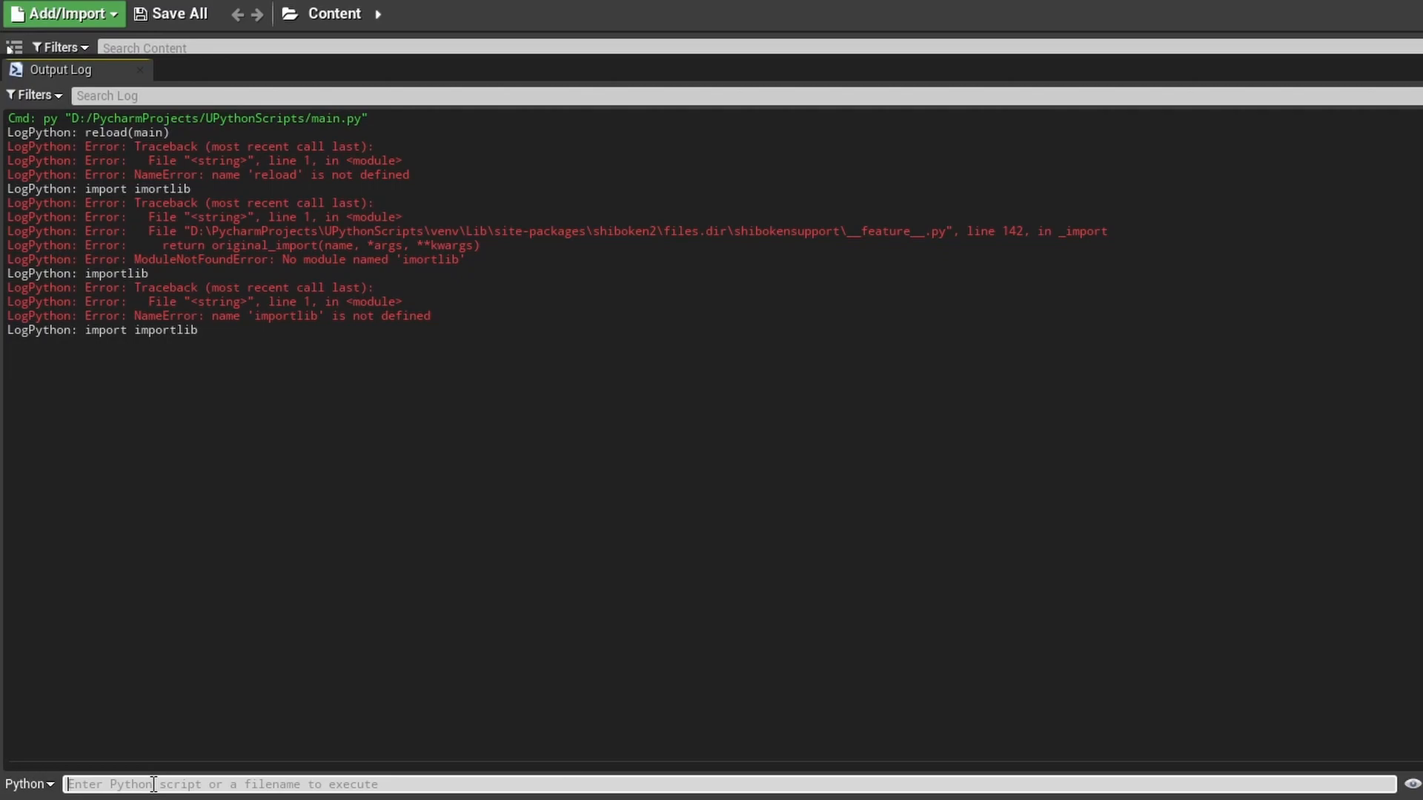
text(importlib.)
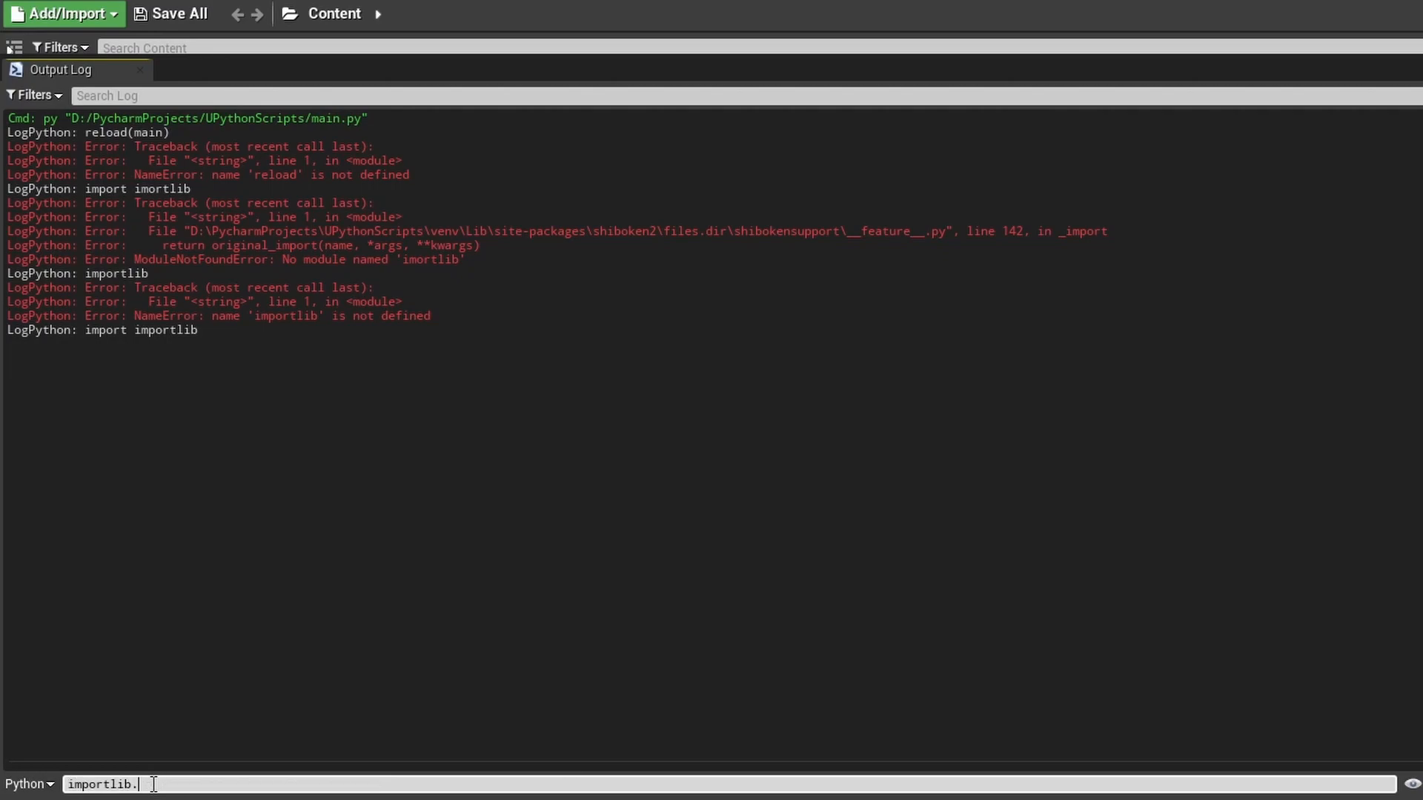
text(reload())
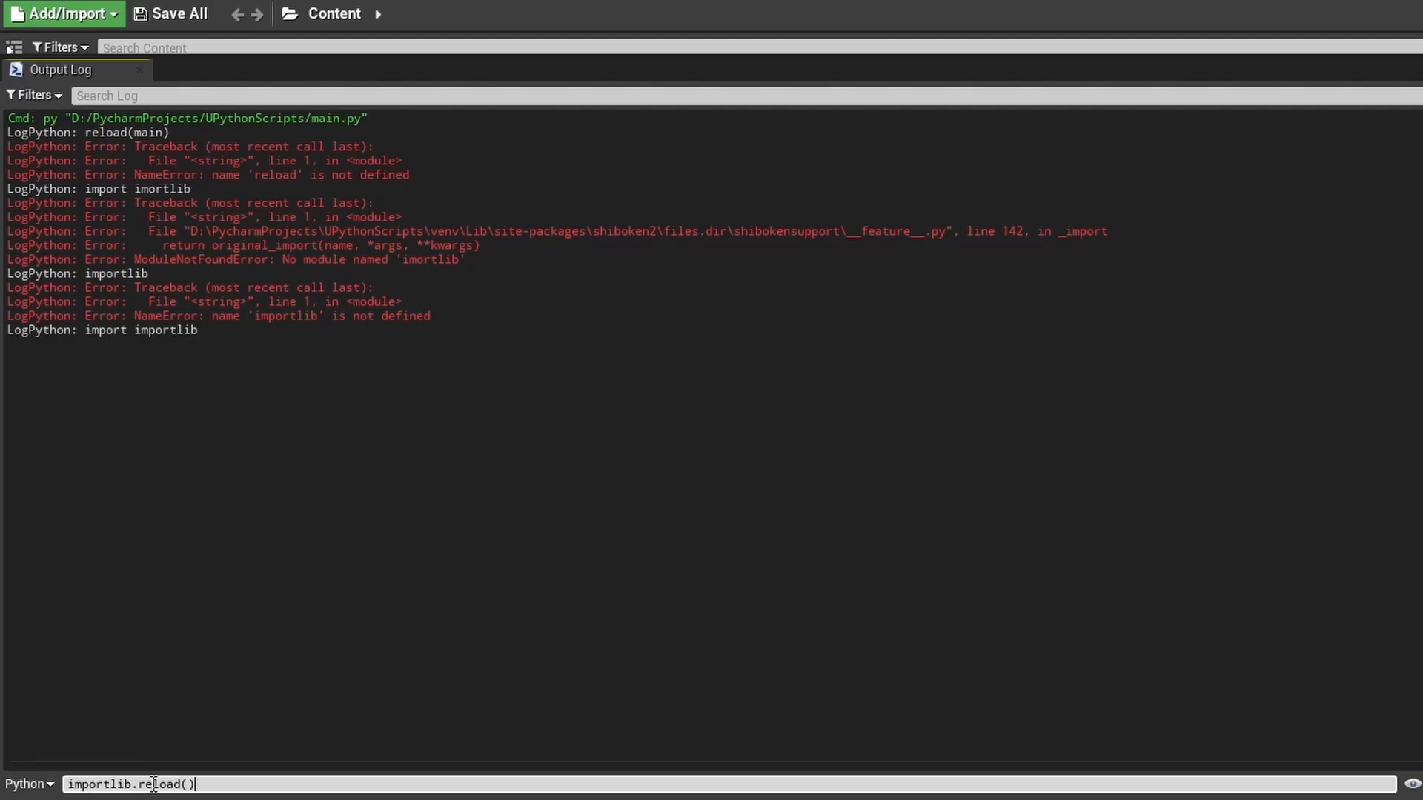
text(mai)
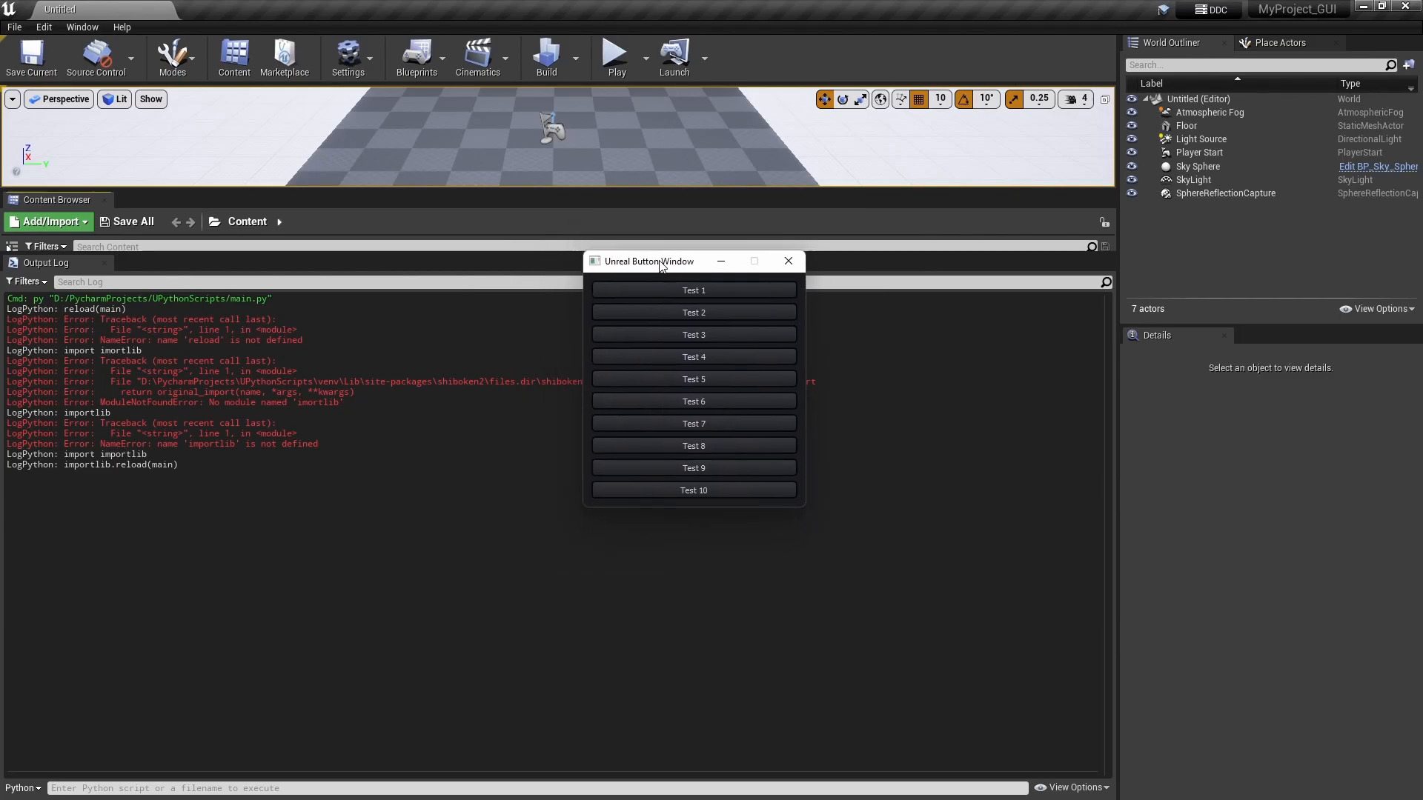
drag(648, 261, 608, 207)
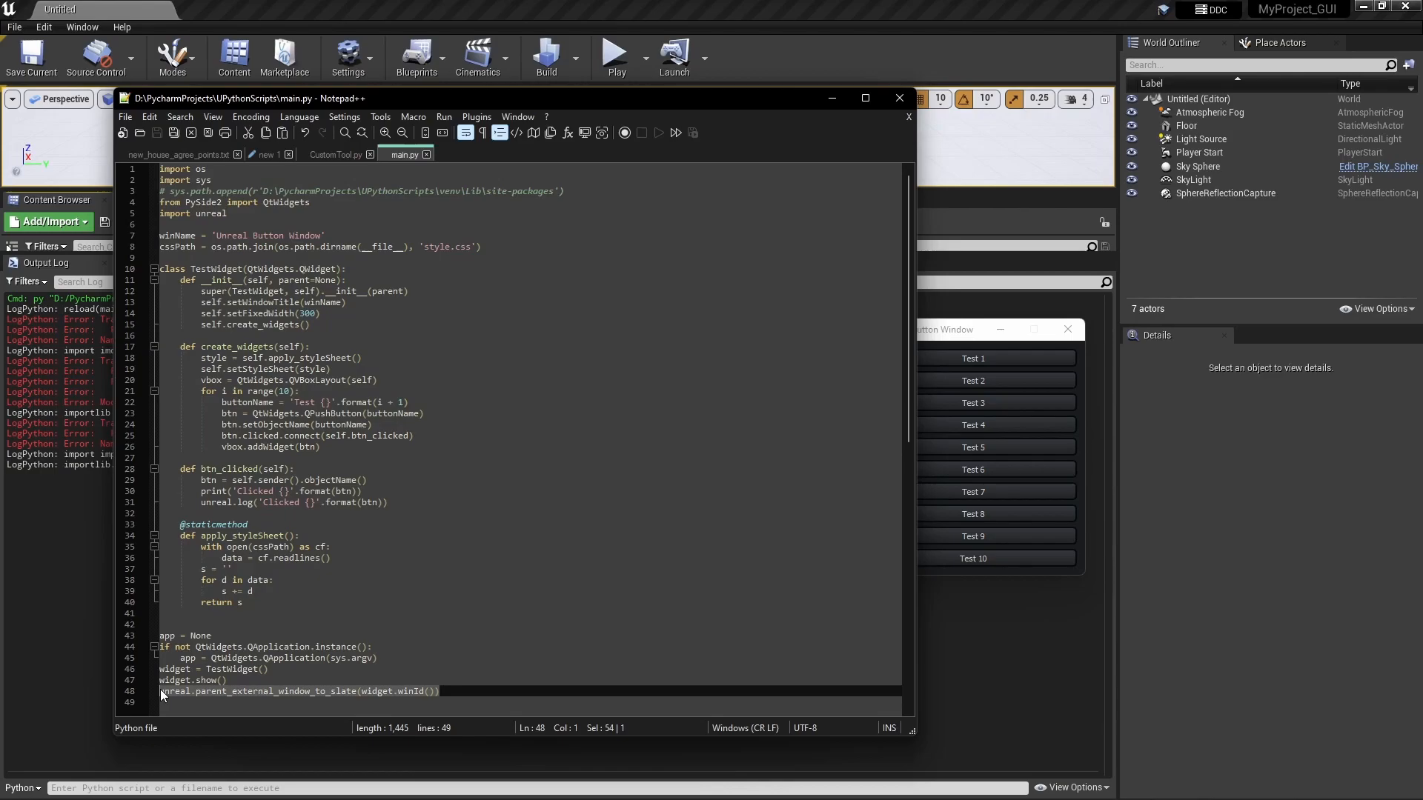
Comment out line 3, the sys.path.append site-packages line, with a leading #
text(#)
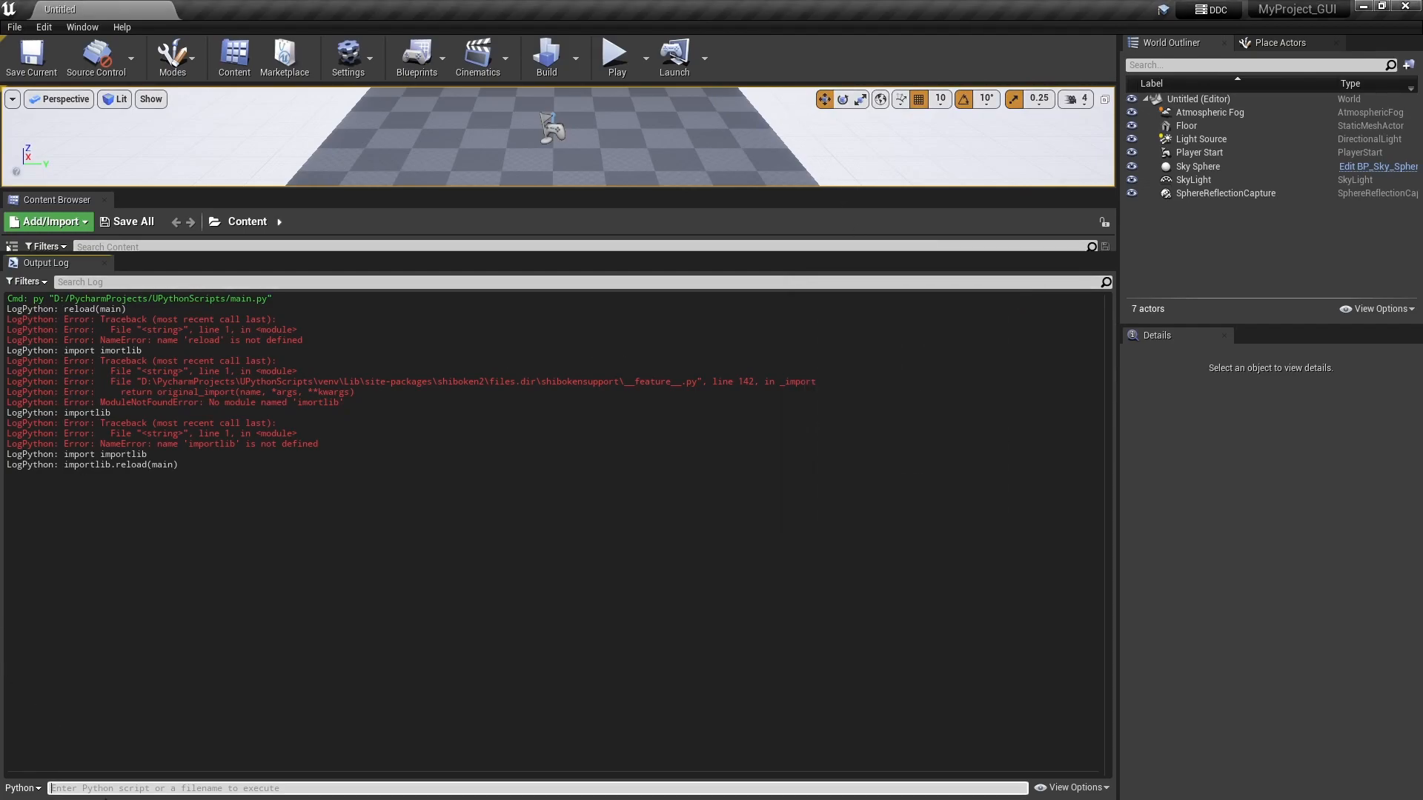
Rerun importlib.reload(main) from history, reposition the button window and log a click on Test 1
click(108, 787)
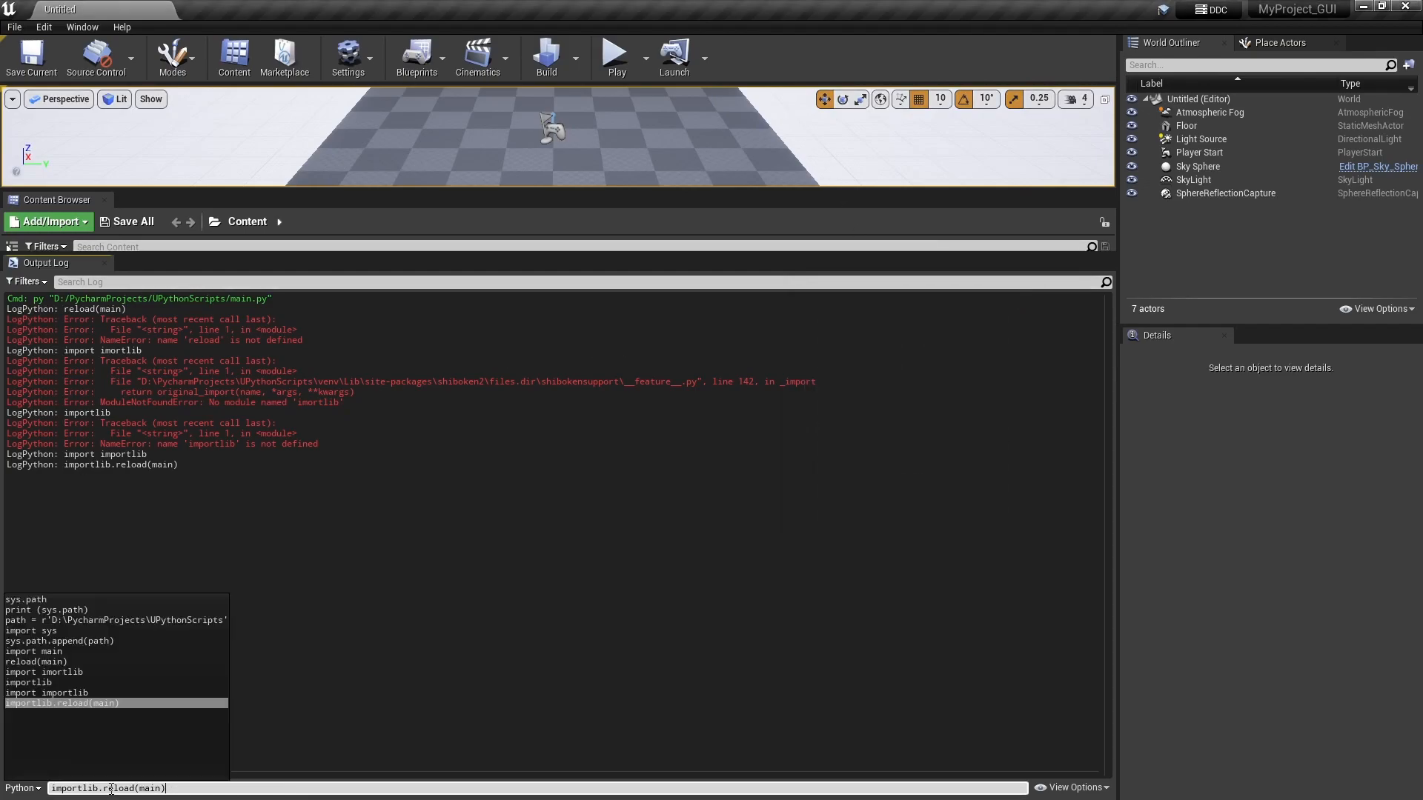
key(enter)
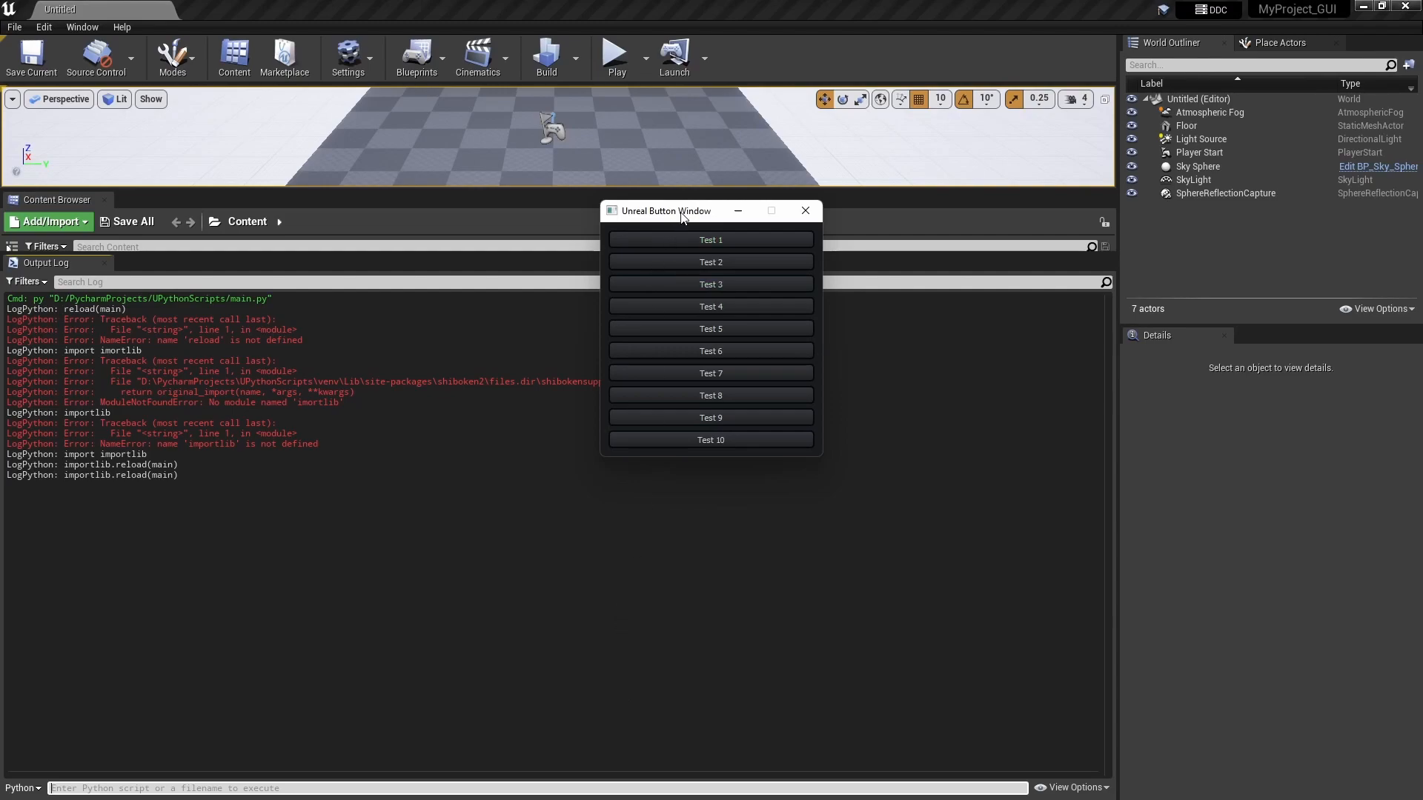
drag(665, 210, 759, 295)
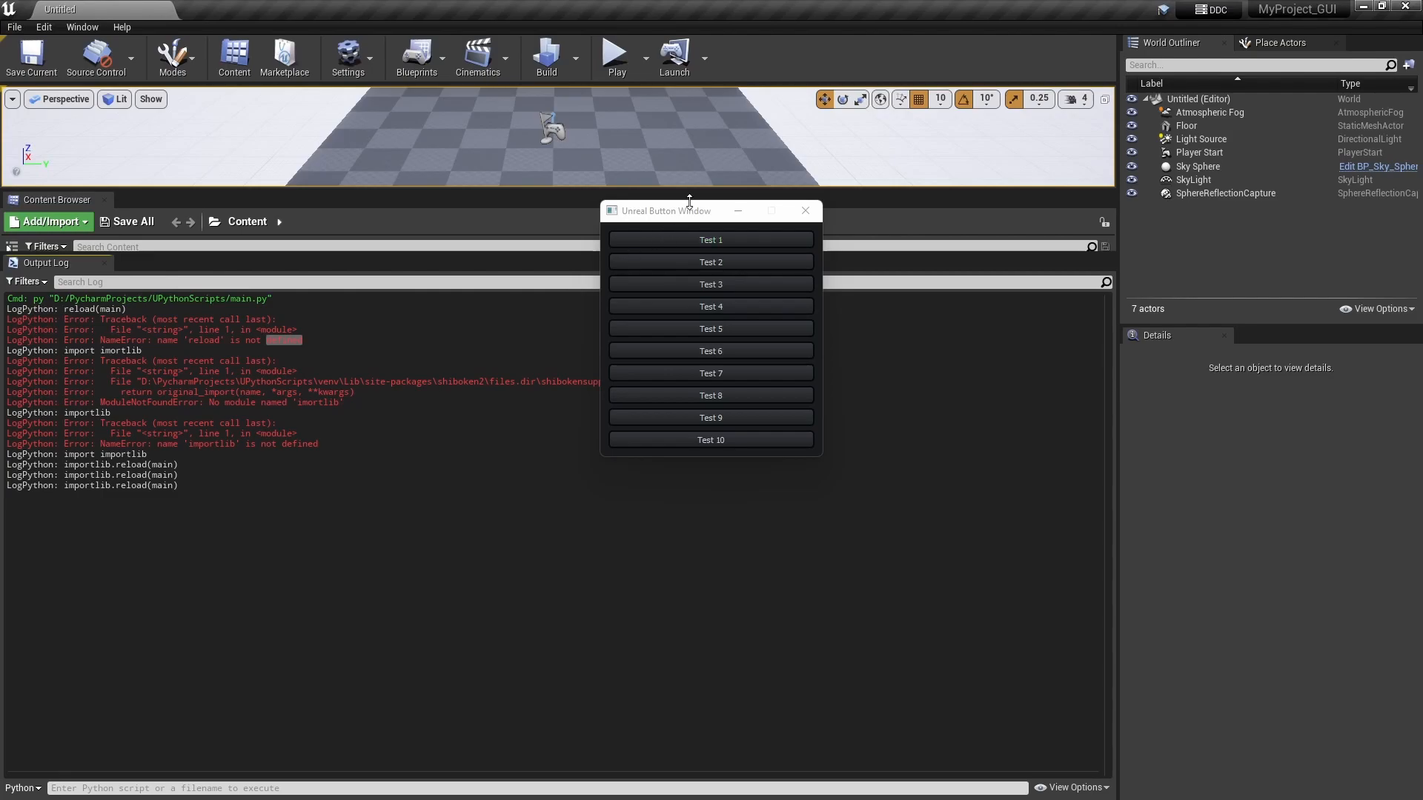
drag(666, 211, 785, 247)
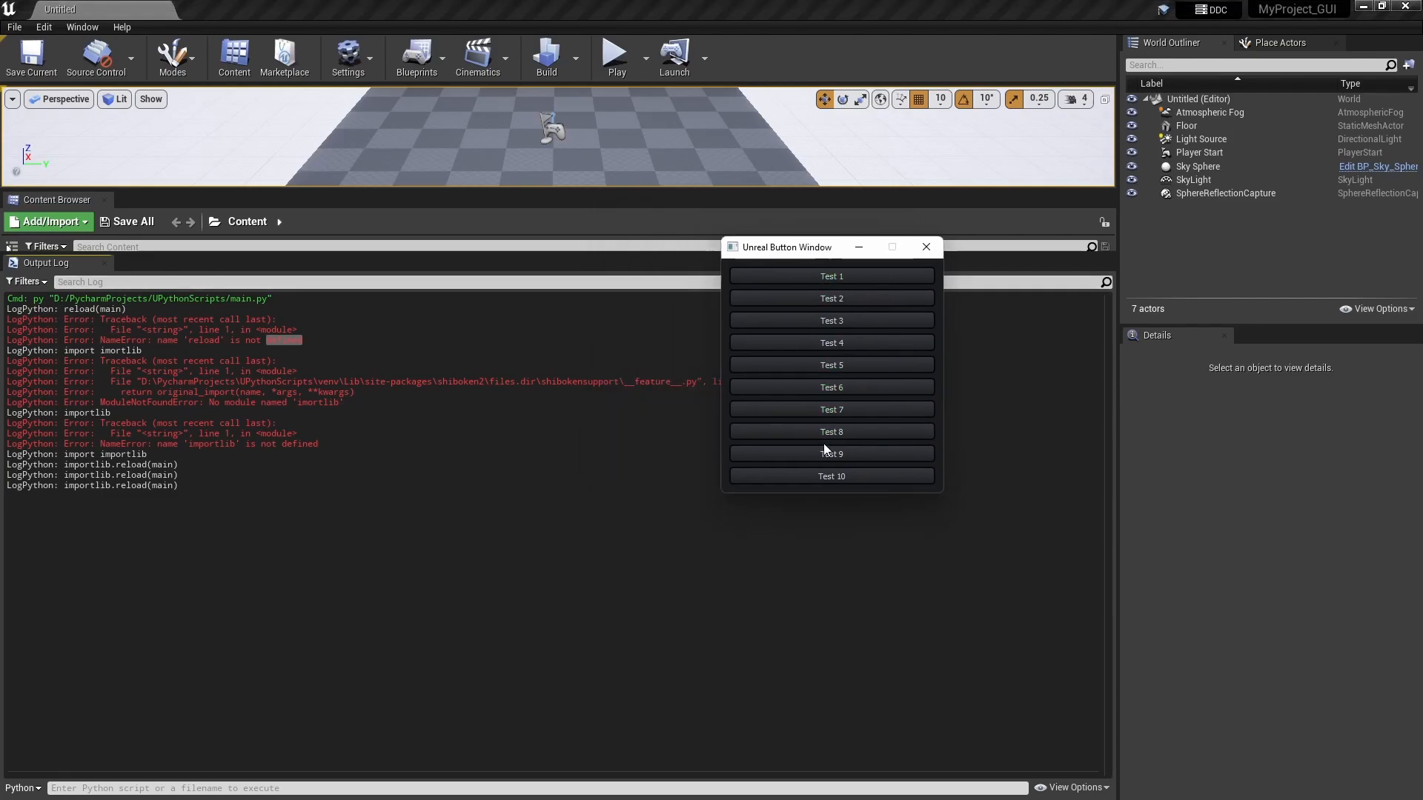
click(832, 275)
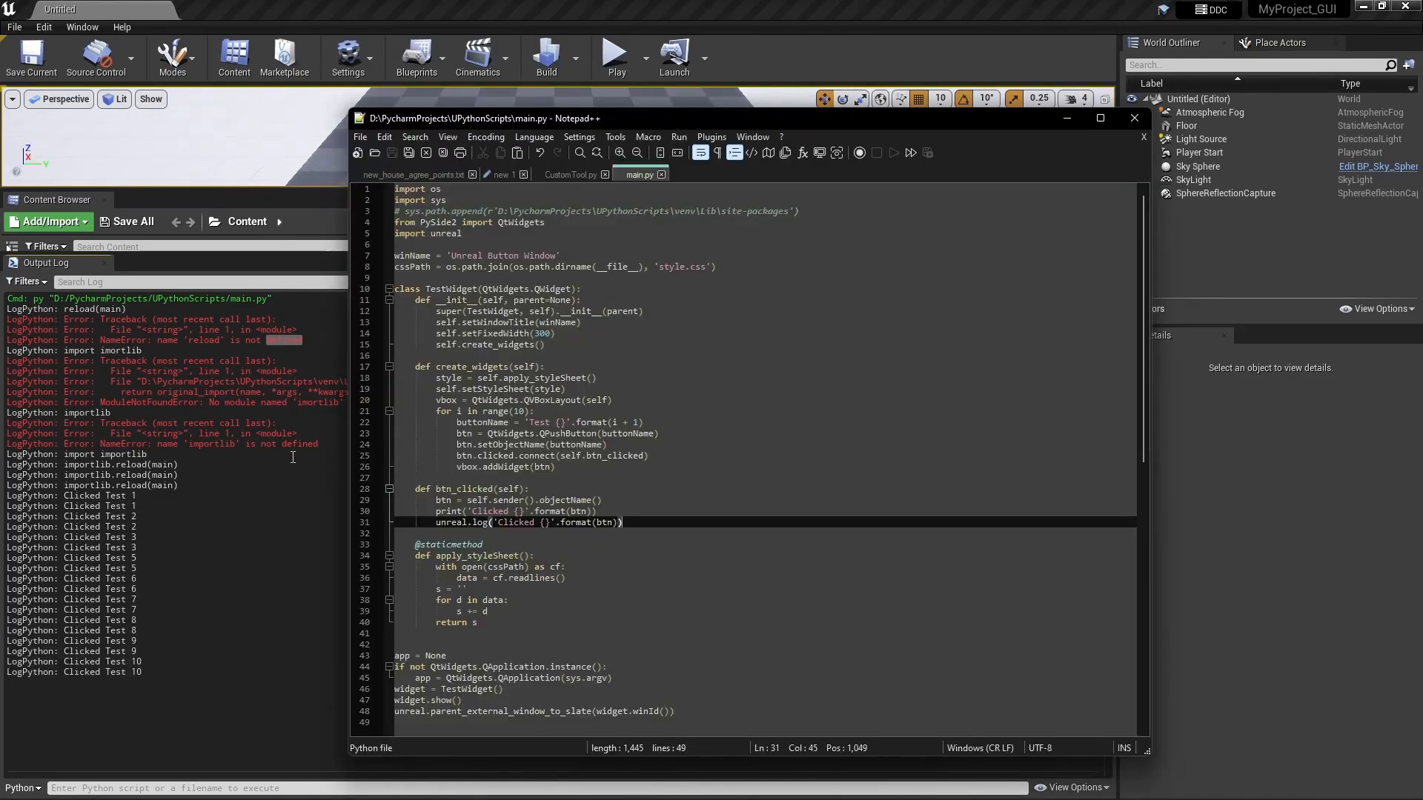
mouse_move(302, 486)
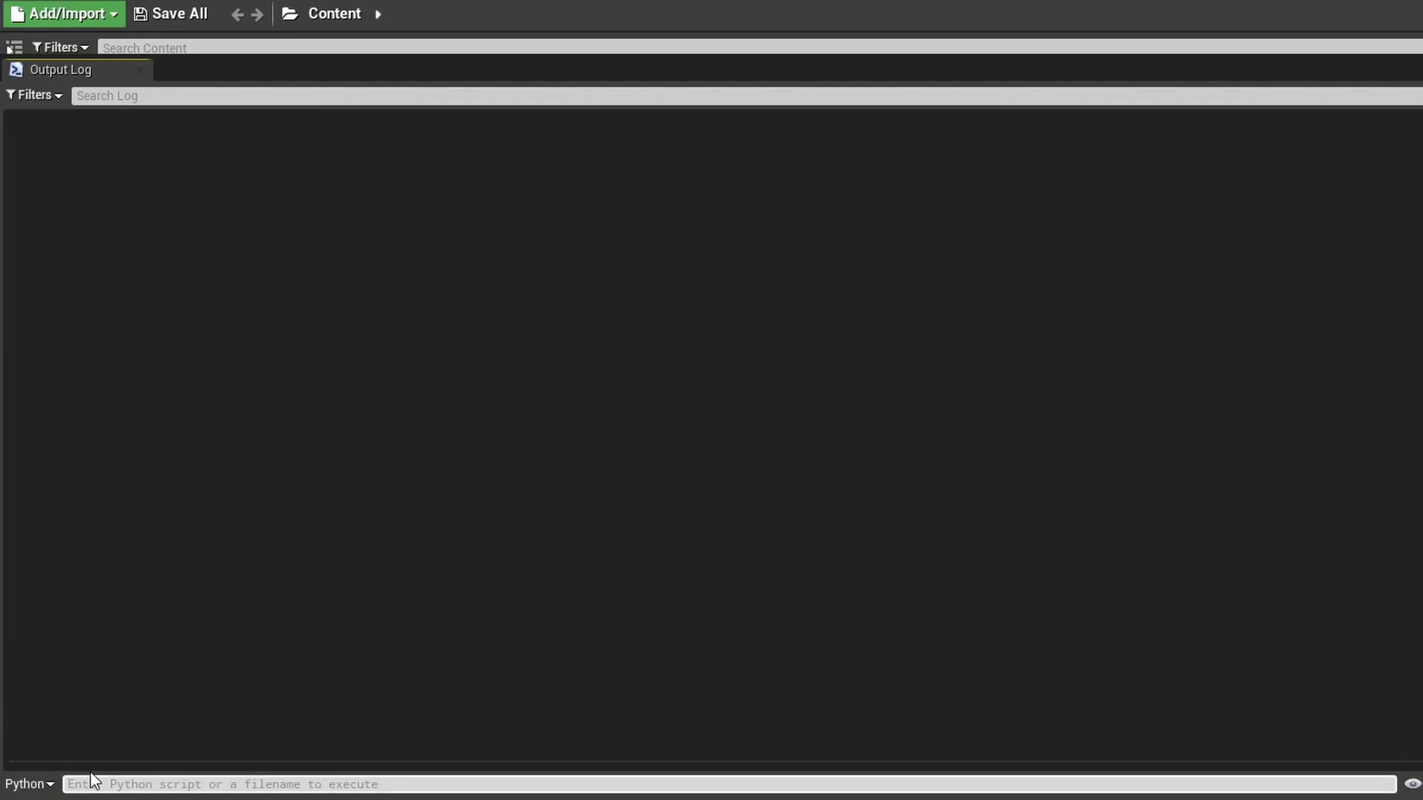
Set path = r'D:\PycharmProjects\UPythonScripts' and rerun import main, which fails on missing PySide2
text(path = r'D:\PycharmProjects\UPythonScripts')
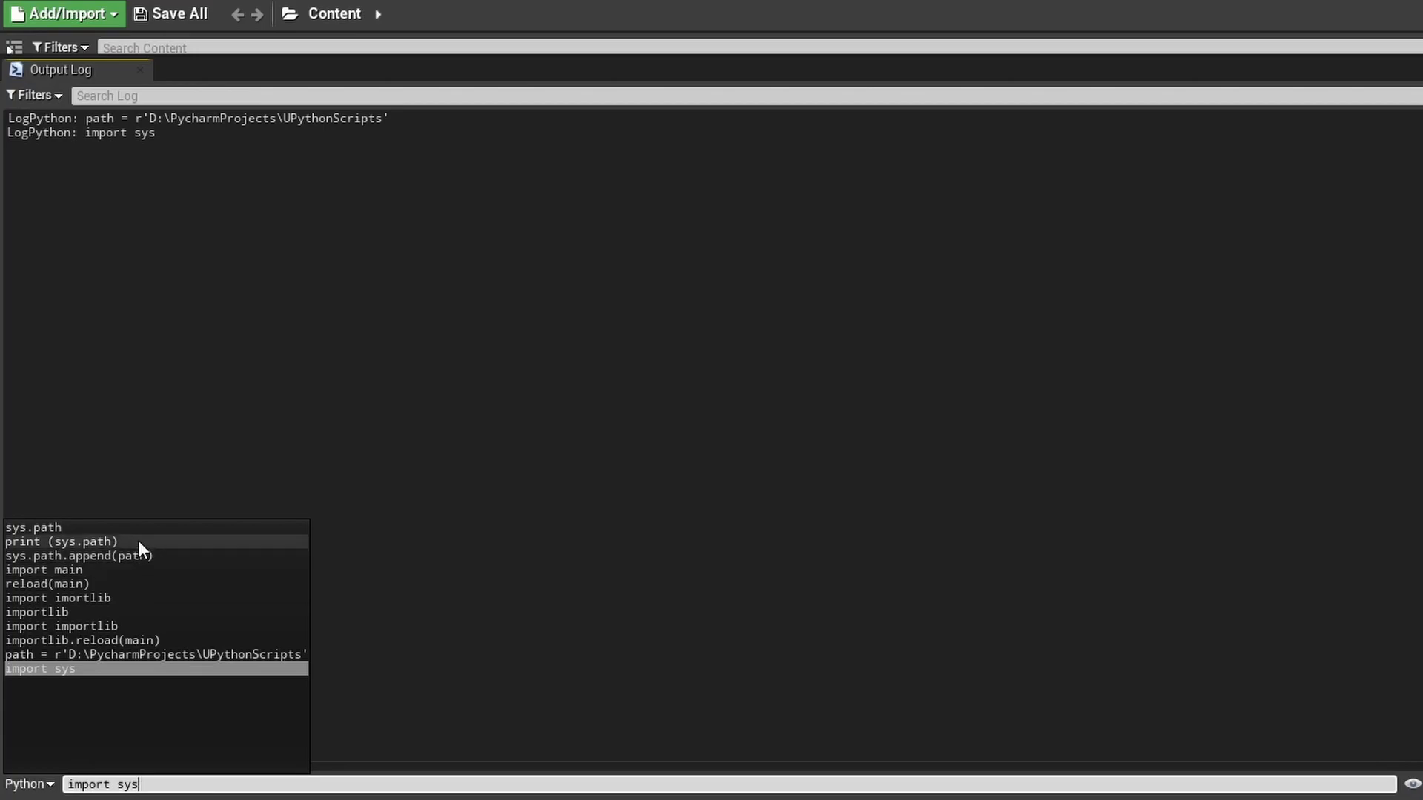
mouse_move(128, 584)
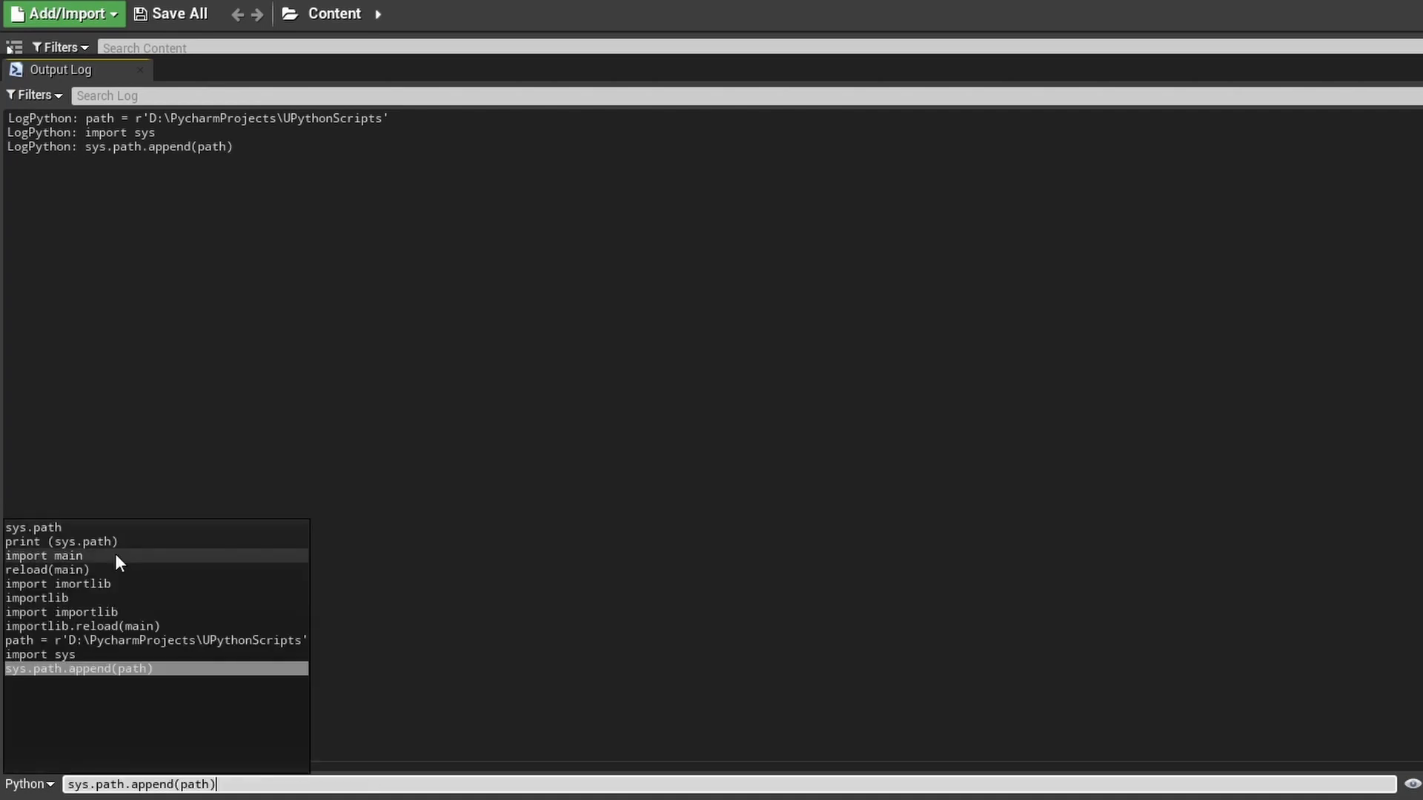
click(43, 556)
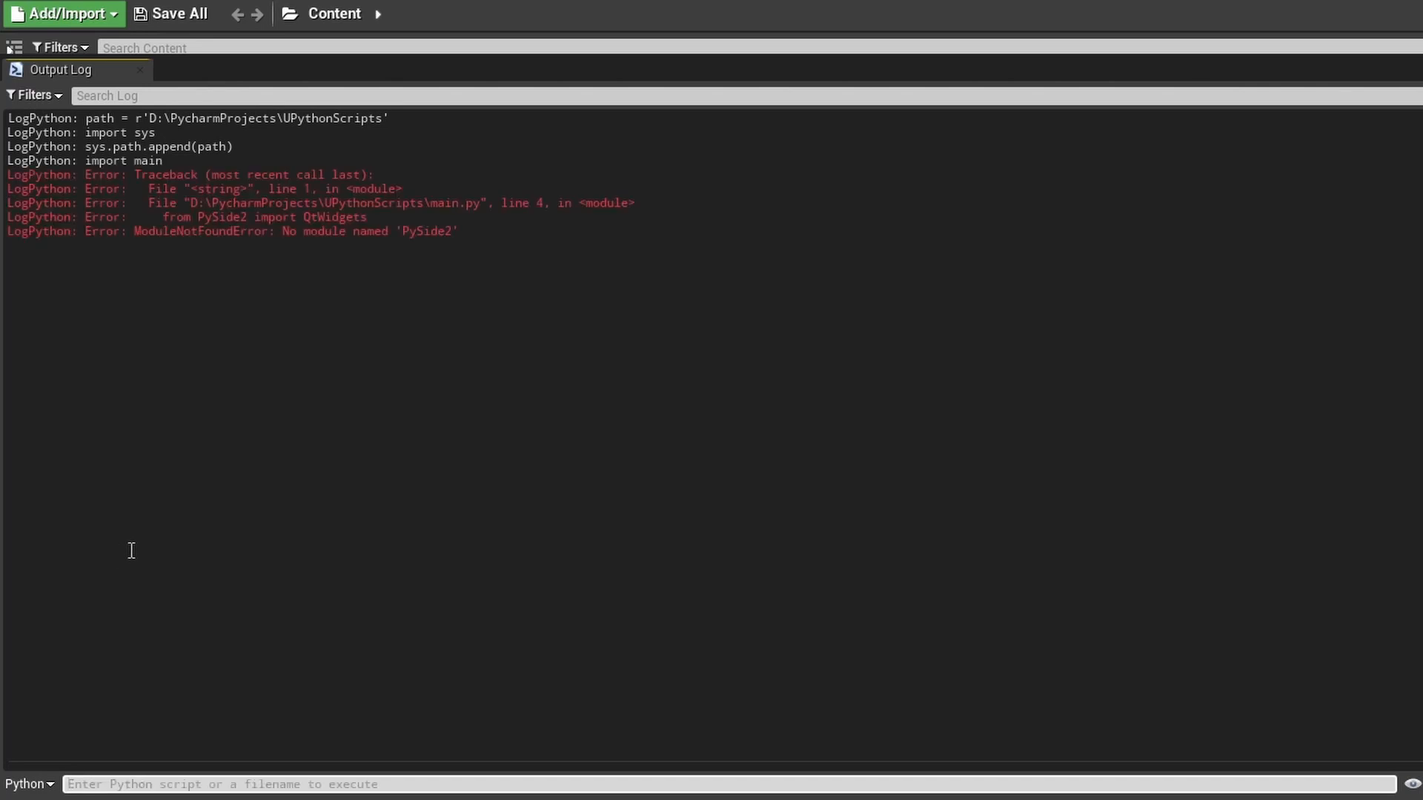
mouse_move(444, 237)
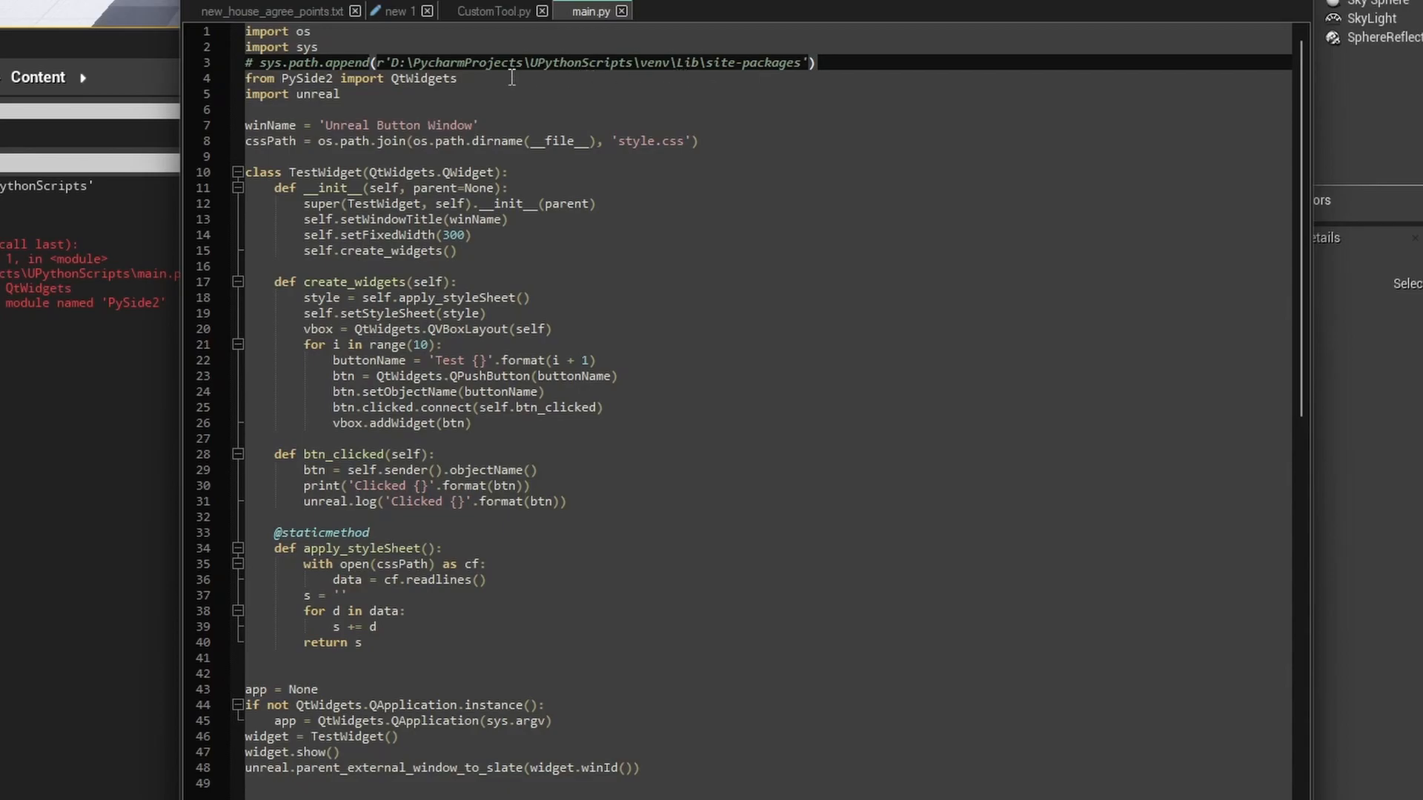
mouse_move(753, 86)
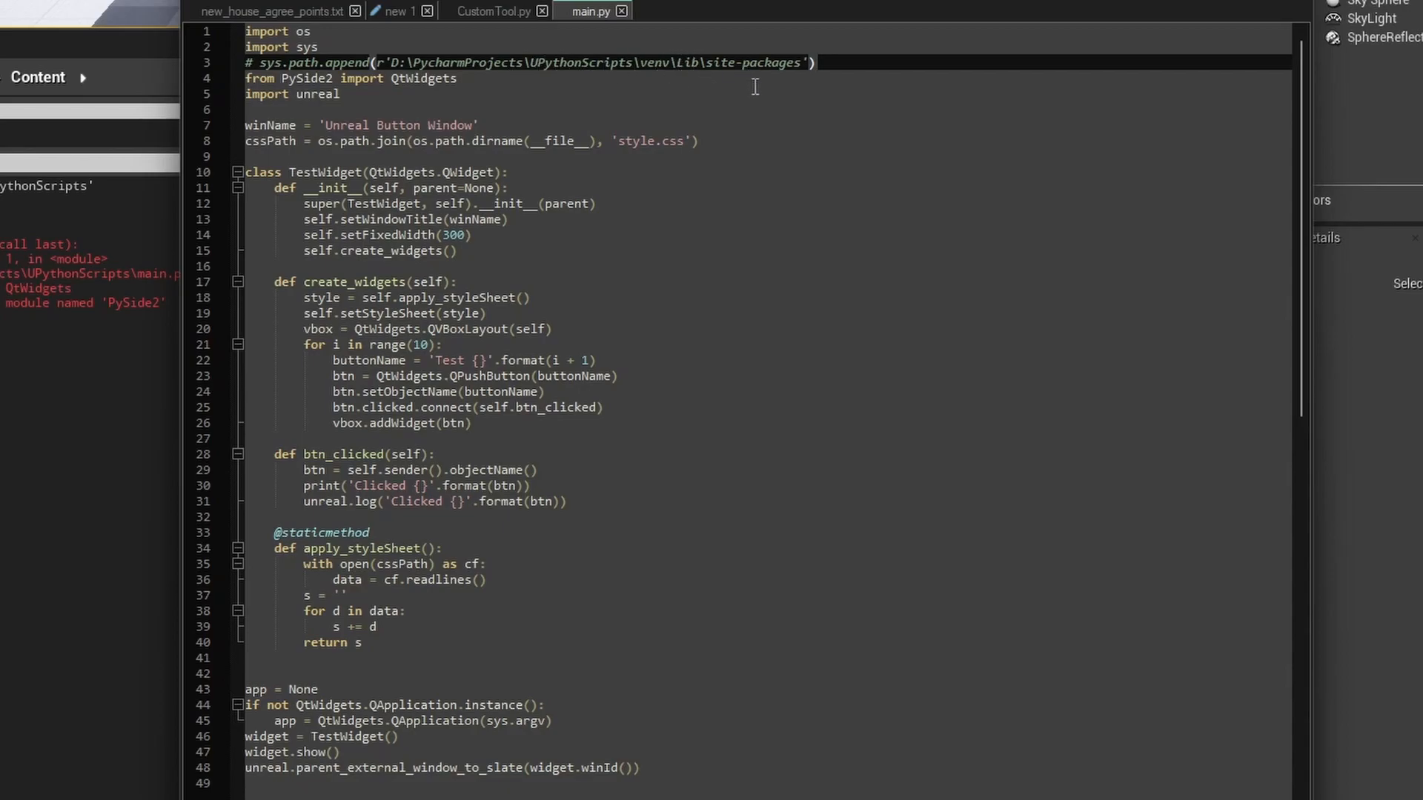
mouse_move(765, 38)
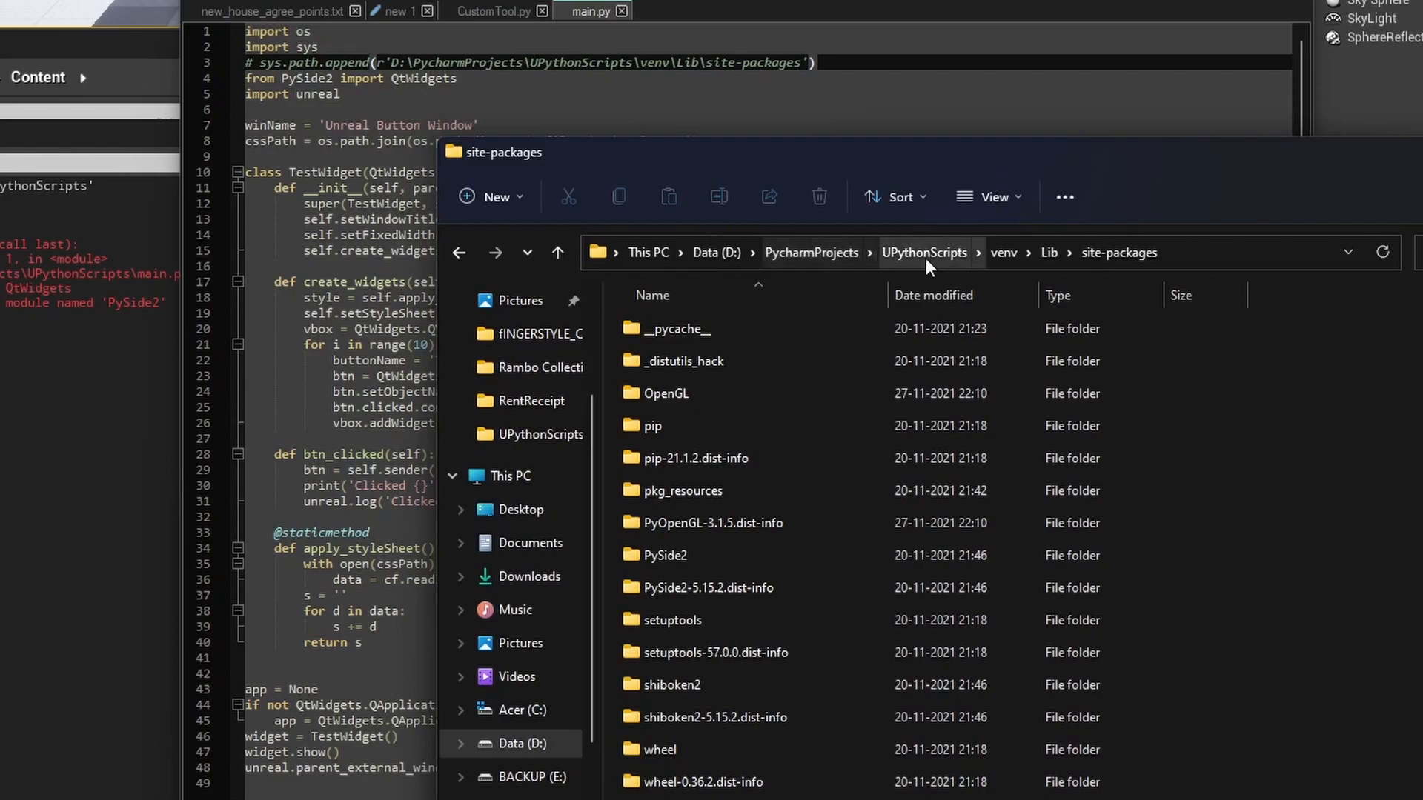
Open Project Settings from the Settings toolbar menu
click(666, 554)
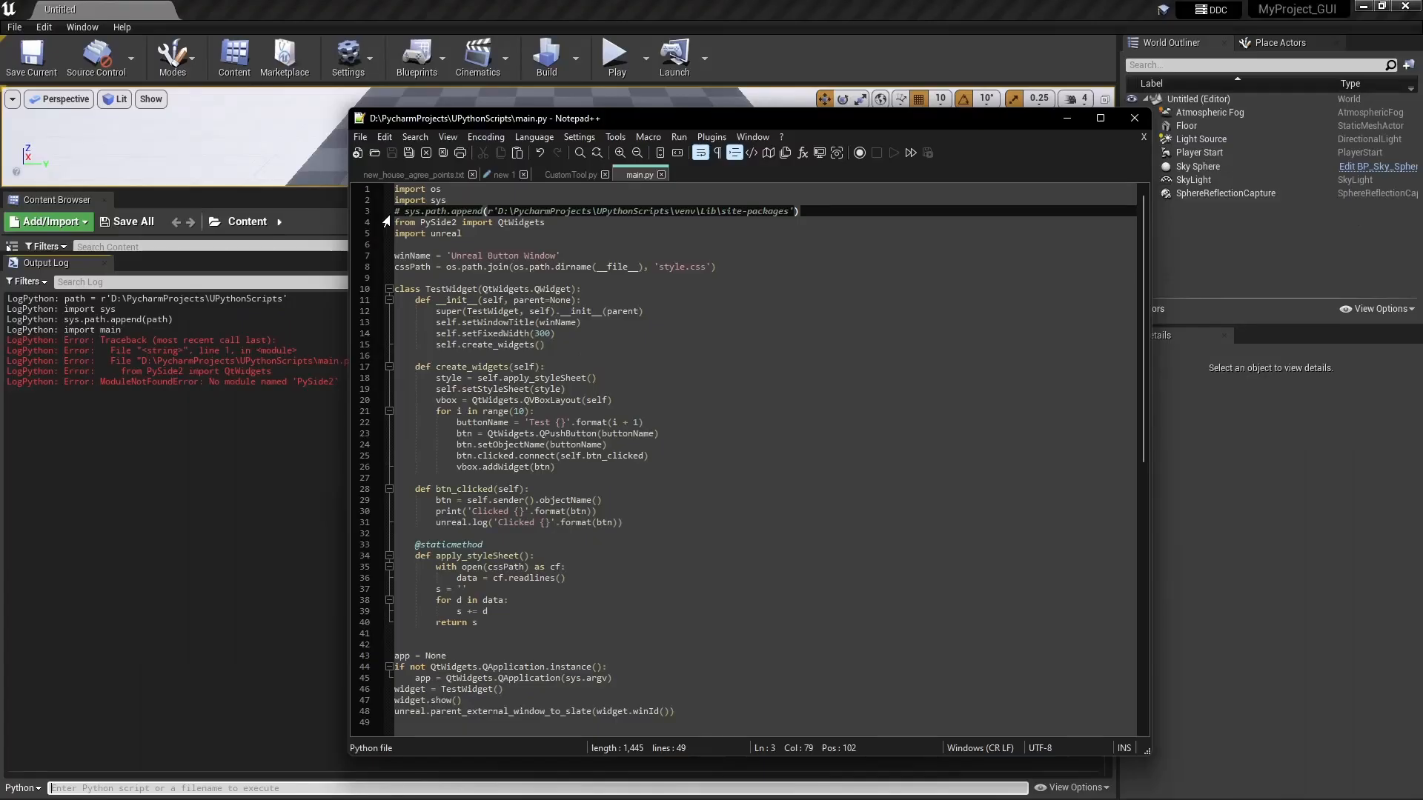
mouse_move(613, 19)
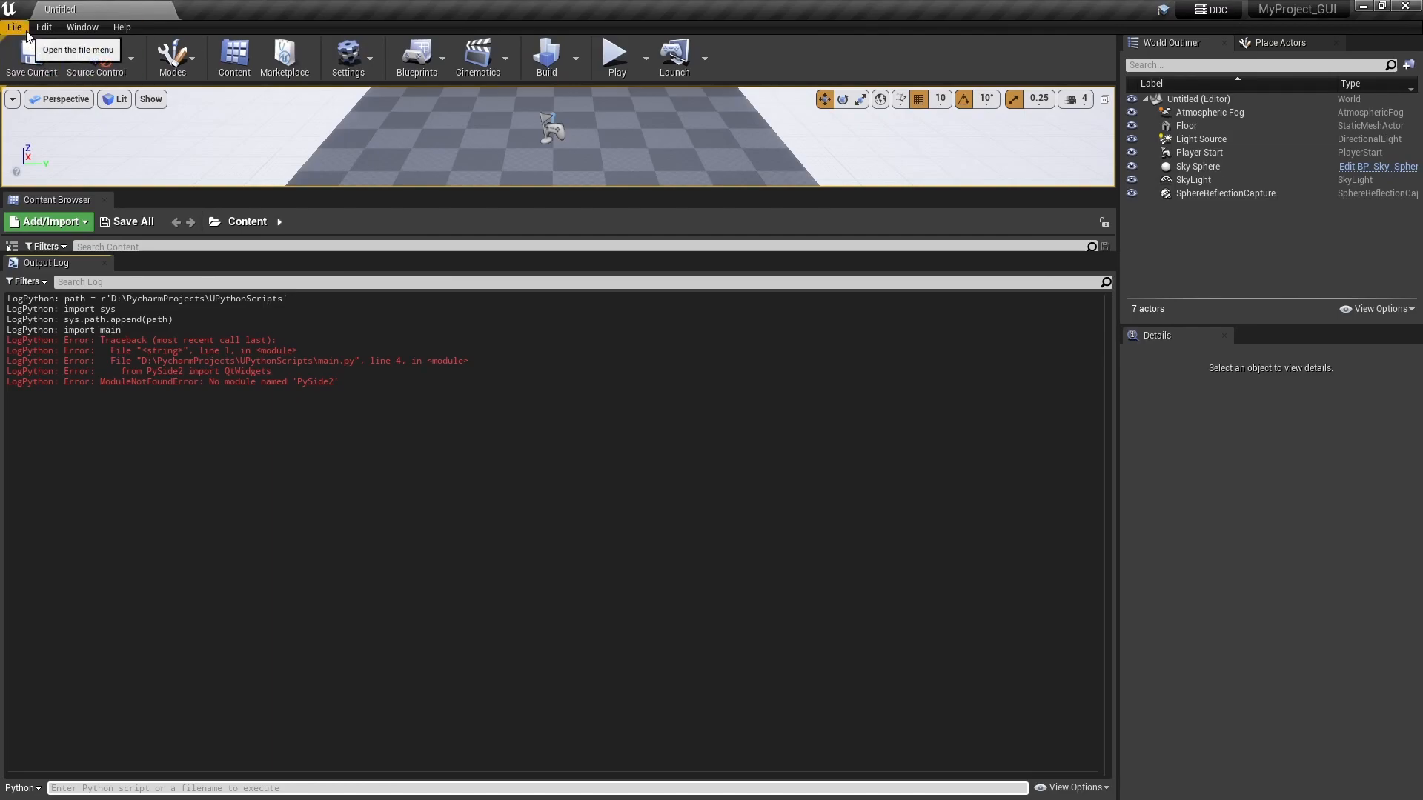
click(347, 57)
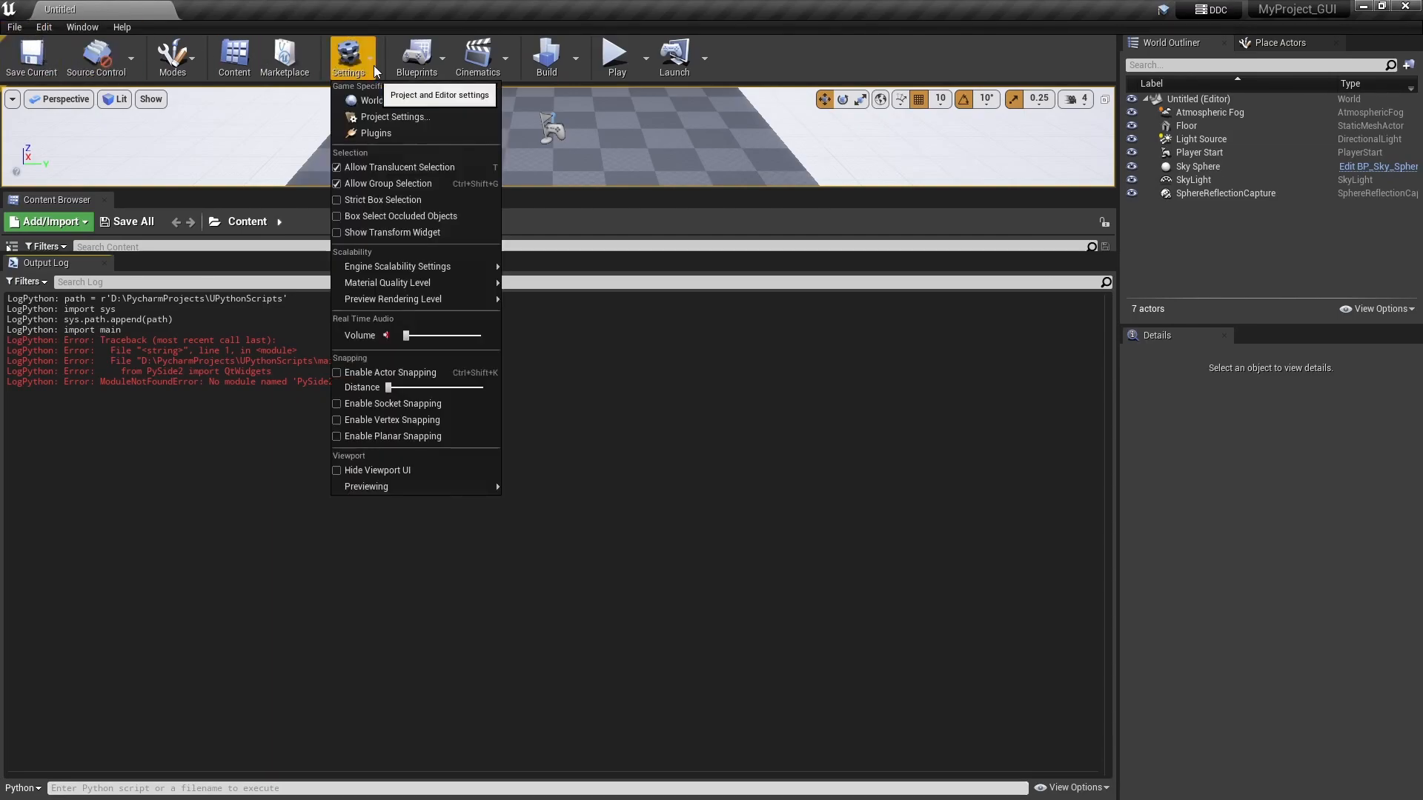
click(396, 116)
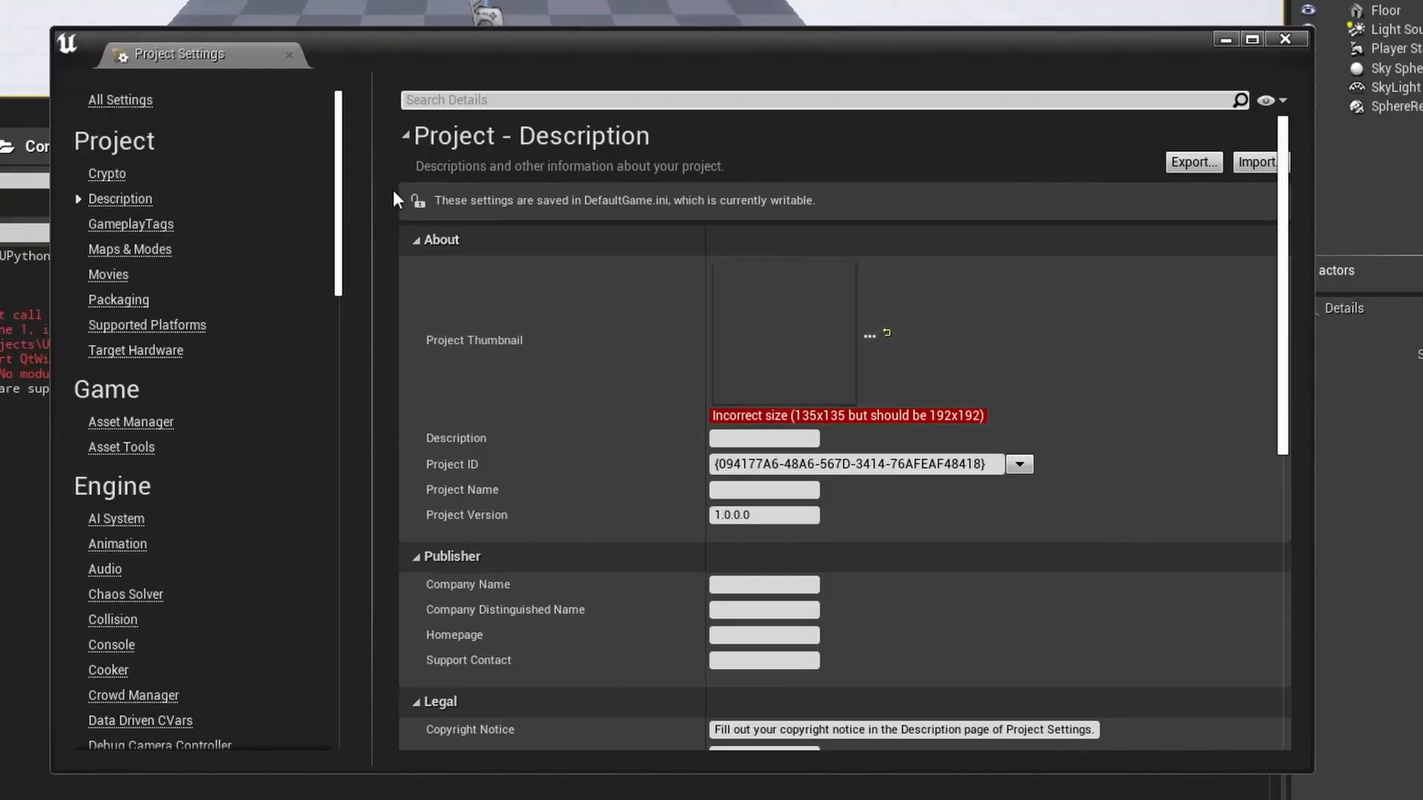
Under Plugins > Python add venv/Lib/site-packages as an Additional Path, then close Project Settings
scroll(down, 3)
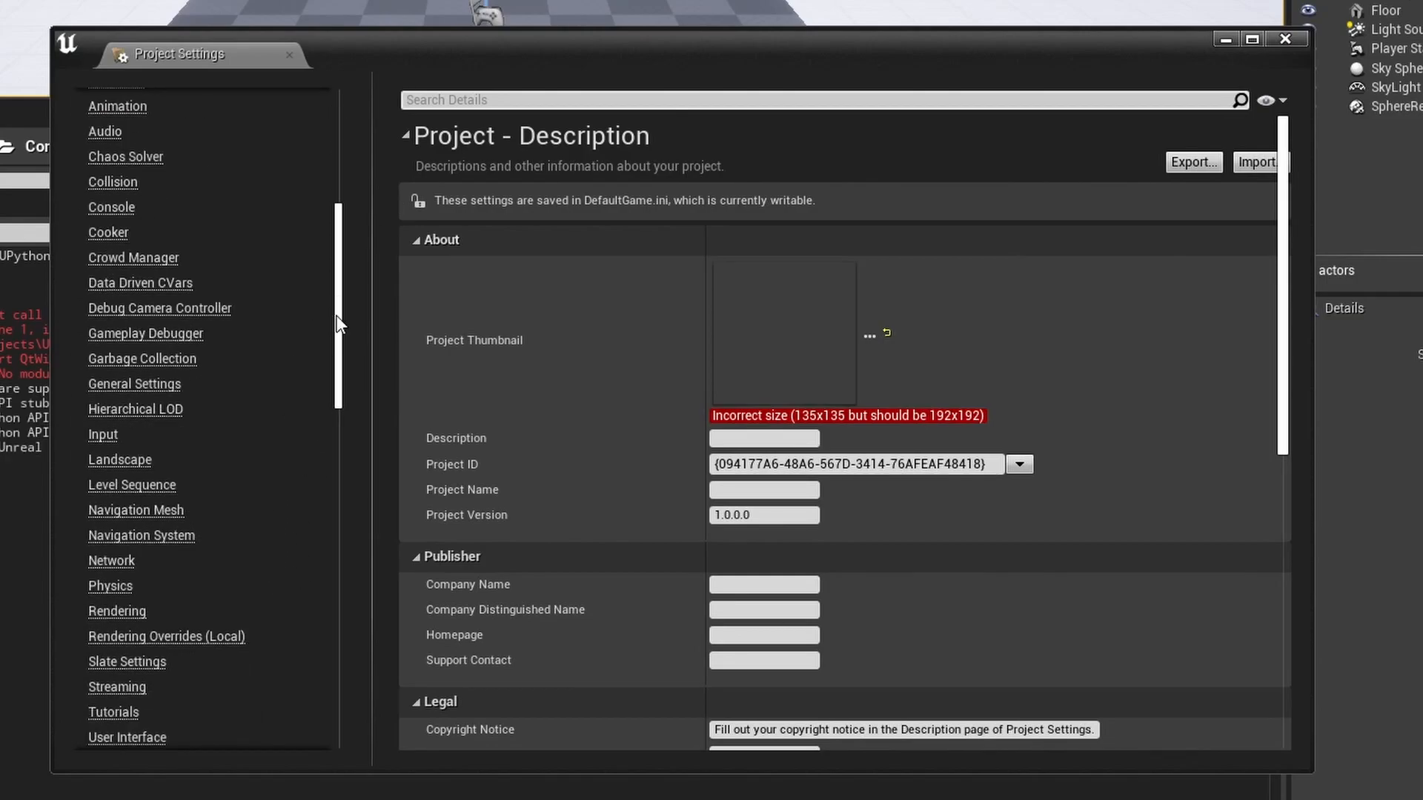
scroll(down, 3)
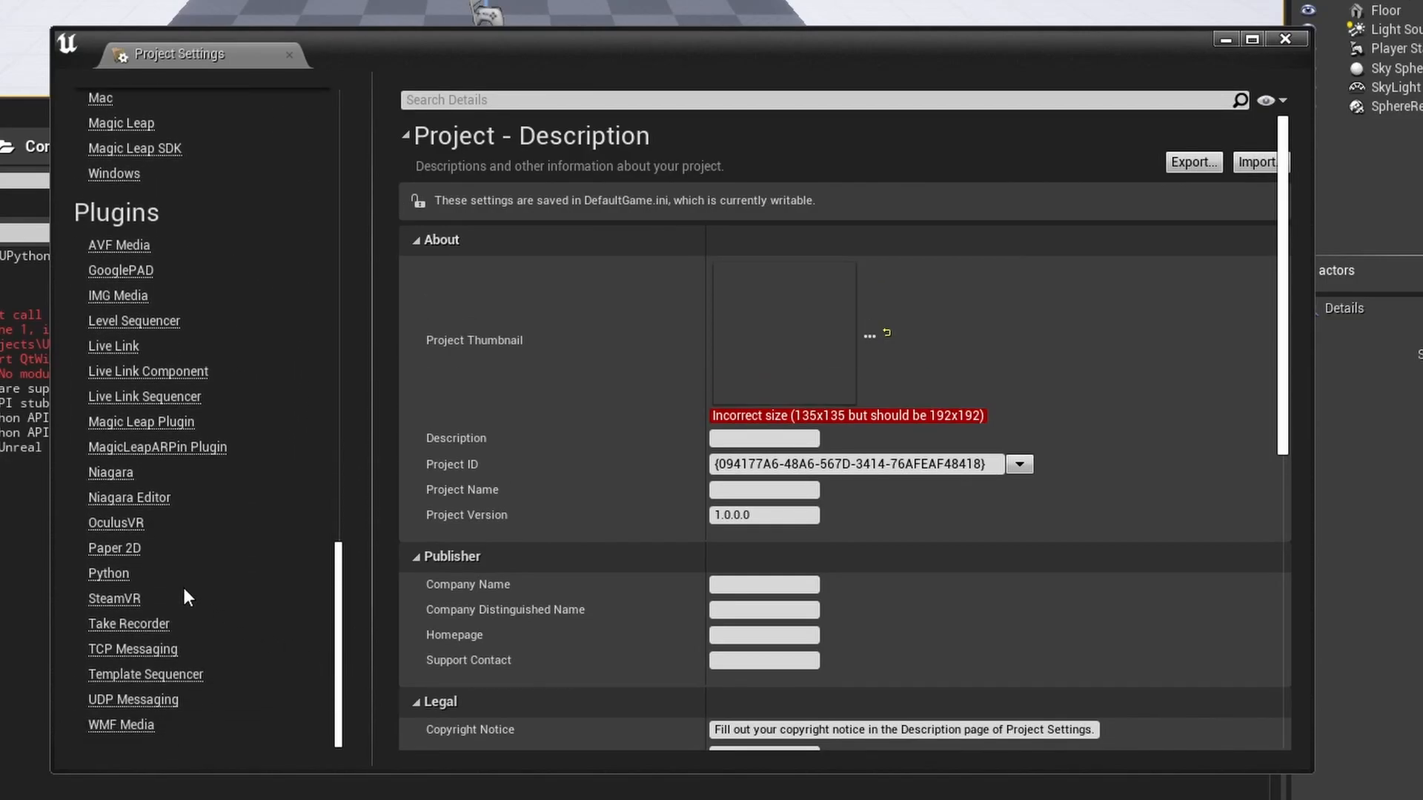
click(108, 572)
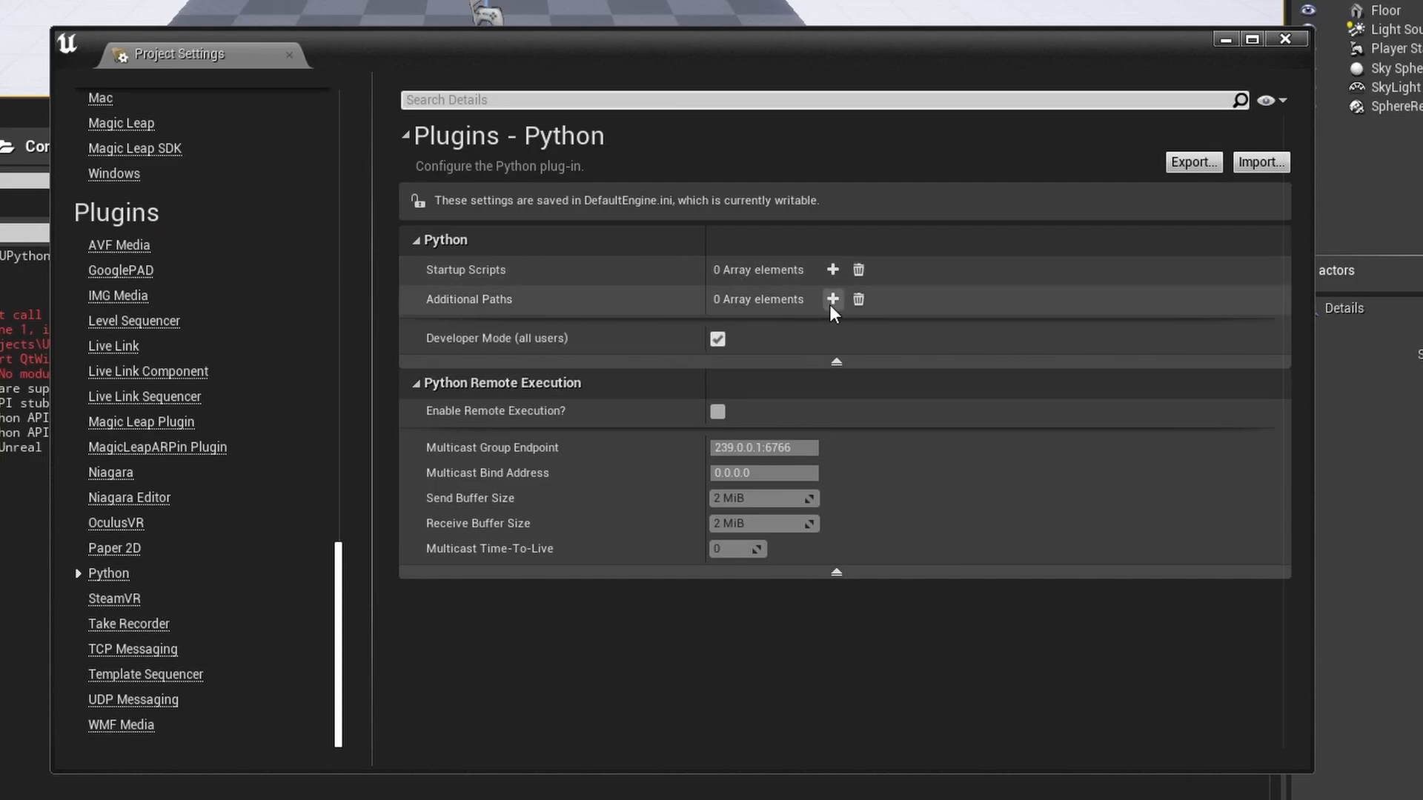
click(832, 298)
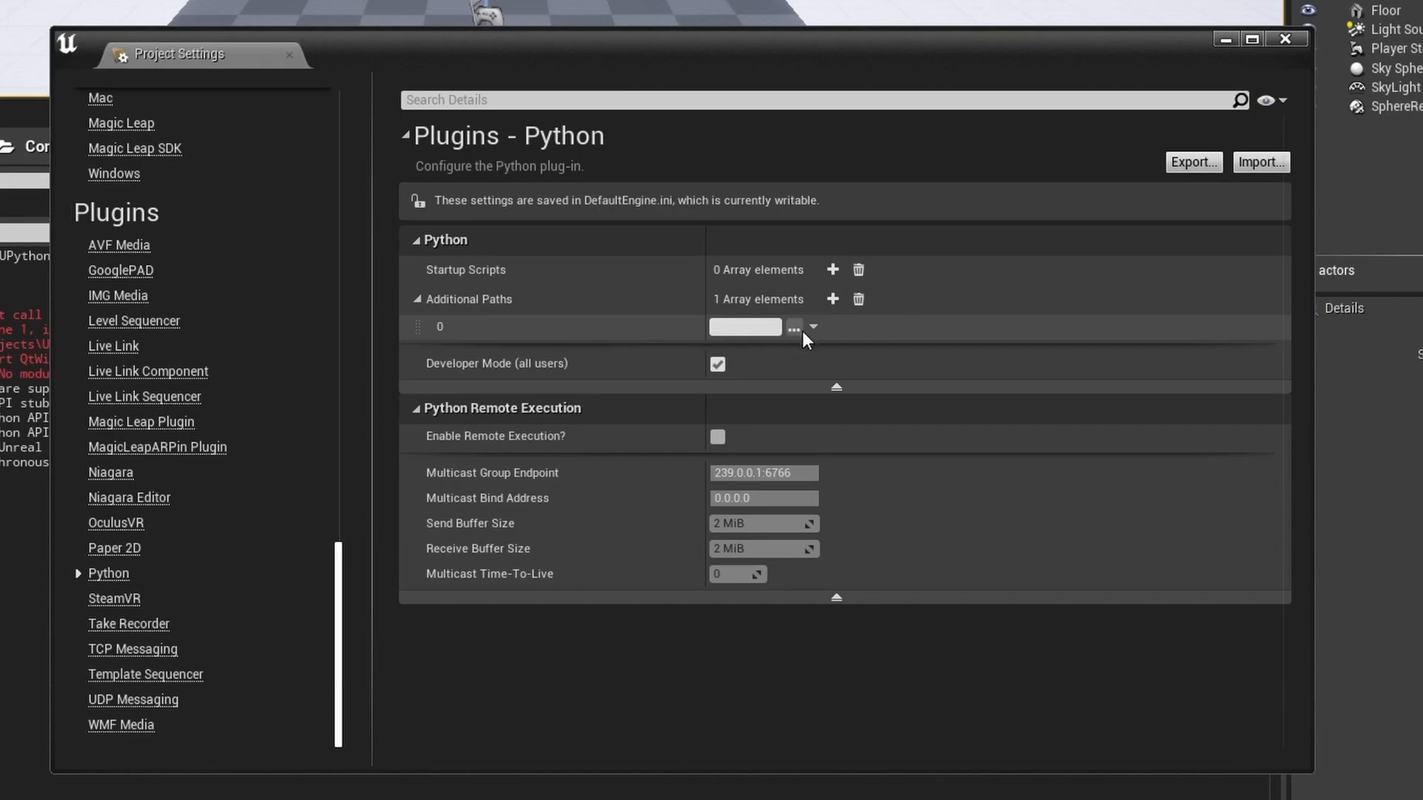
click(793, 326)
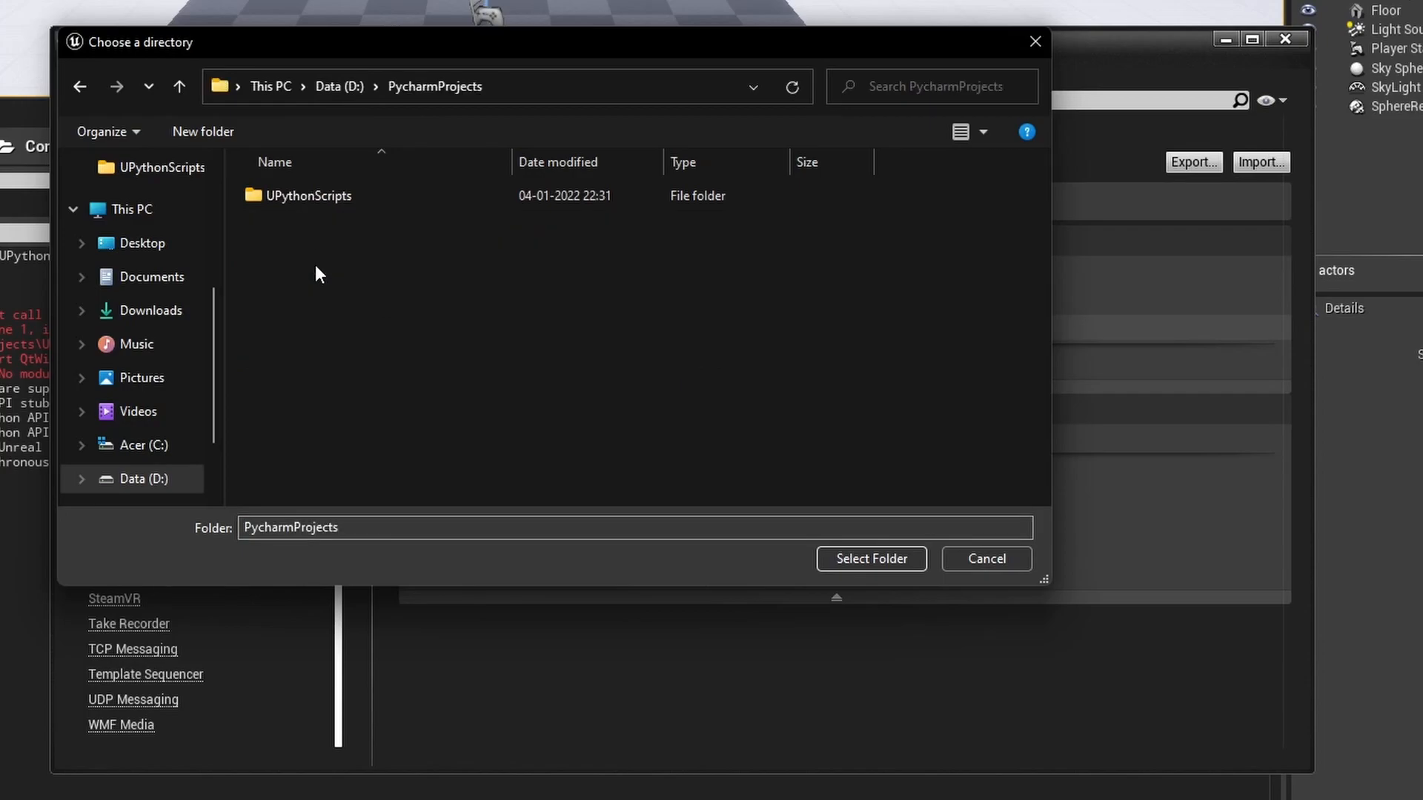
double_click(308, 196)
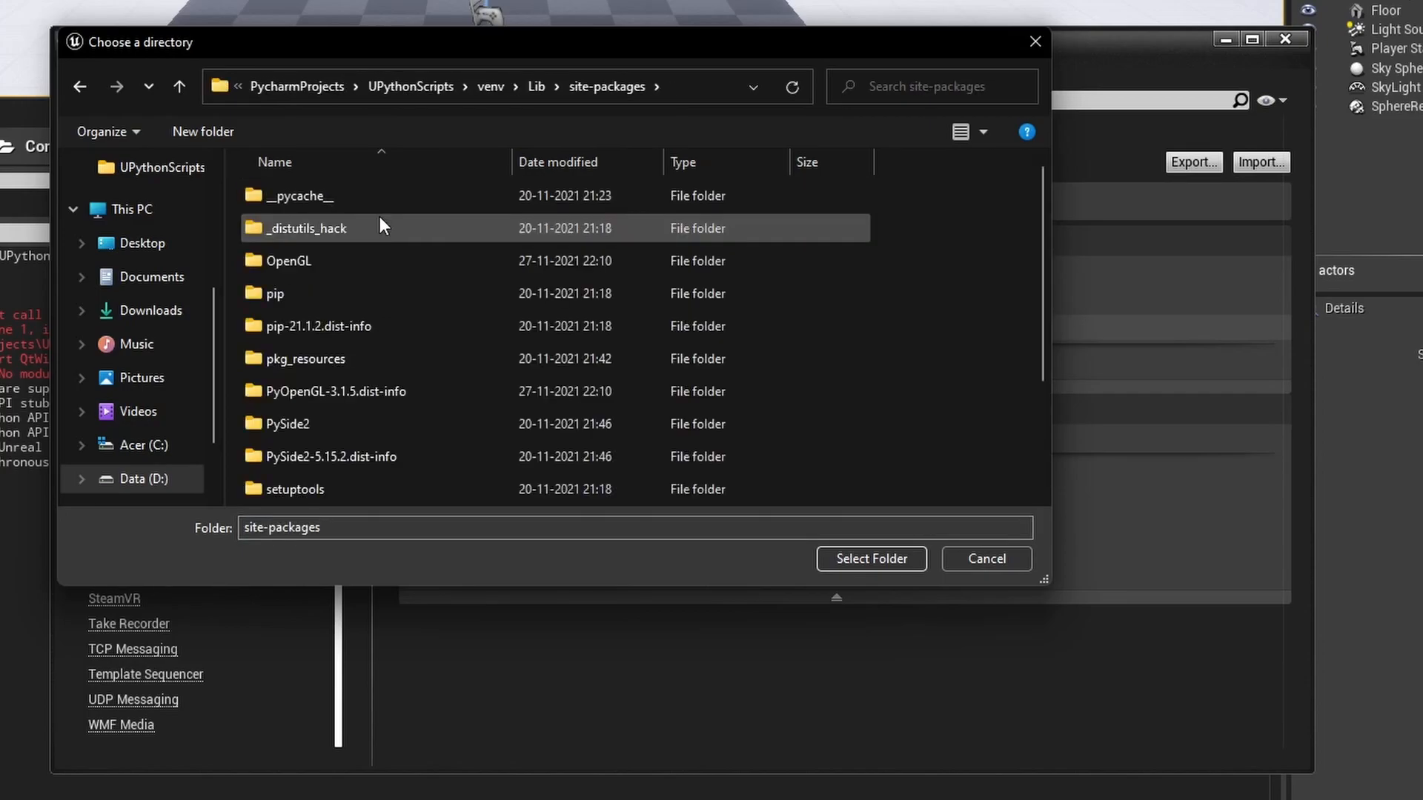
click(870, 559)
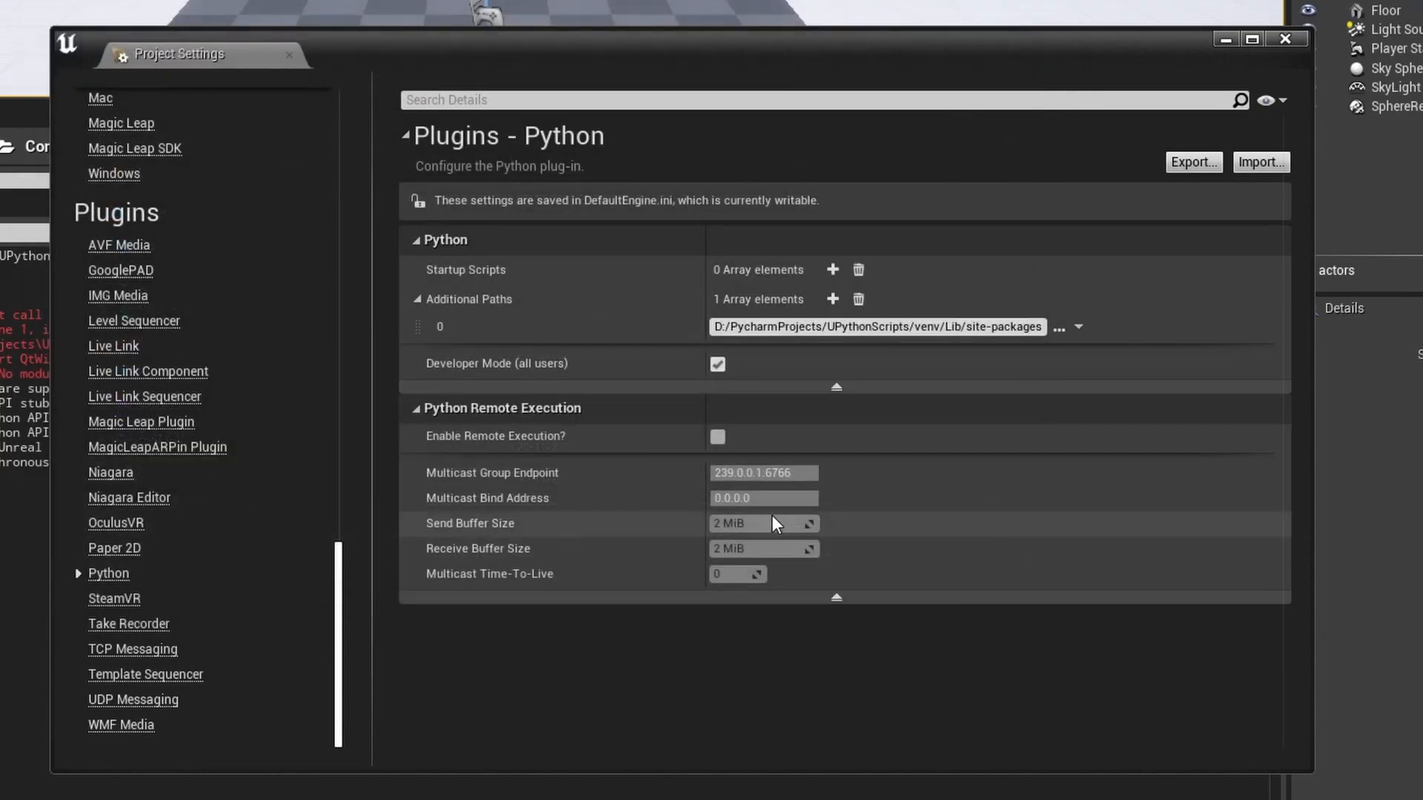
mouse_move(1327, 725)
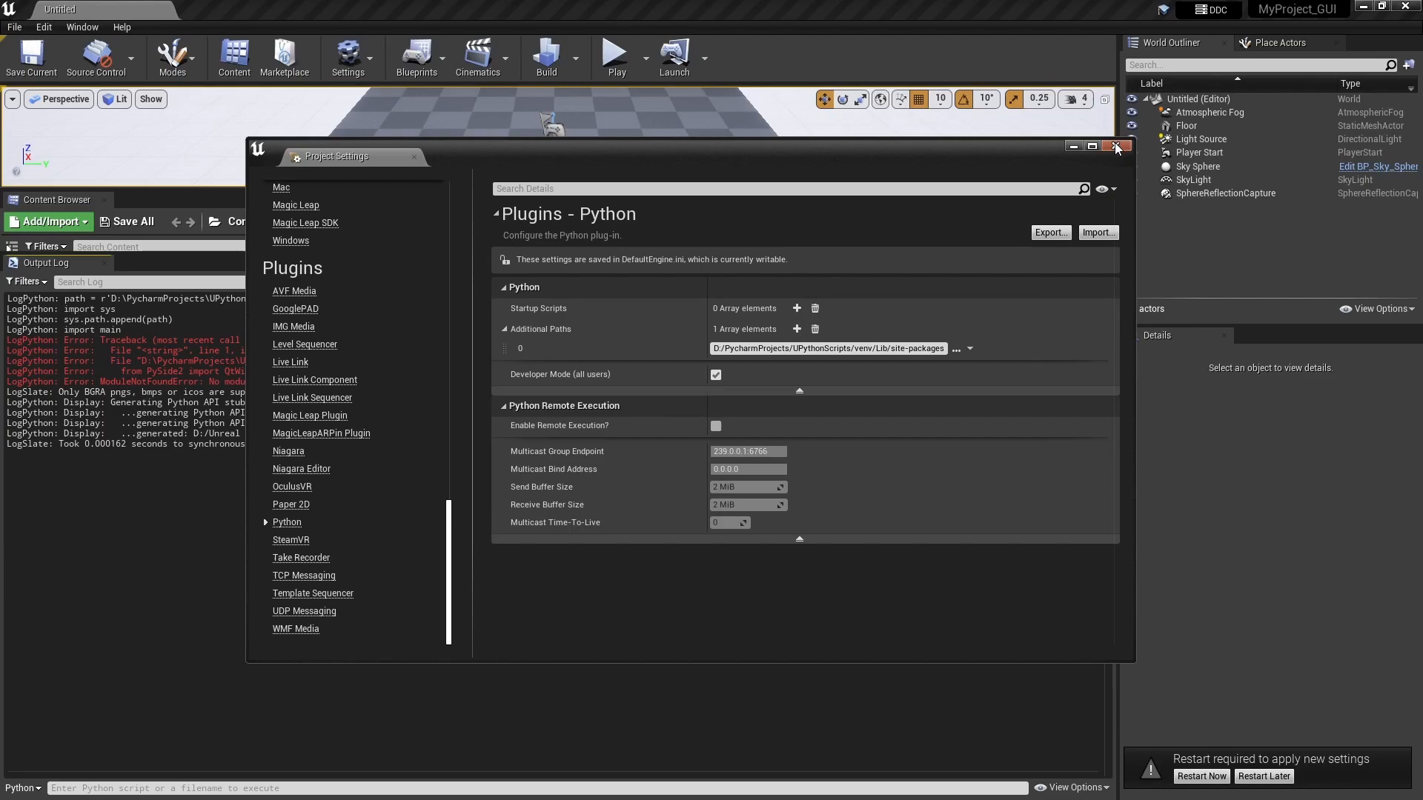
click(1118, 147)
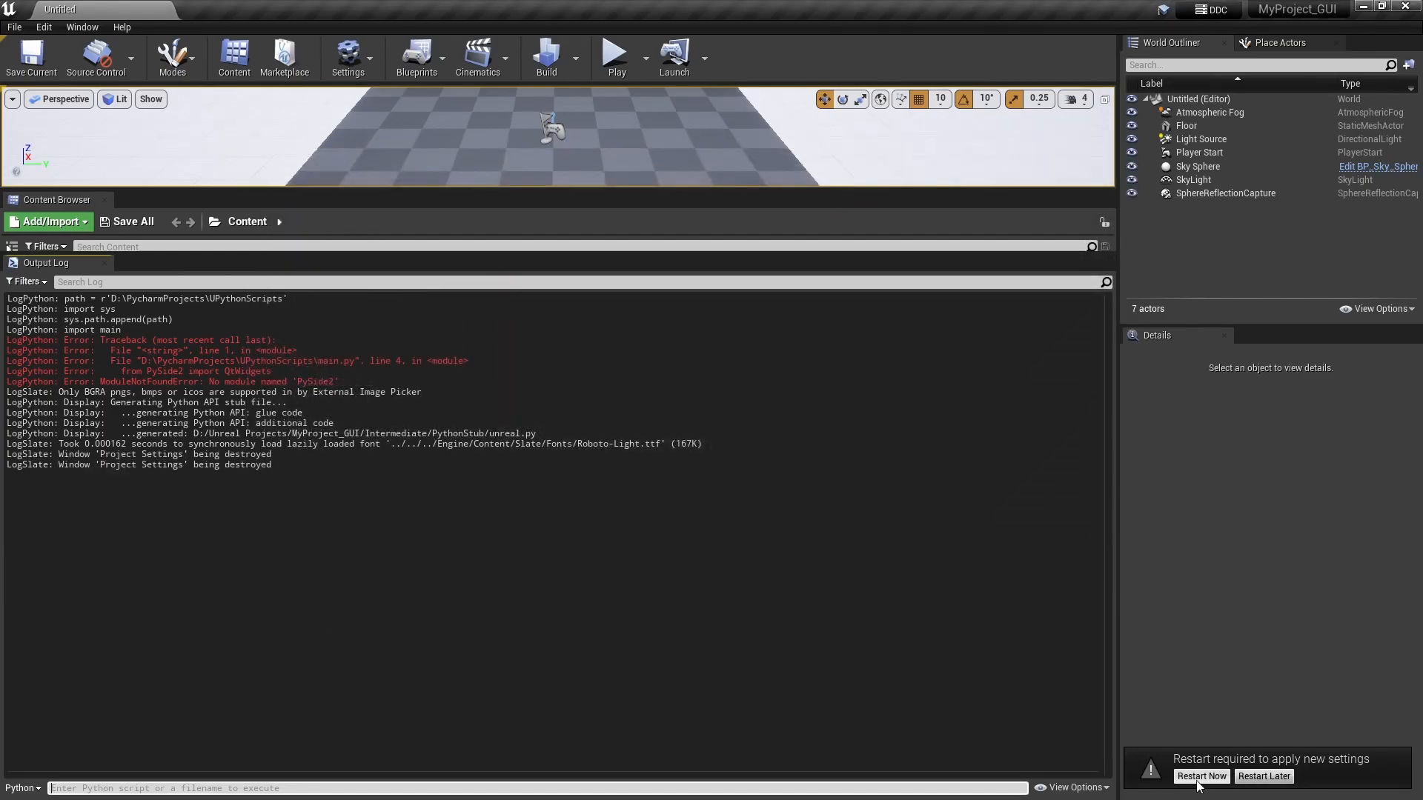
Restart the editor via Restart Now and clear the Output Log
click(1199, 775)
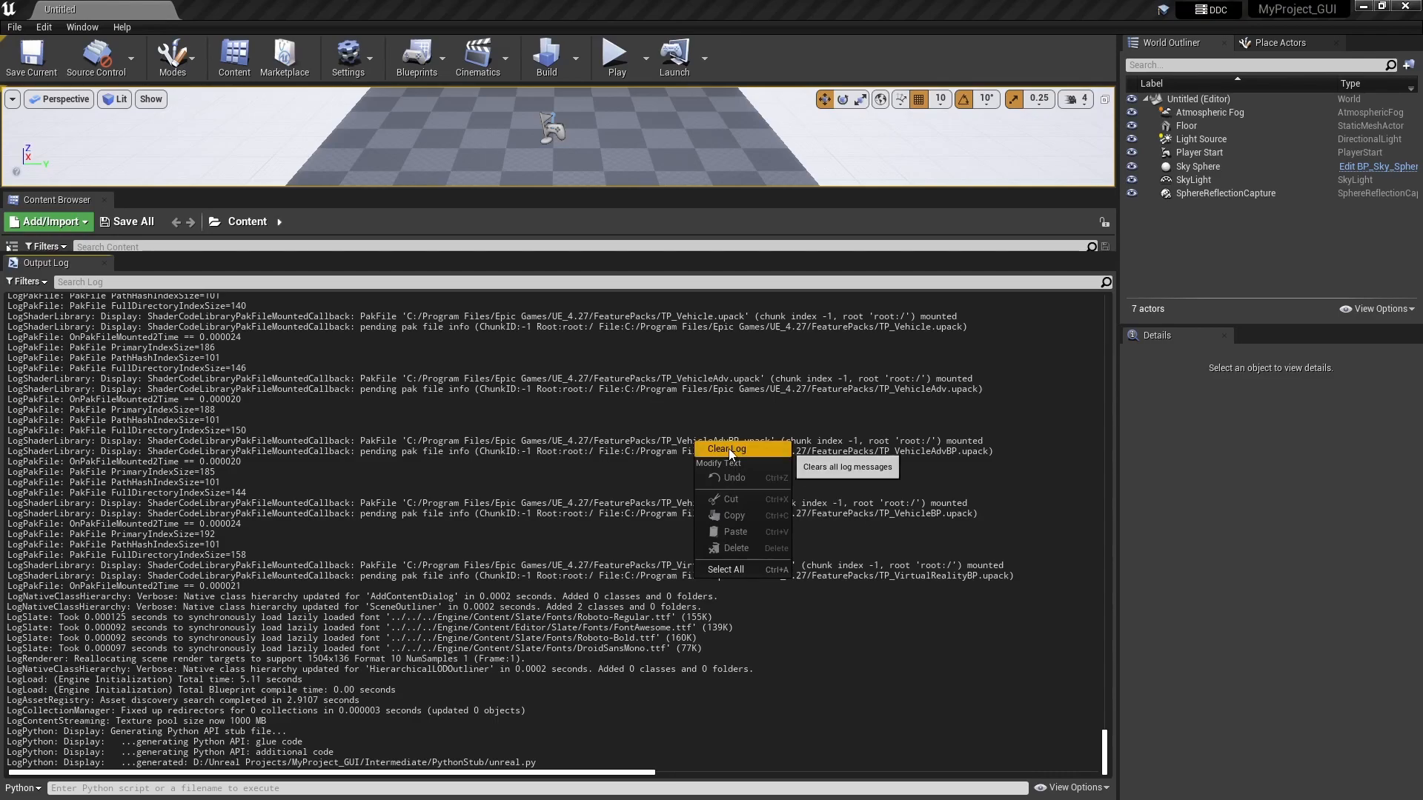
click(726, 447)
text(import sys)
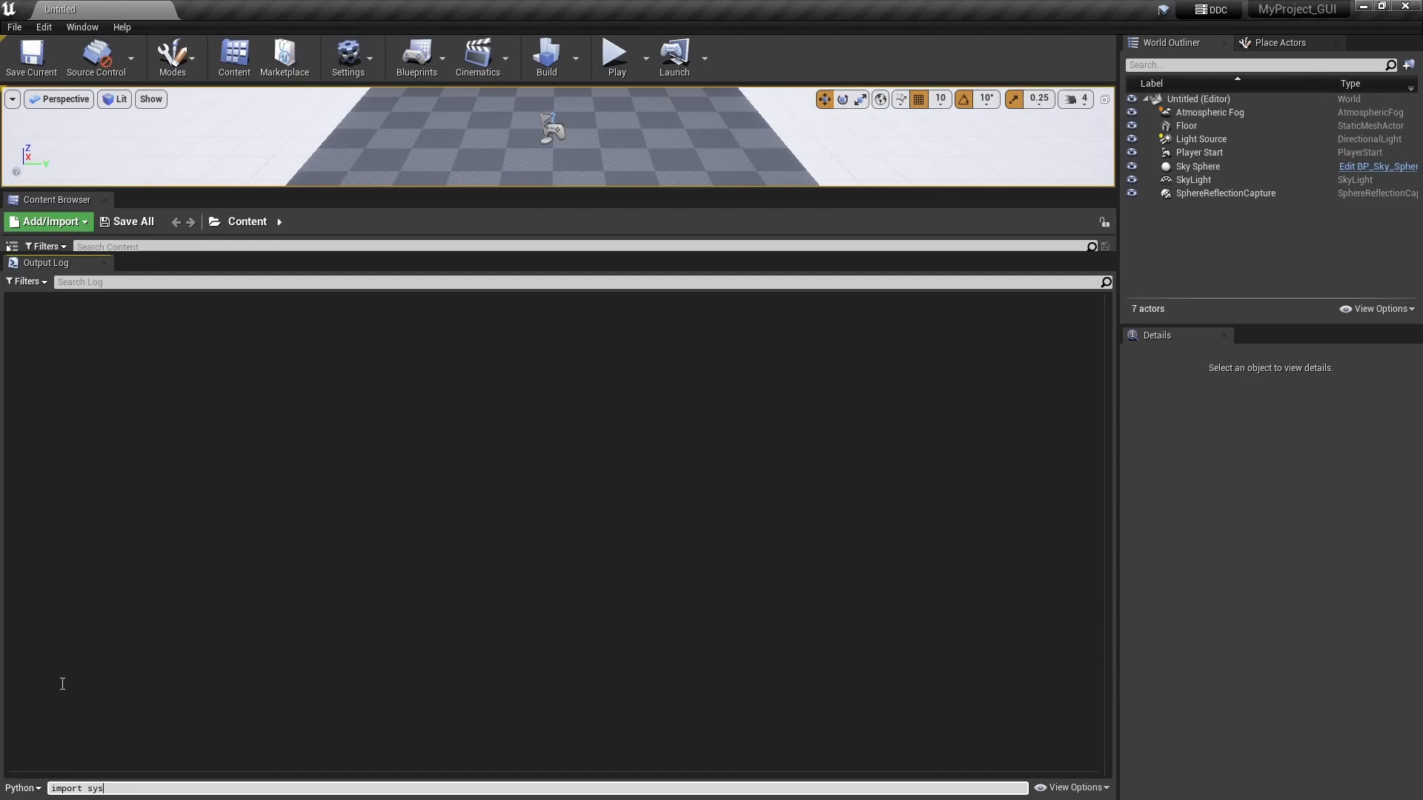
Run import sys, sys.path.append(path) and import main to show the ten-button window, then close it
key(enter)
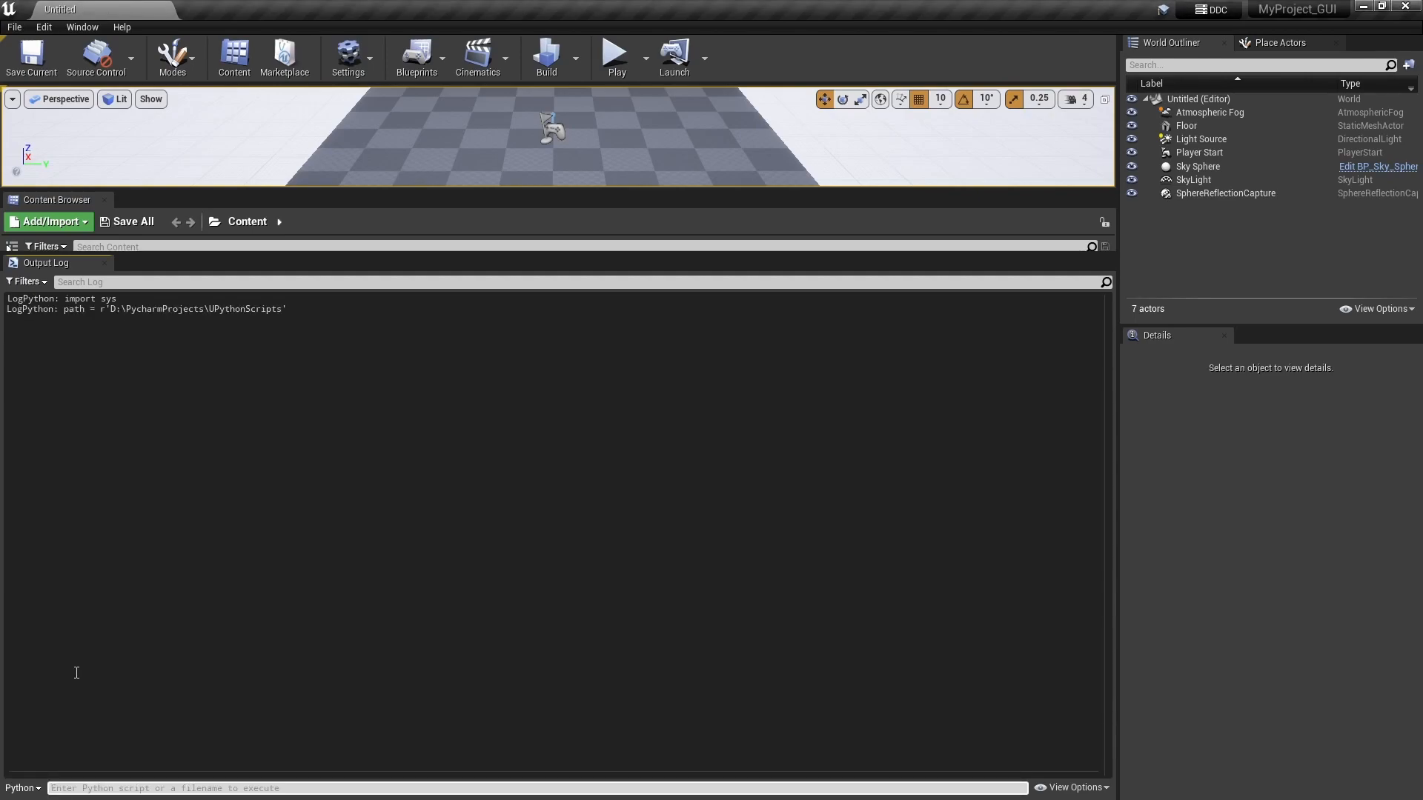
text(sys.path.append(path))
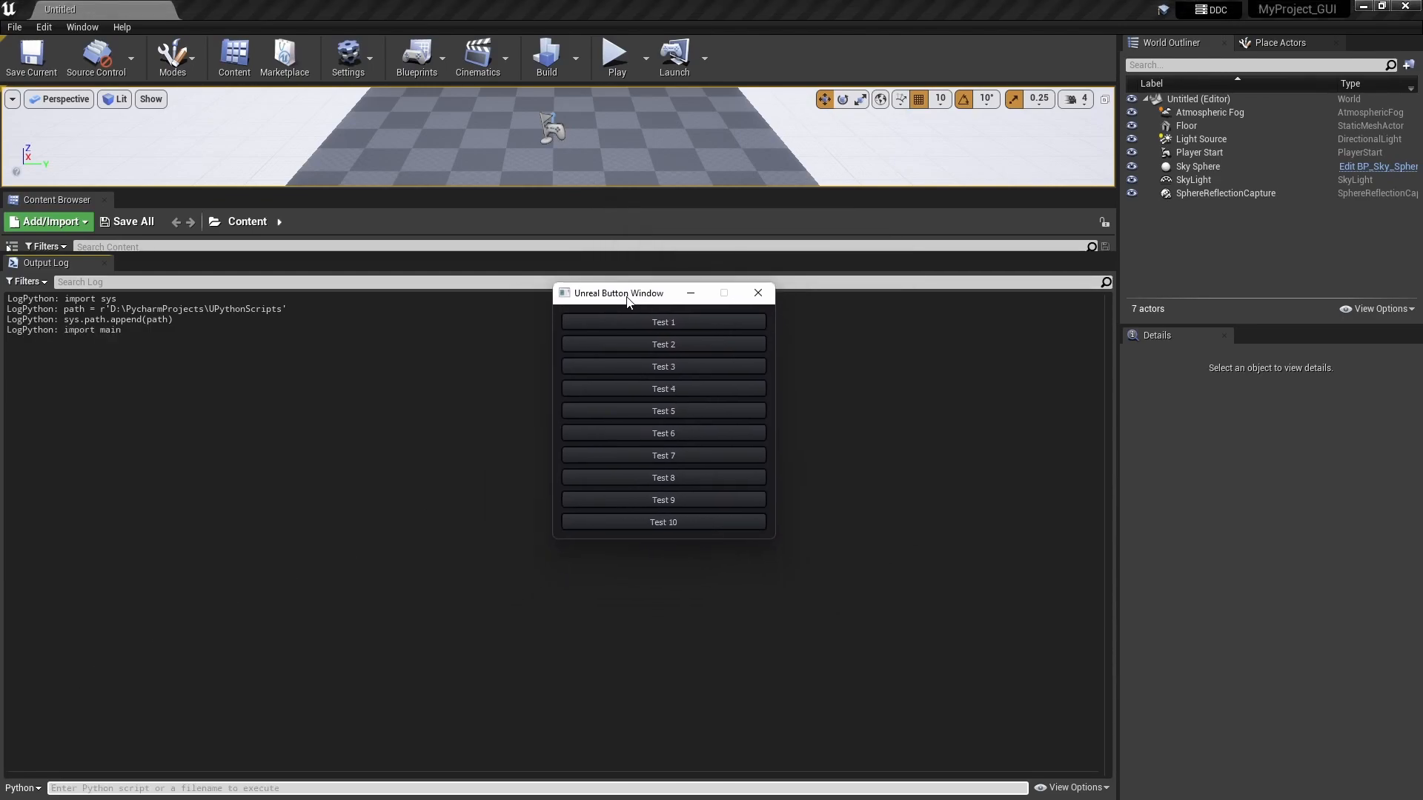
drag(617, 292, 558, 338)
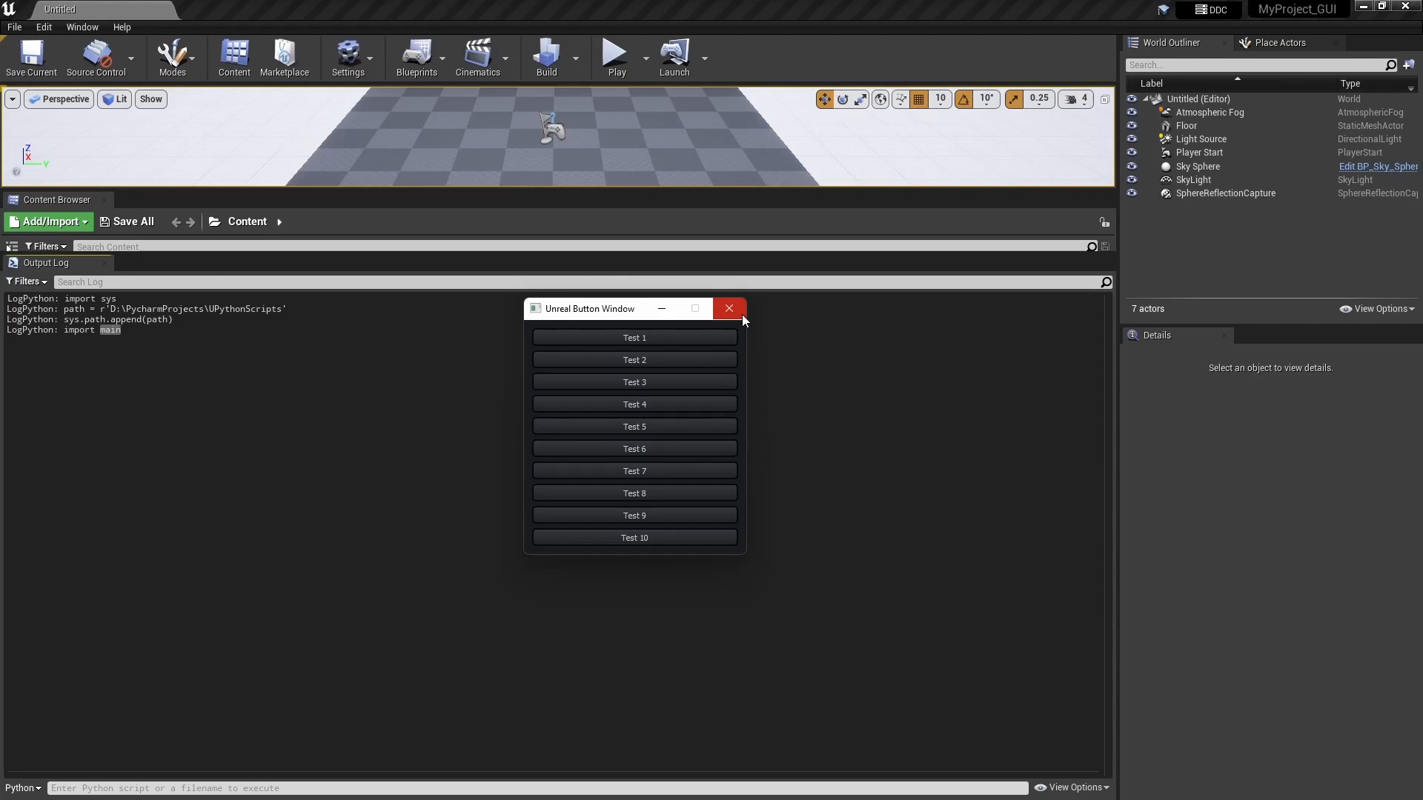
click(728, 308)
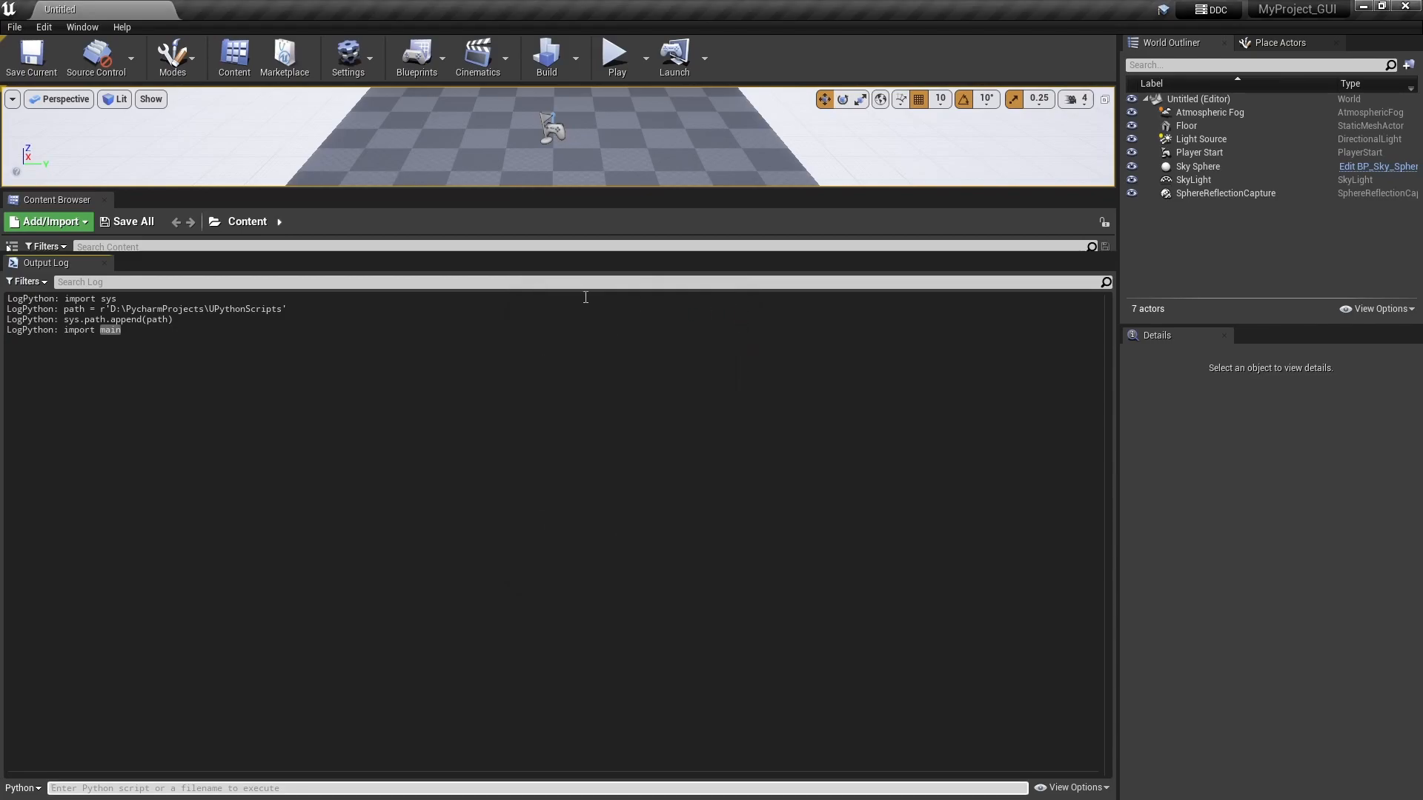
In Project Settings search 'python', delete all Additional Paths entries and close the settings
click(348, 56)
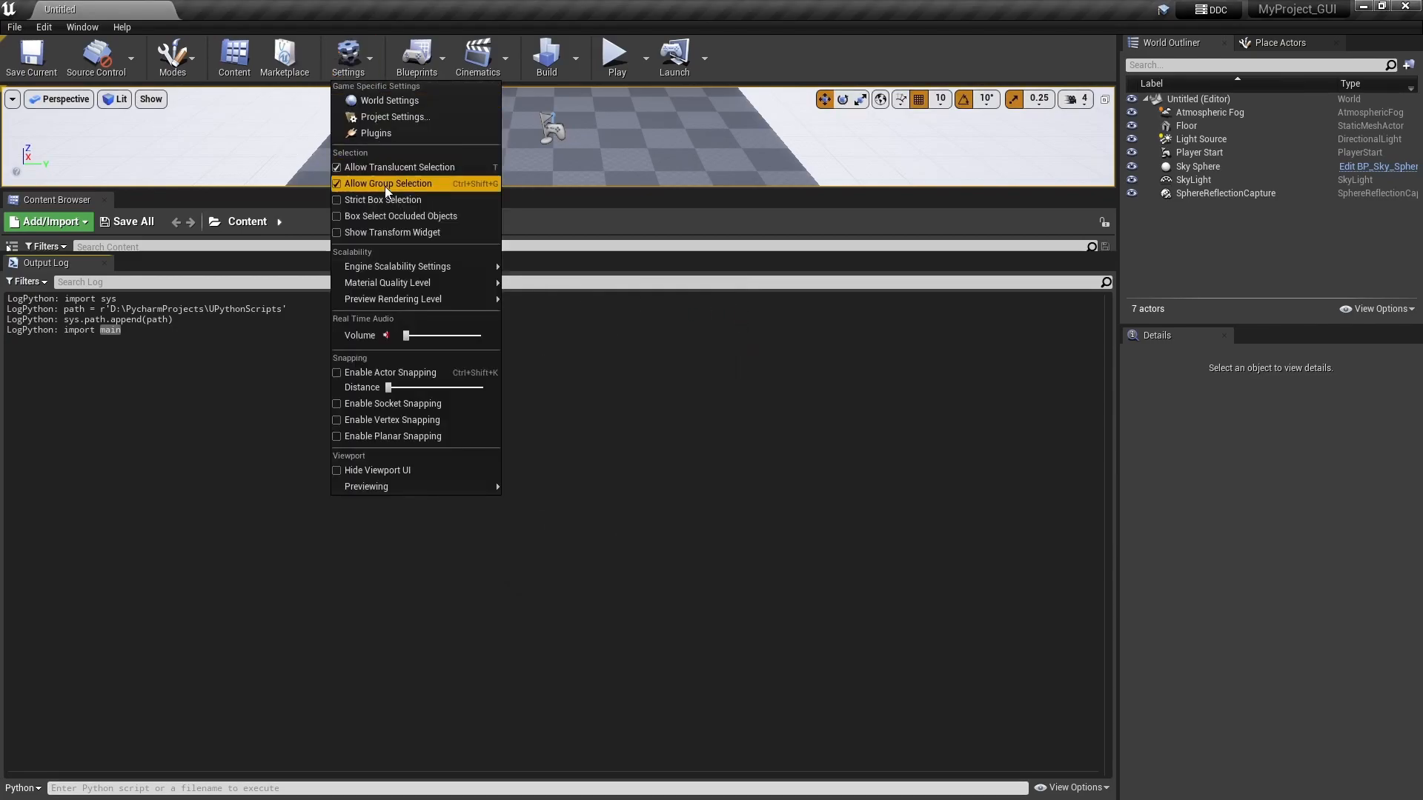
click(395, 116)
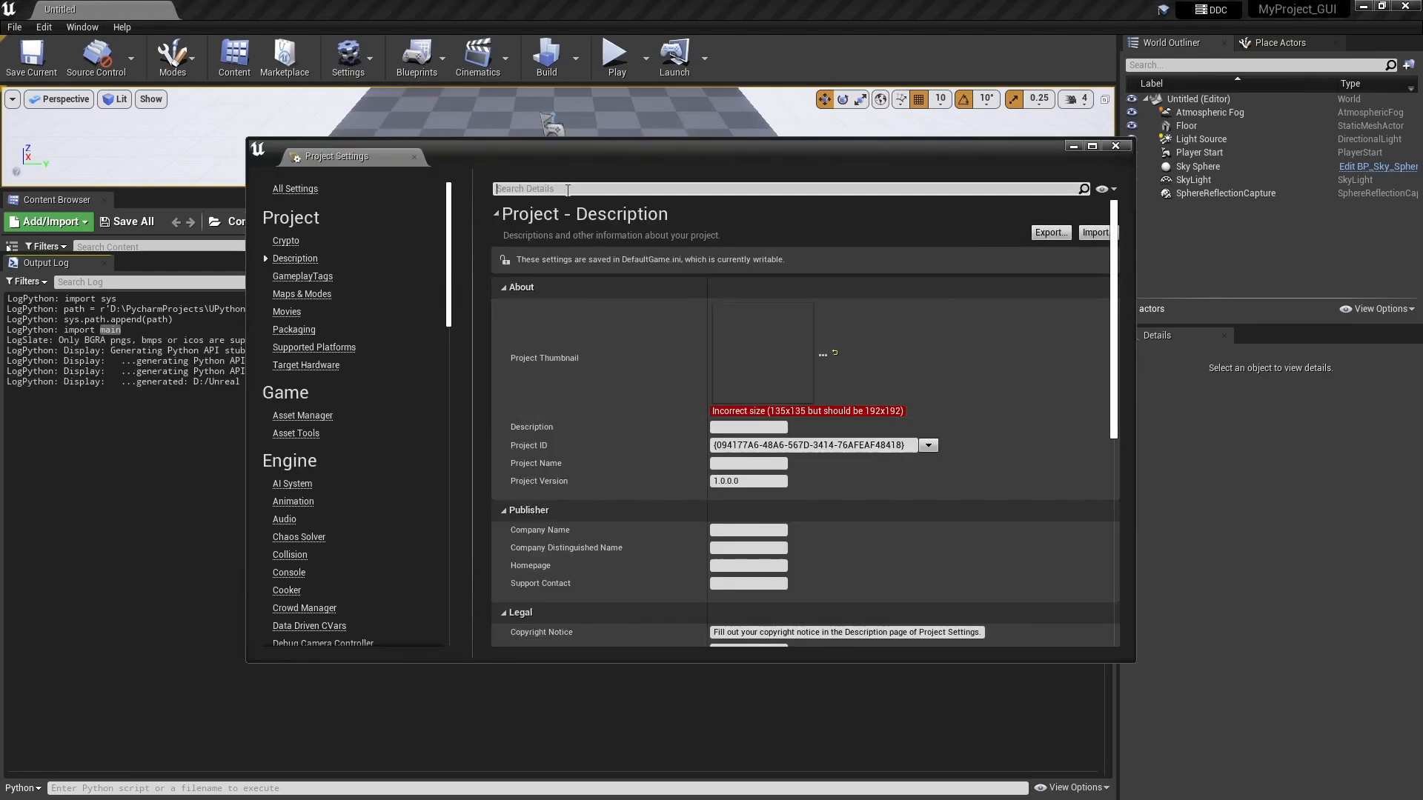
text(python)
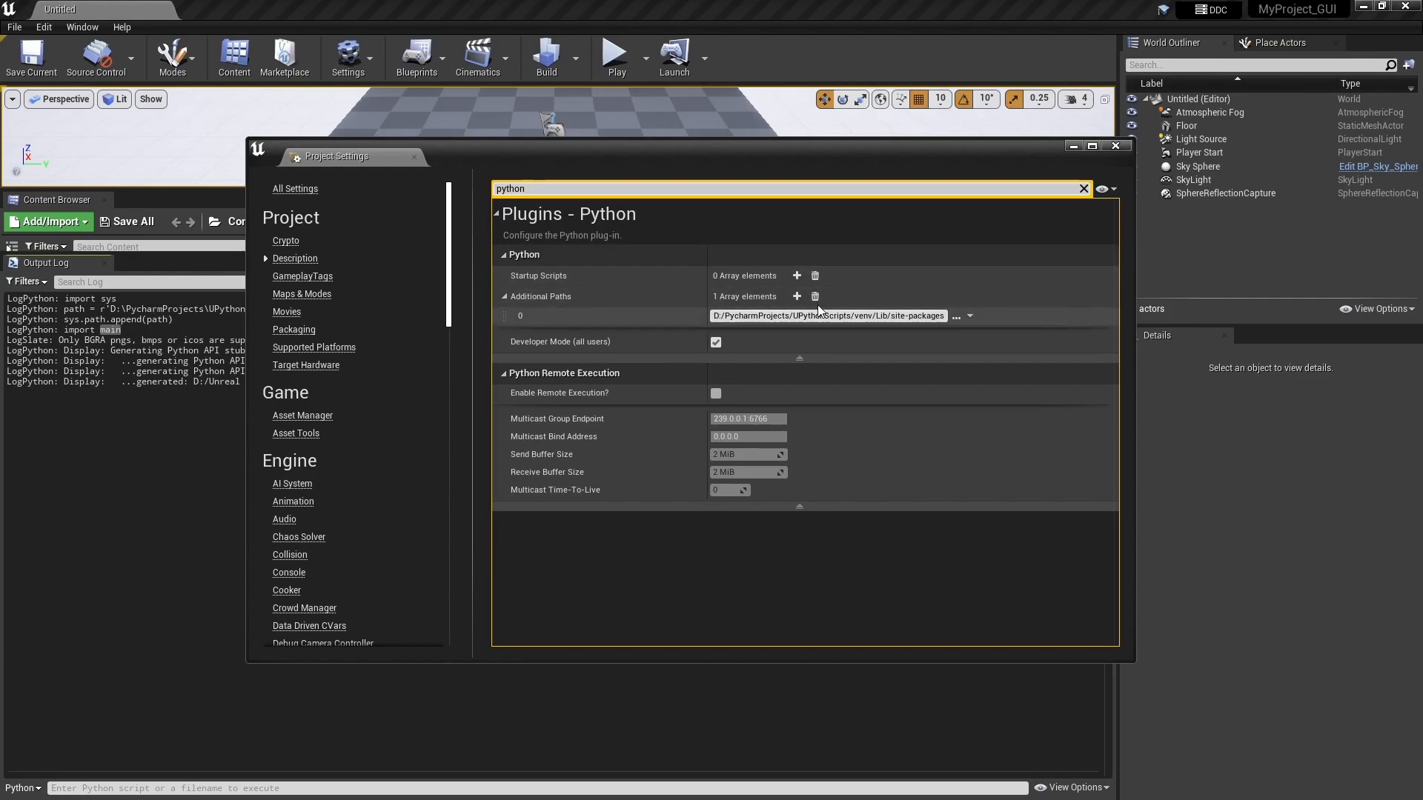
mouse_move(814, 297)
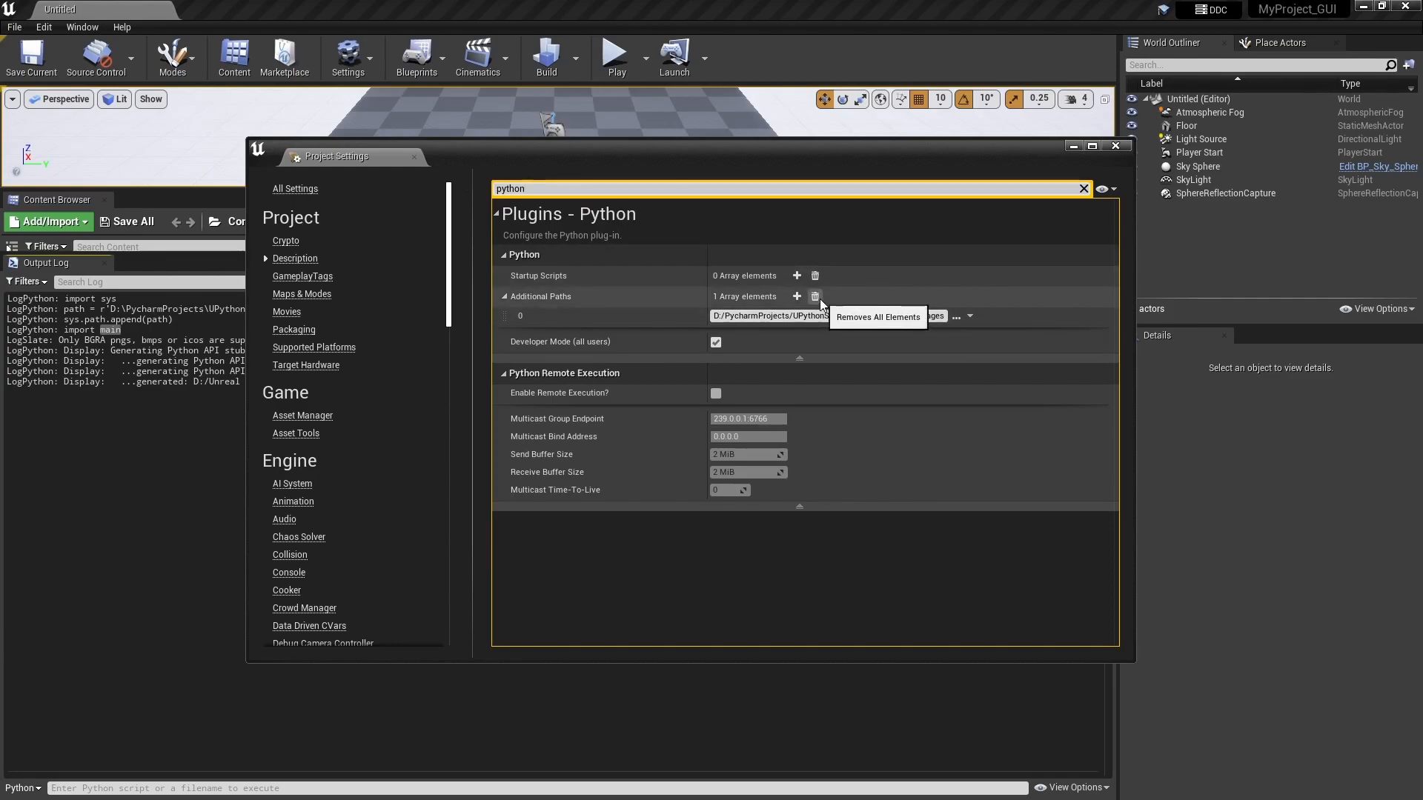
click(814, 297)
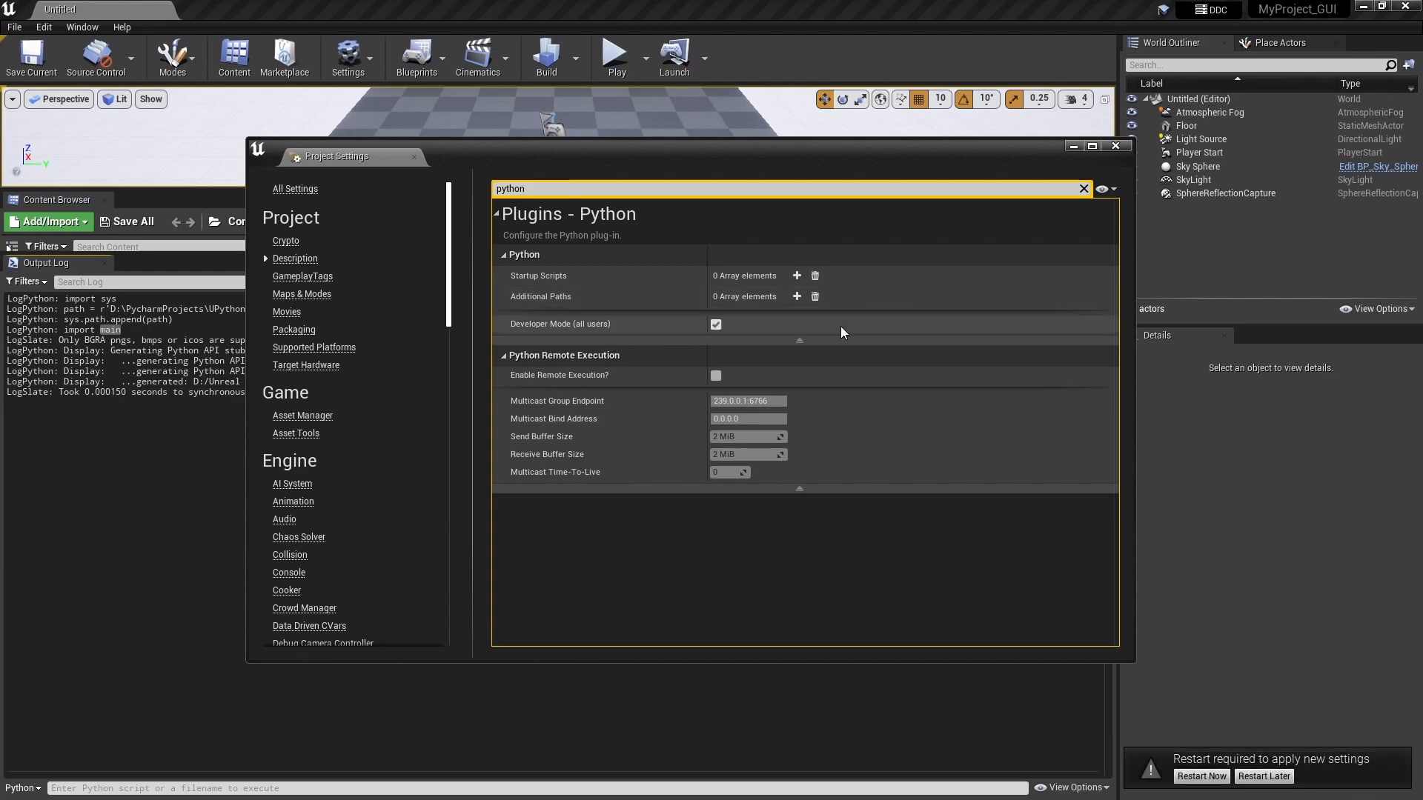
click(1115, 147)
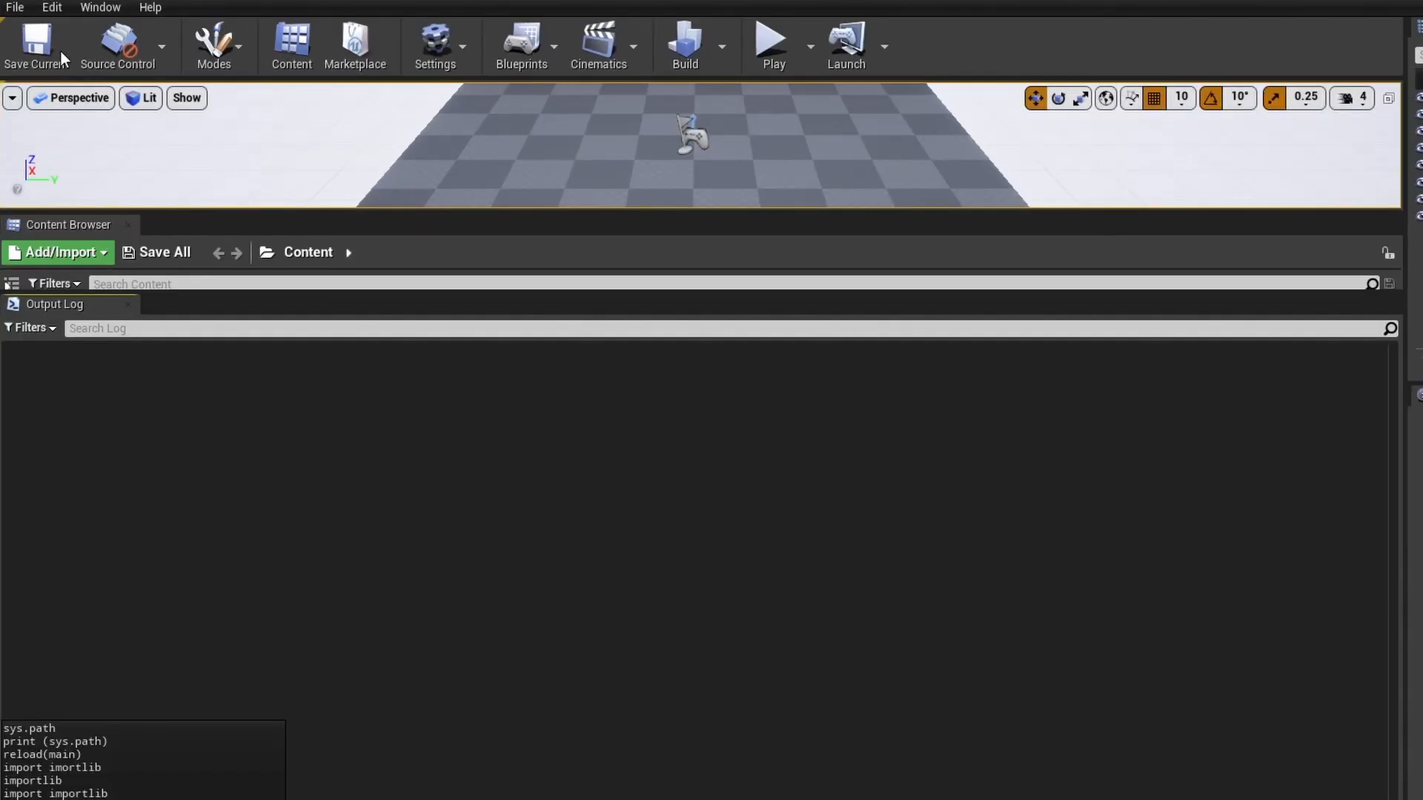
Run main.py via Execute Python Script, producing a missing PySide2 ModuleNotFoundError in the Output Log
click(14, 7)
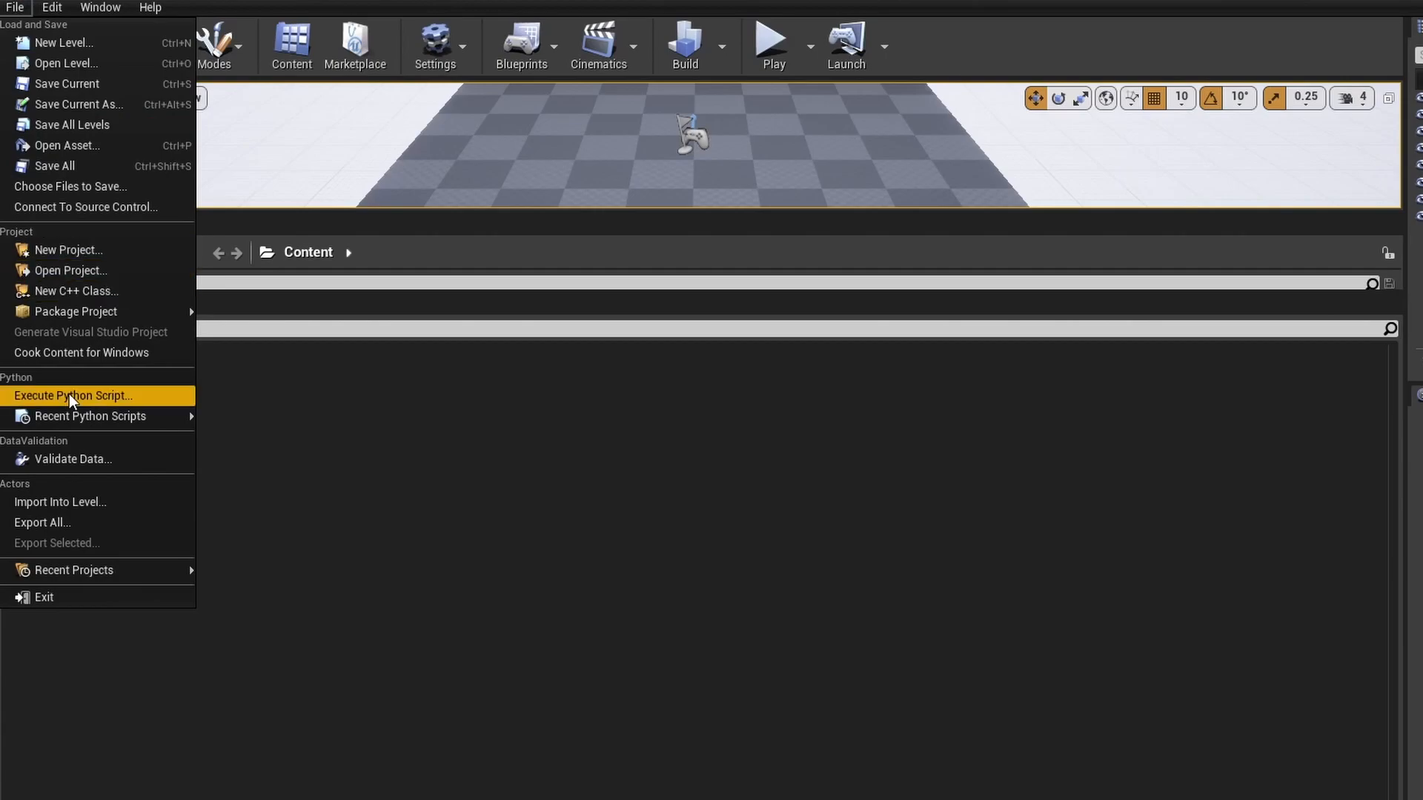
click(73, 396)
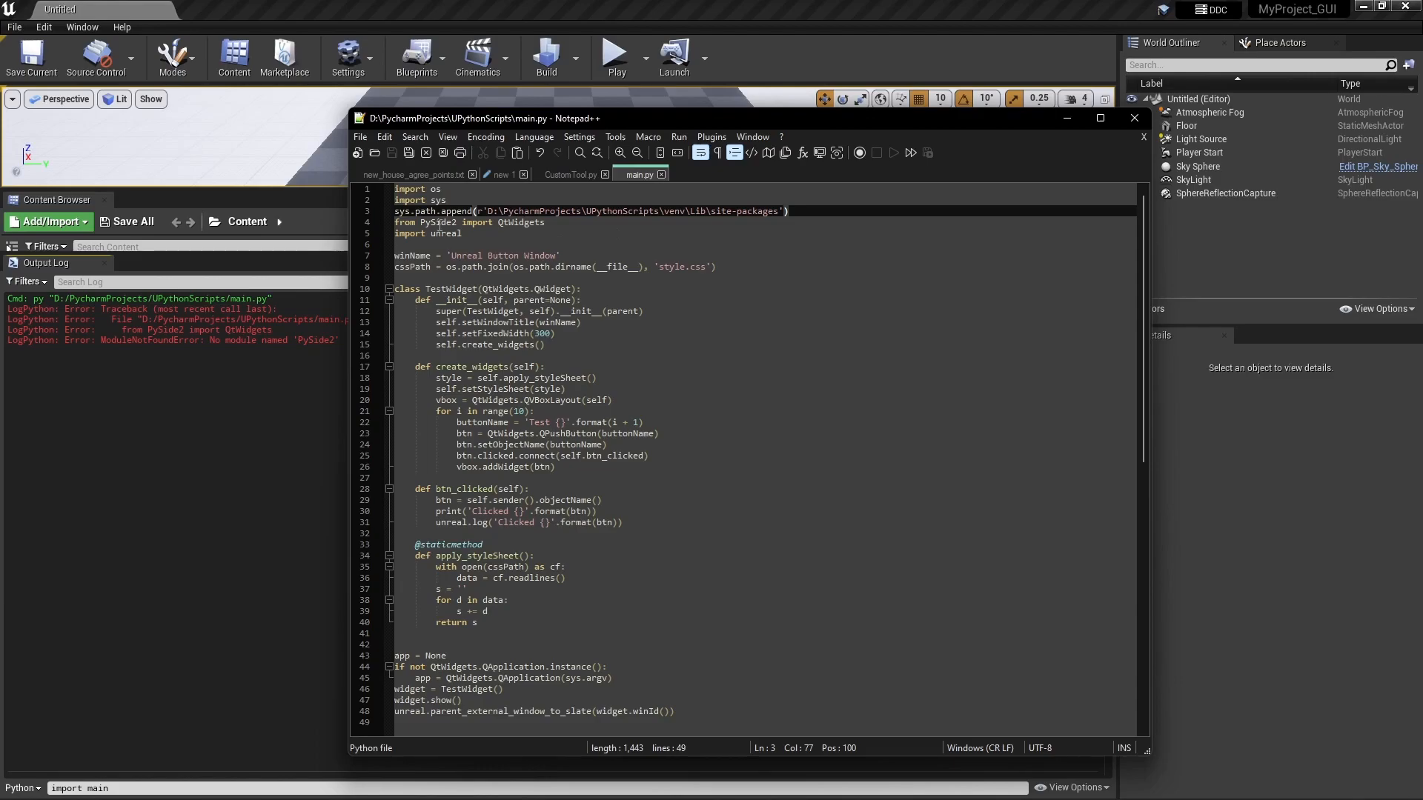
Review the sys.path.append site-packages line in main.py, then bring the Unreal editor forward
scroll(down, 3)
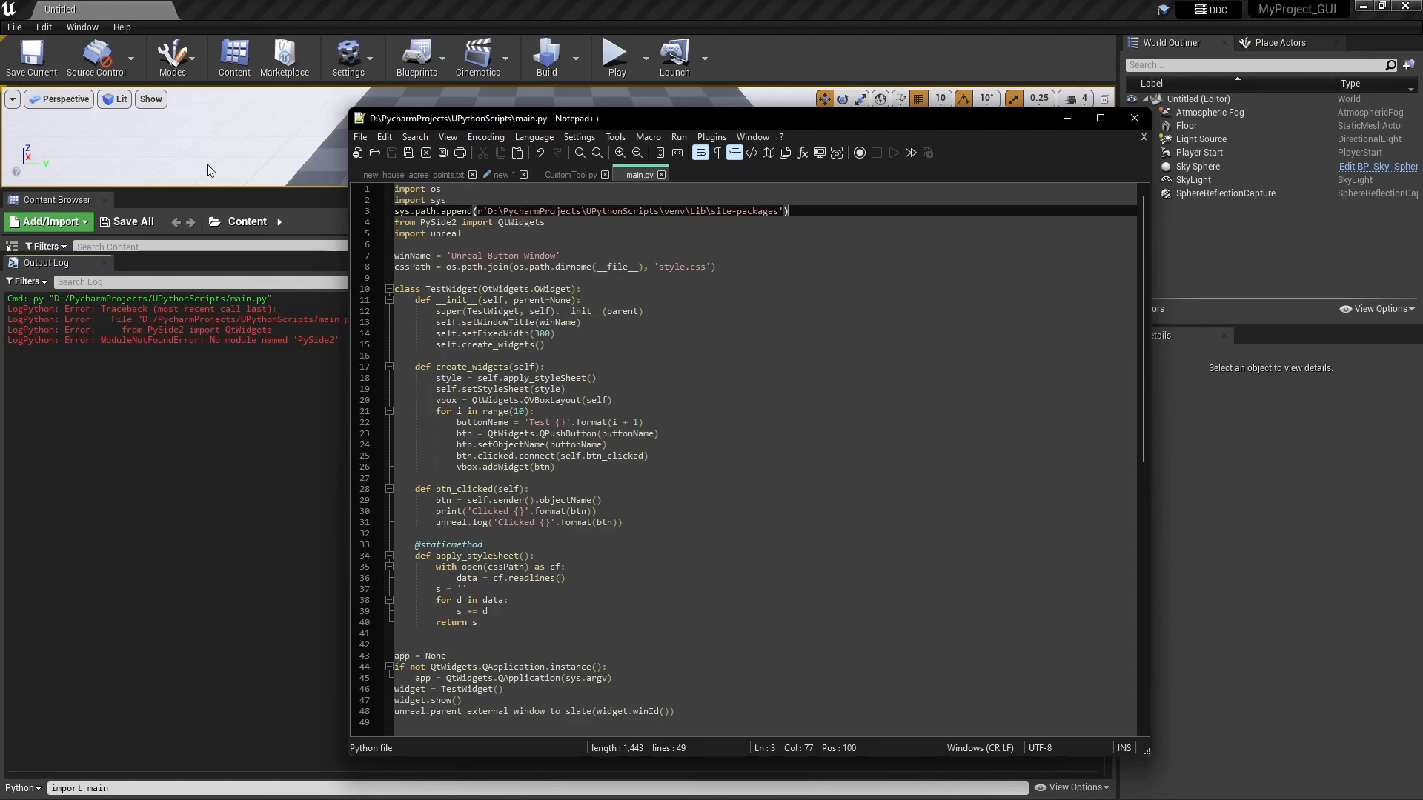
mouse_move(370, 228)
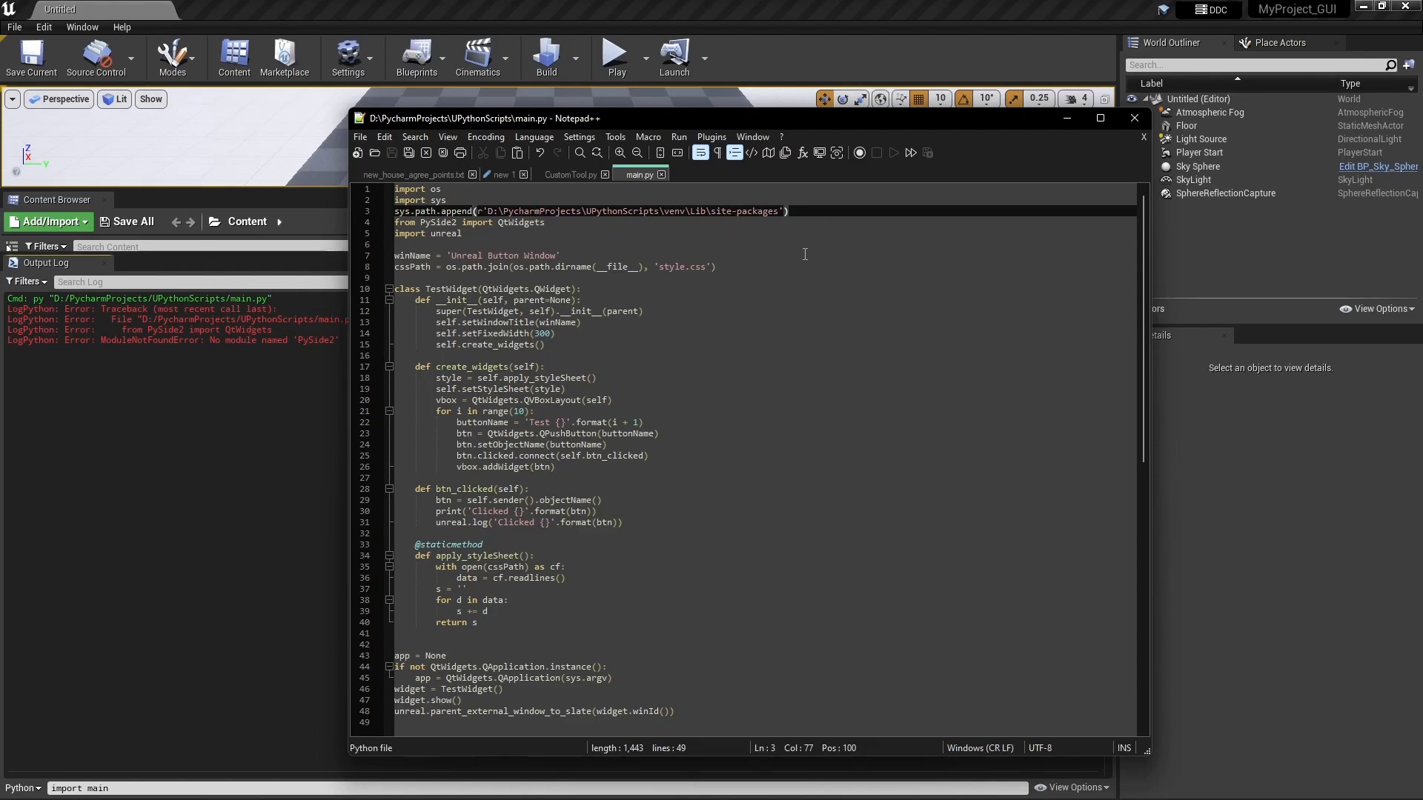
click(1131, 118)
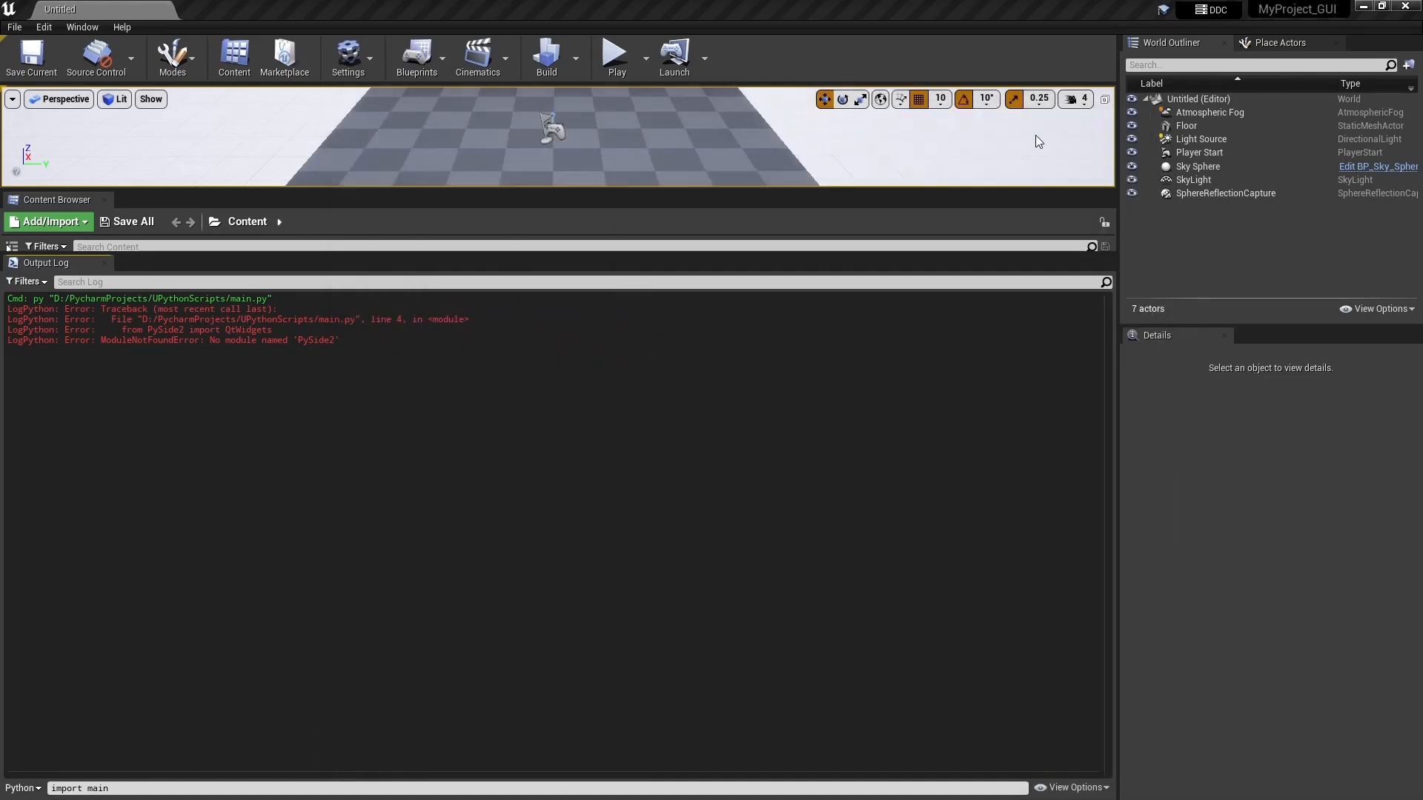
click(347, 58)
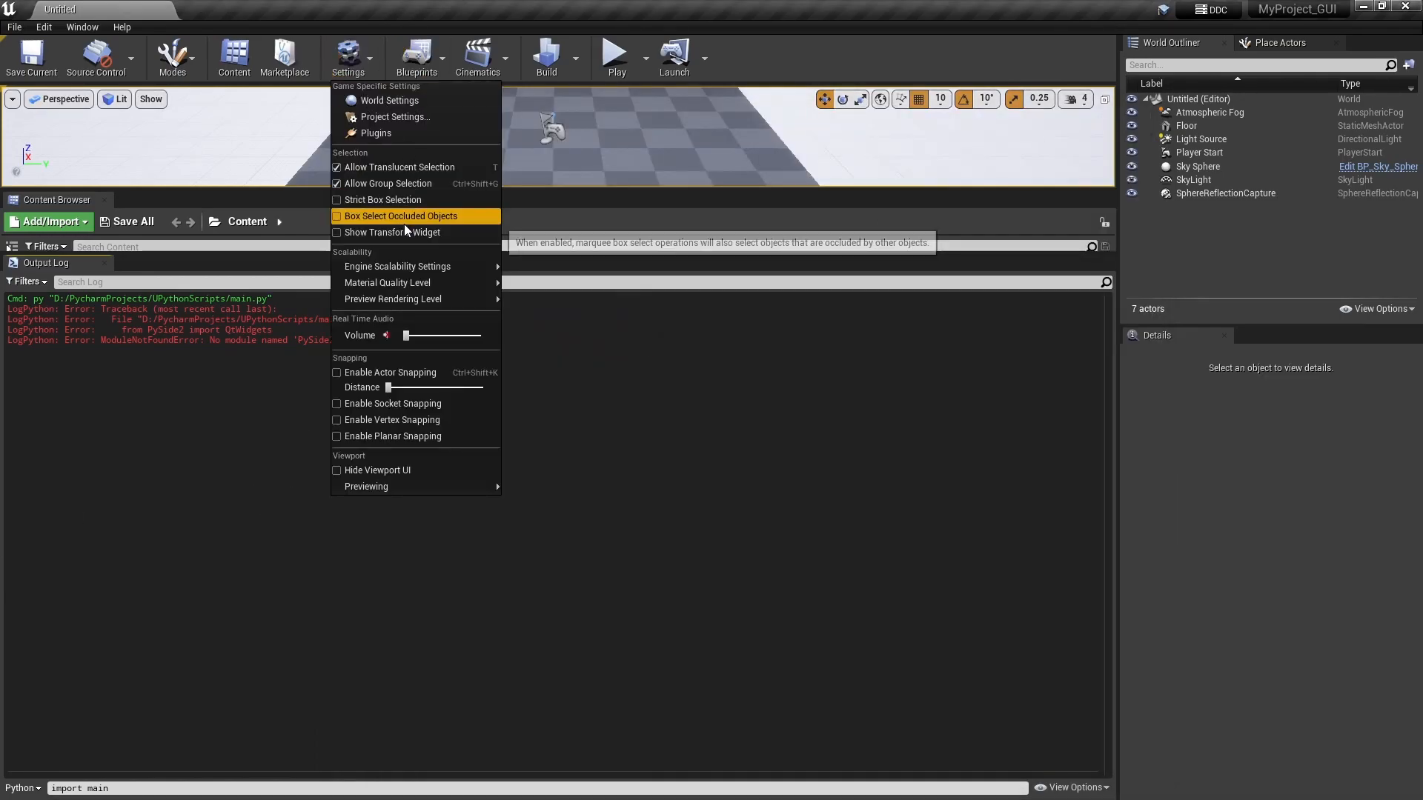
click(394, 116)
text(p)
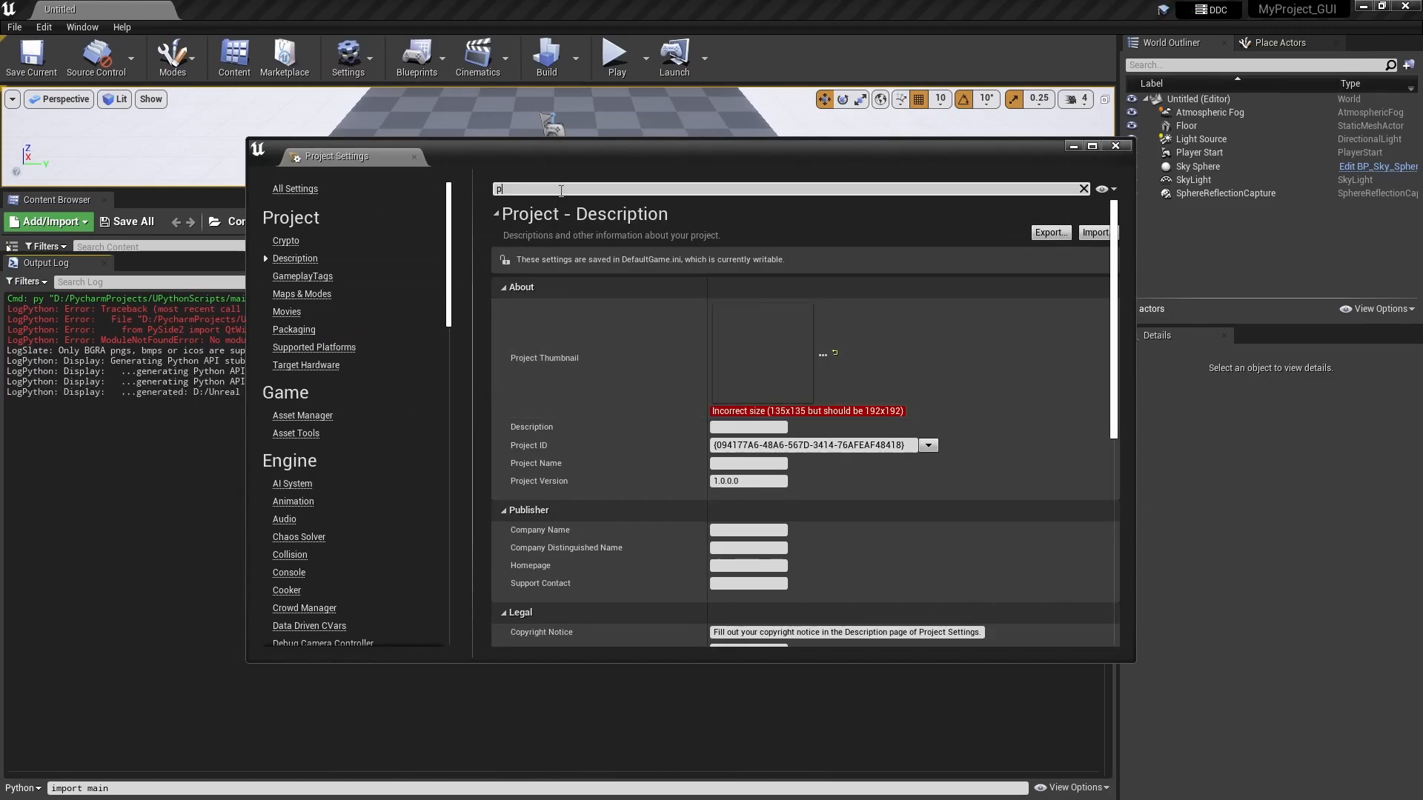
text(yth)
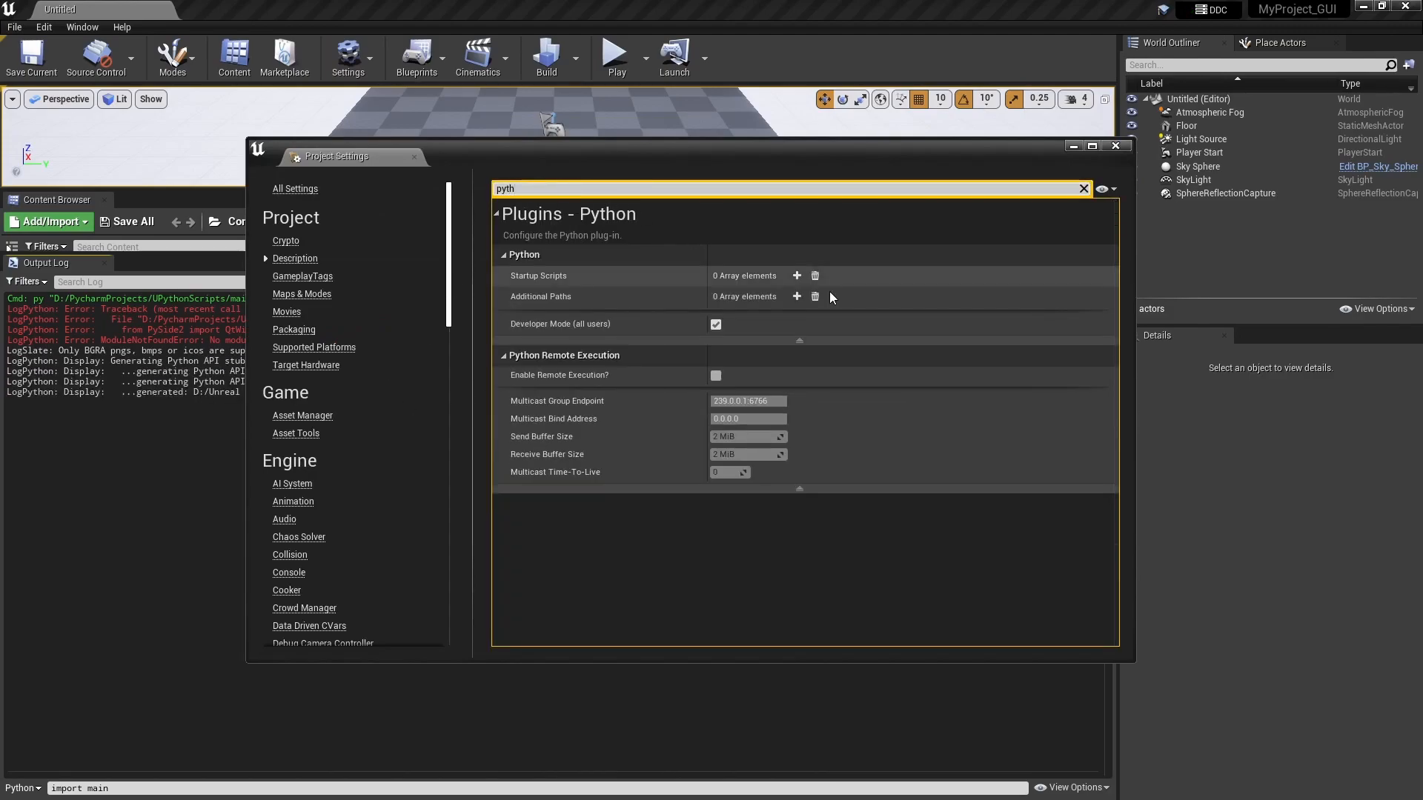
click(1115, 147)
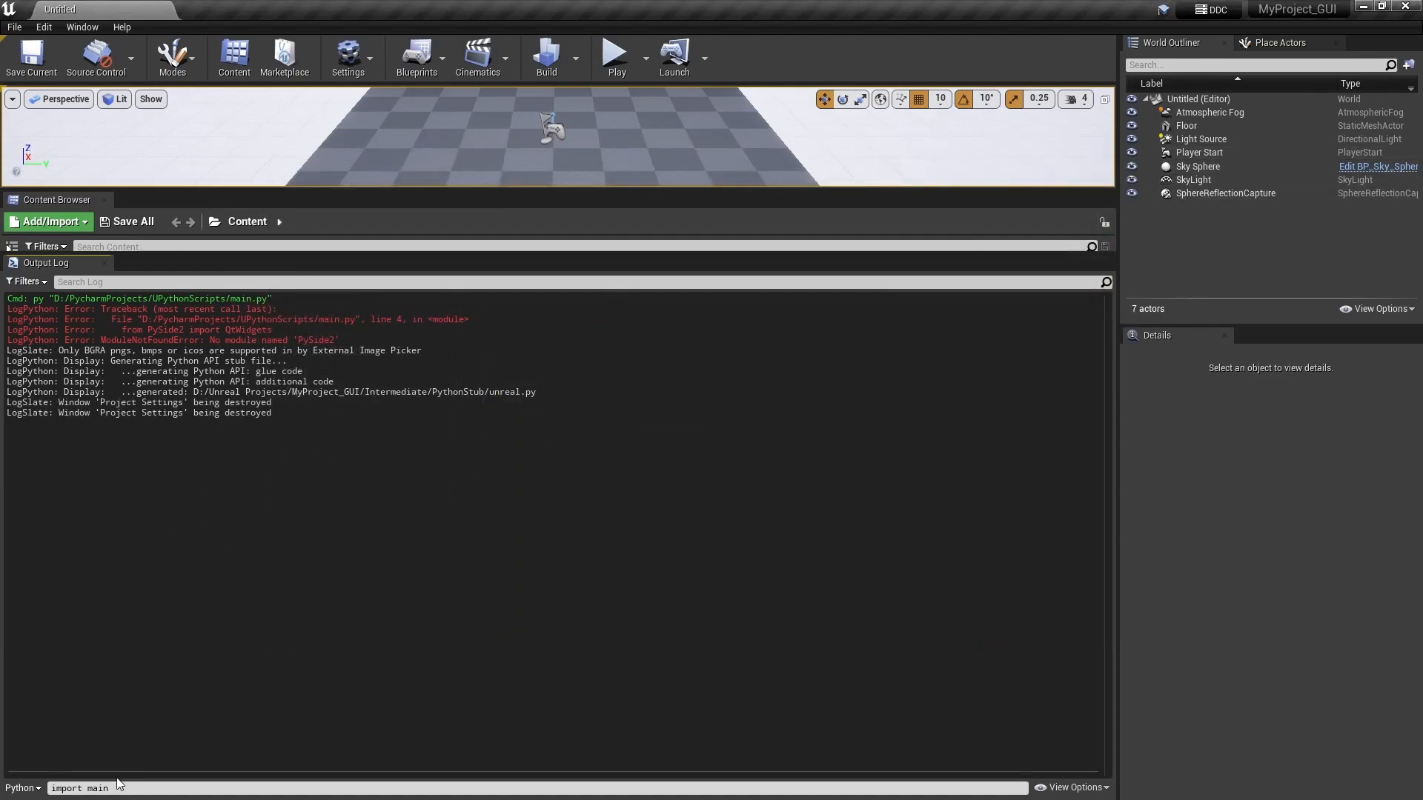
click(13, 26)
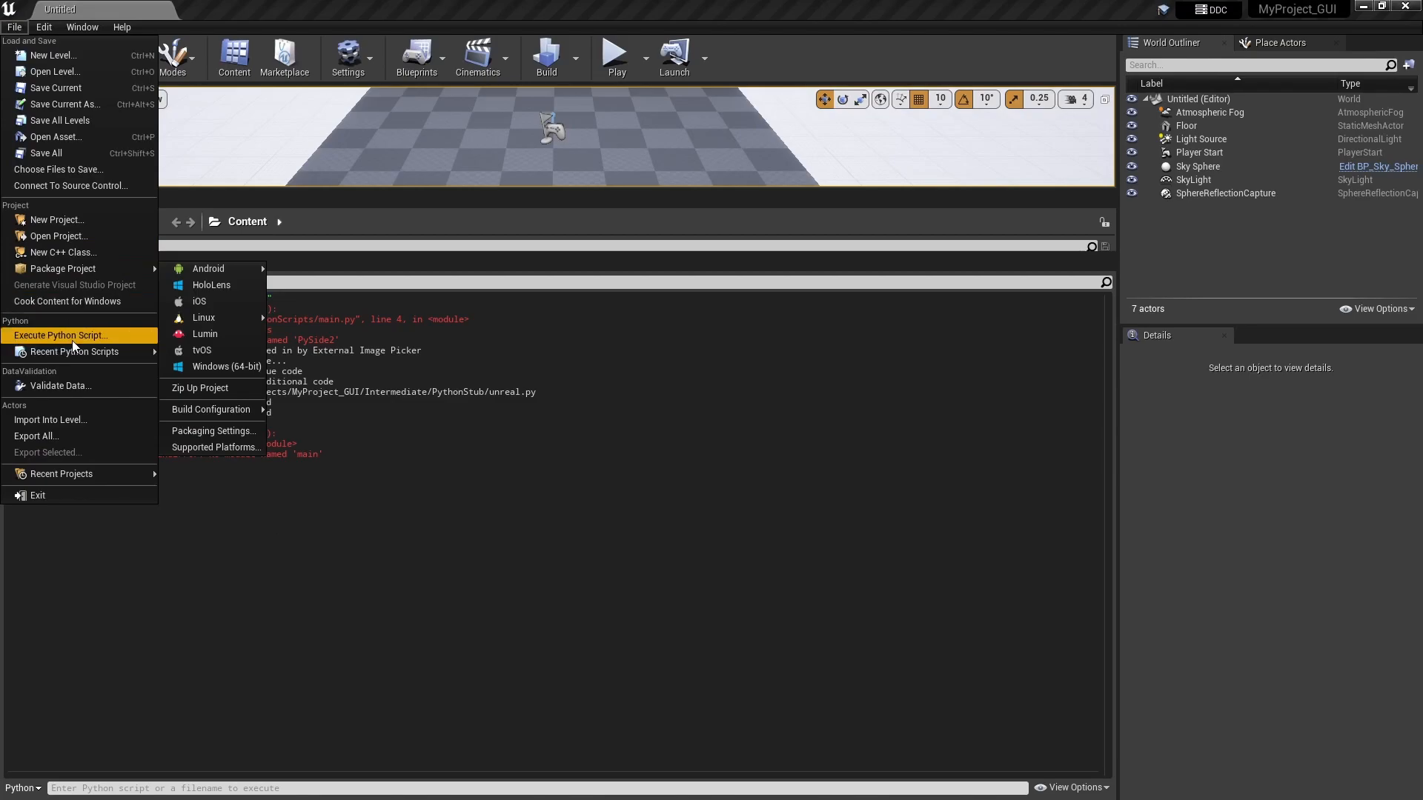
Run main.py so the Unreal Button Window opens, and move it toward the middle
click(59, 335)
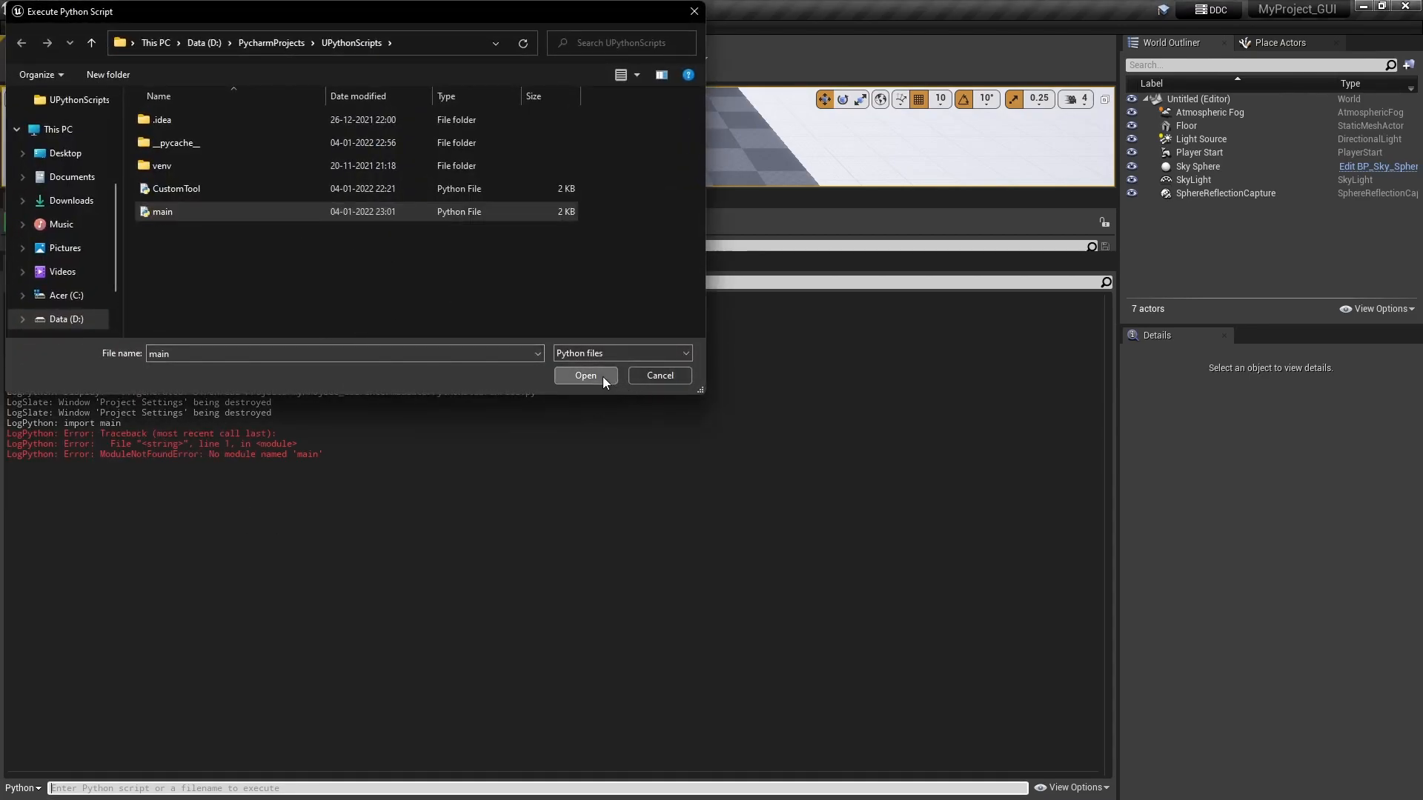
click(585, 375)
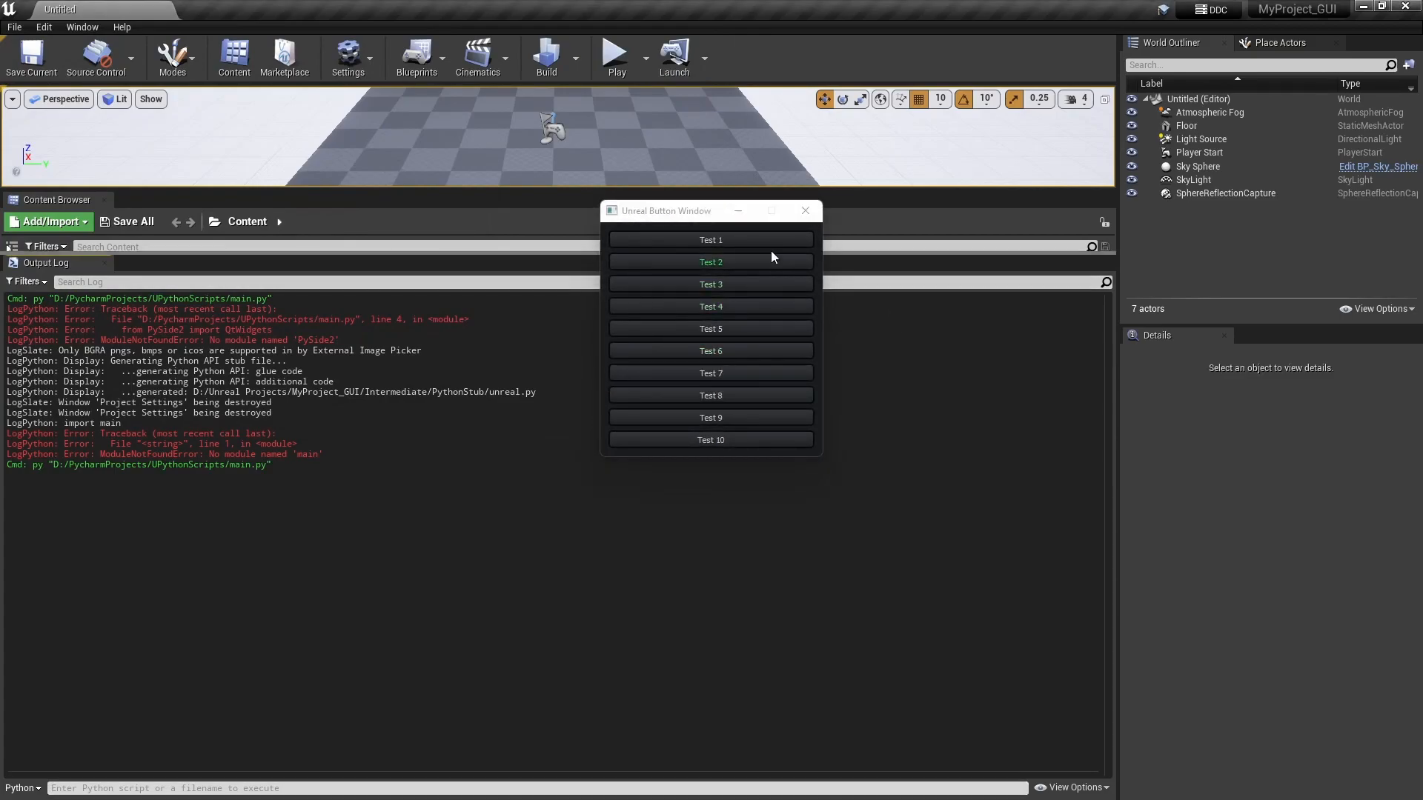
drag(666, 211, 736, 264)
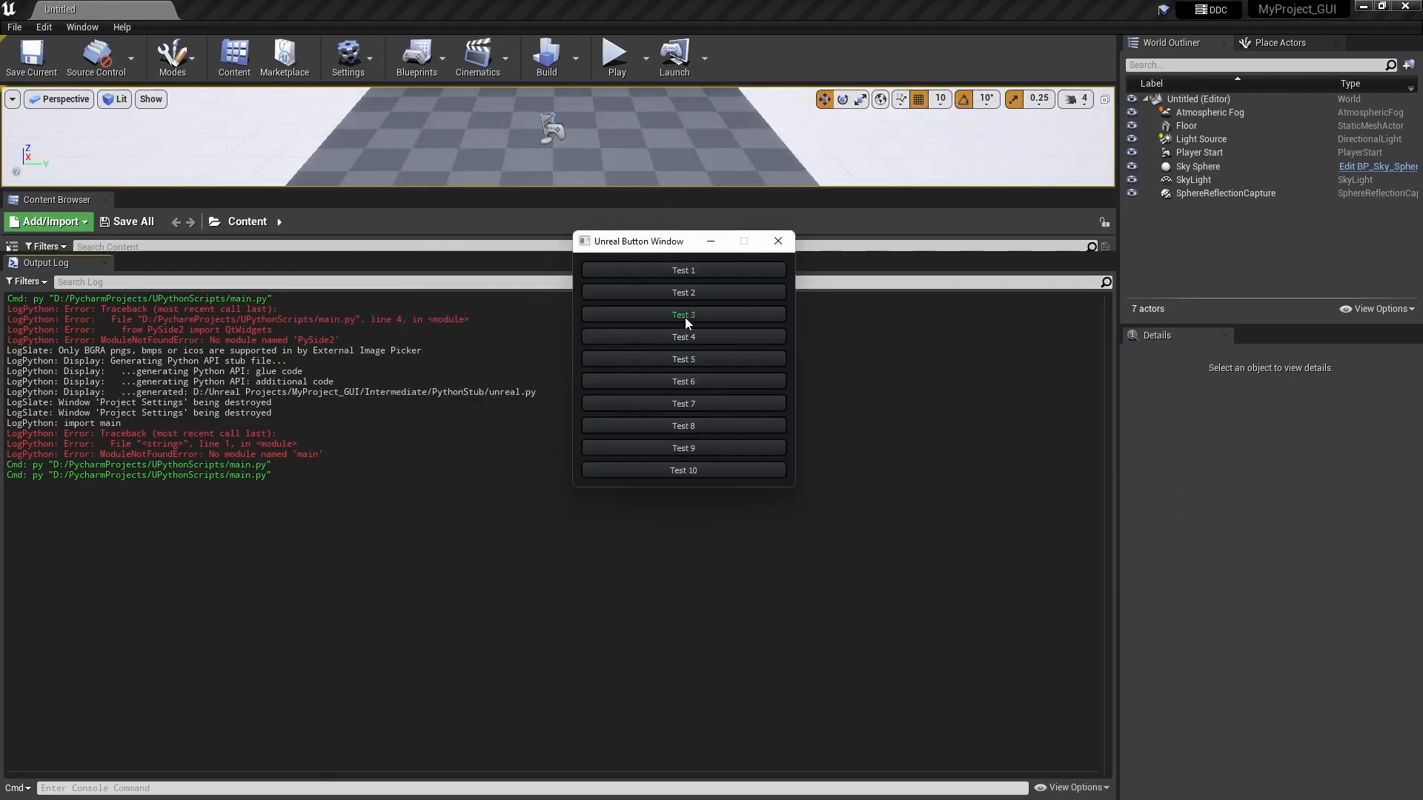
Log clicks on Test 3, Test 4 and Test 1 from the button window
click(683, 314)
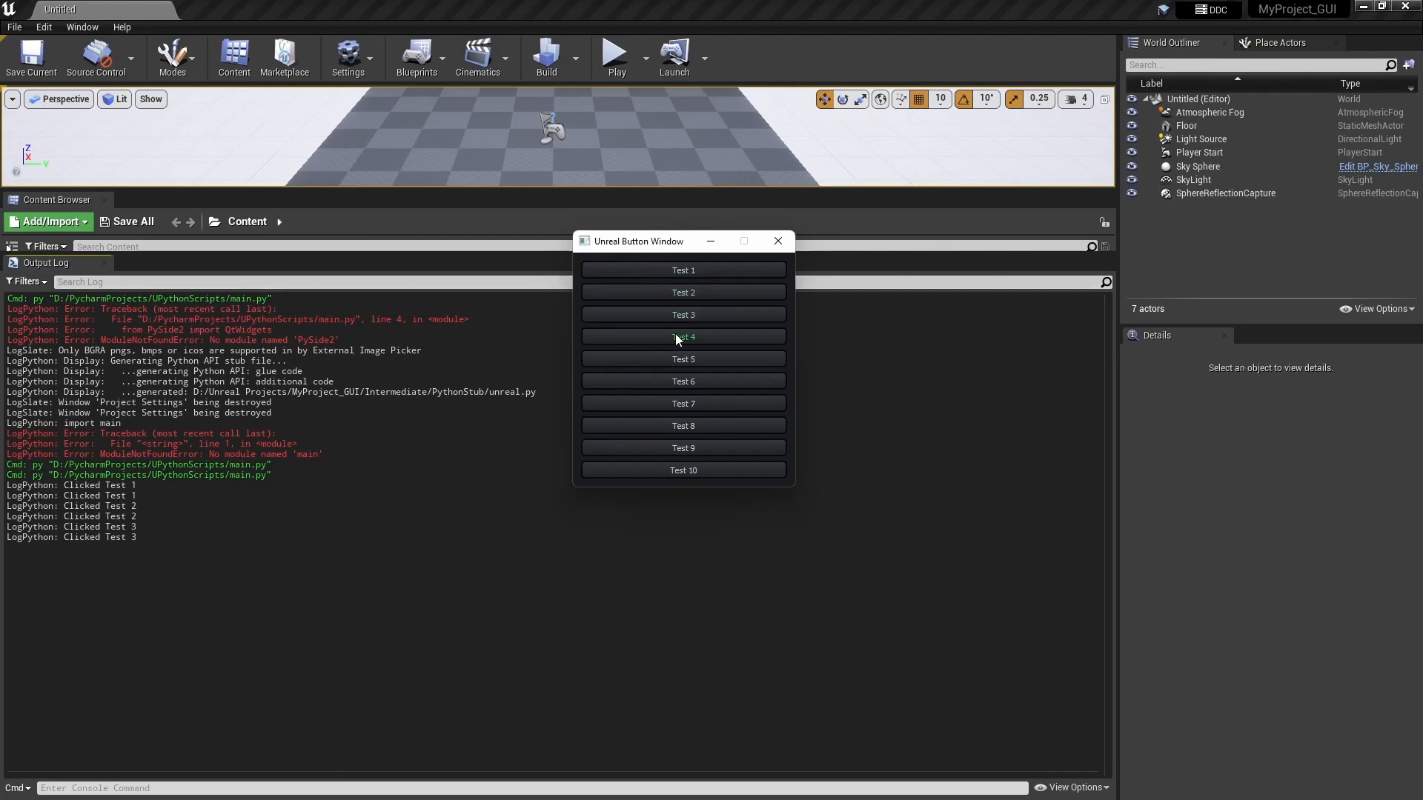
click(682, 425)
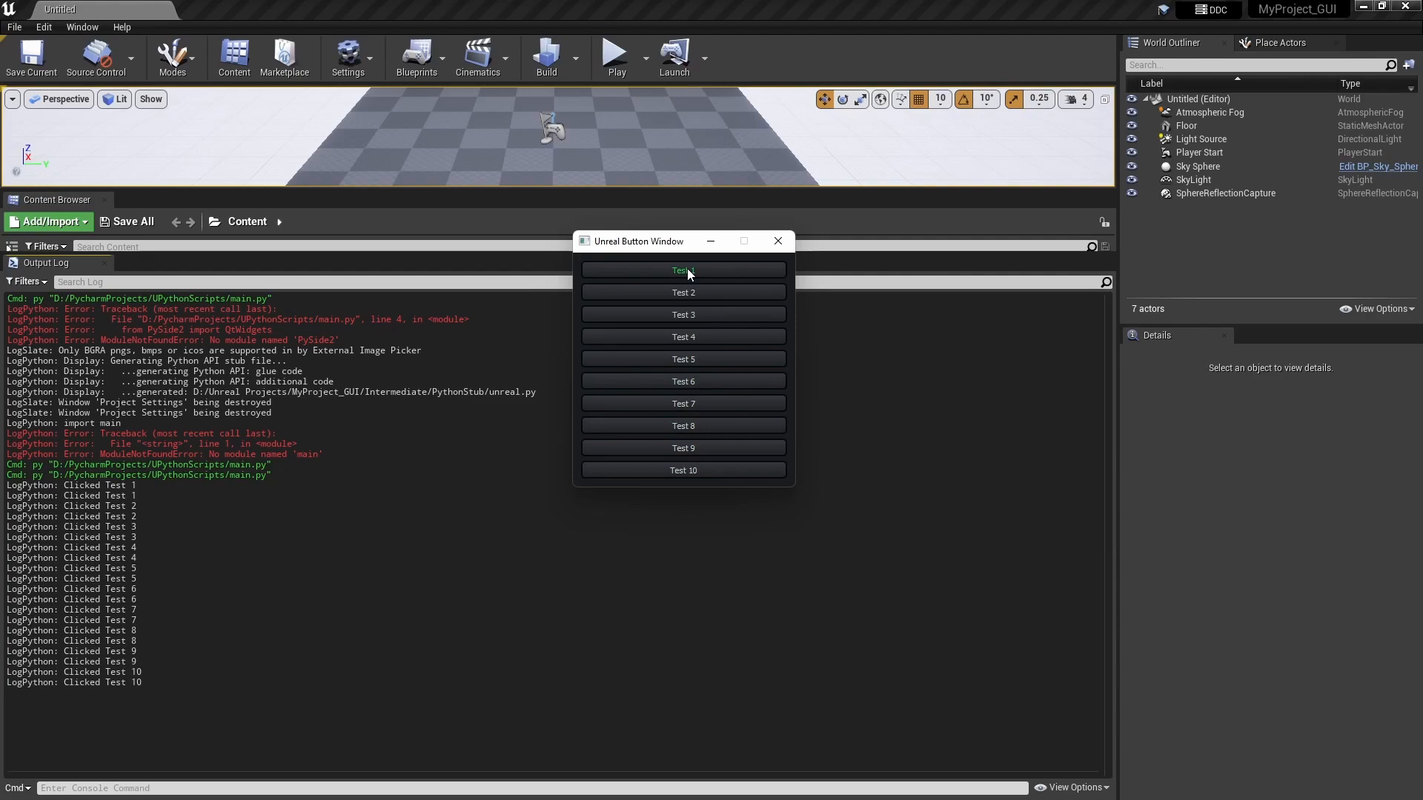
click(775, 241)
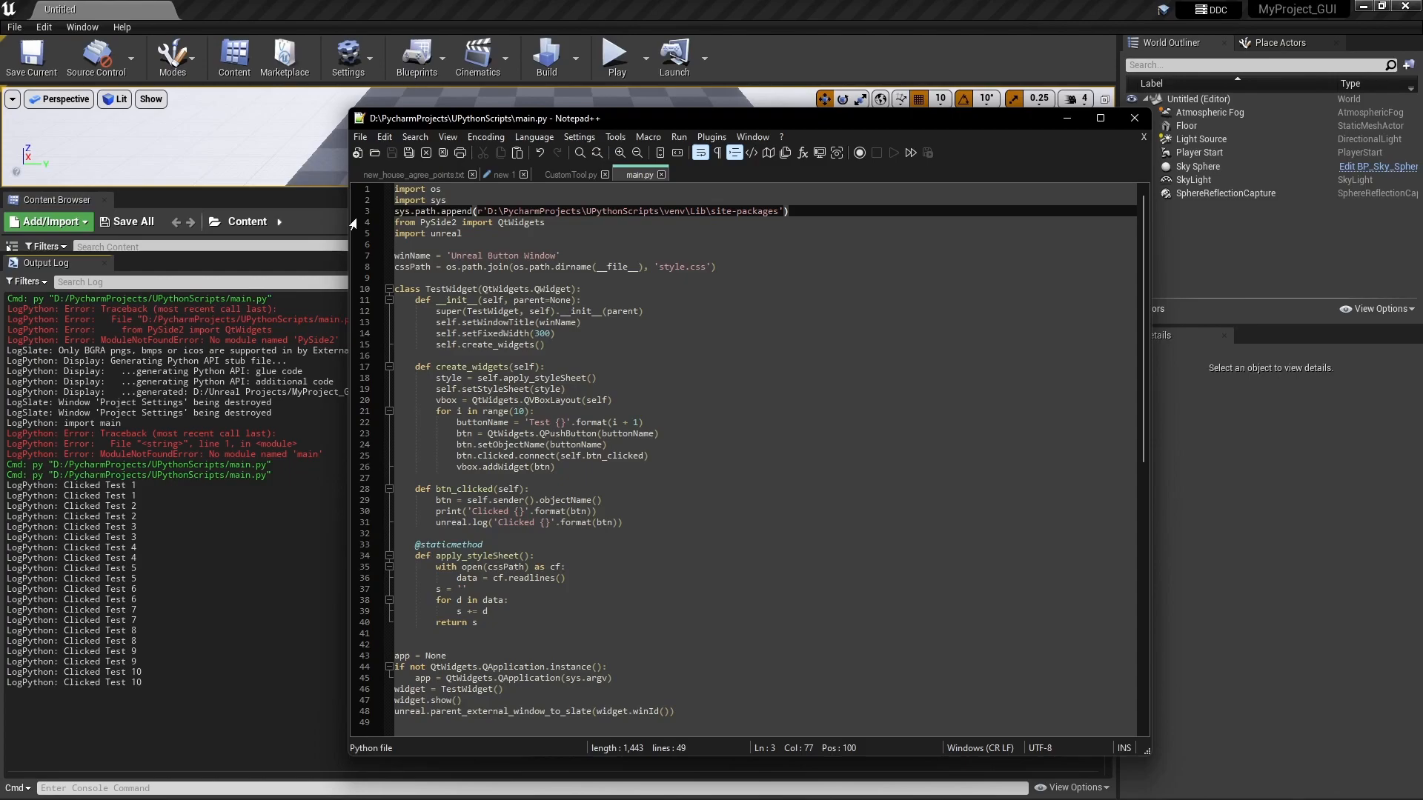
Check the import sys and site-packages append lines in main.py, then return to Unreal
click(446, 200)
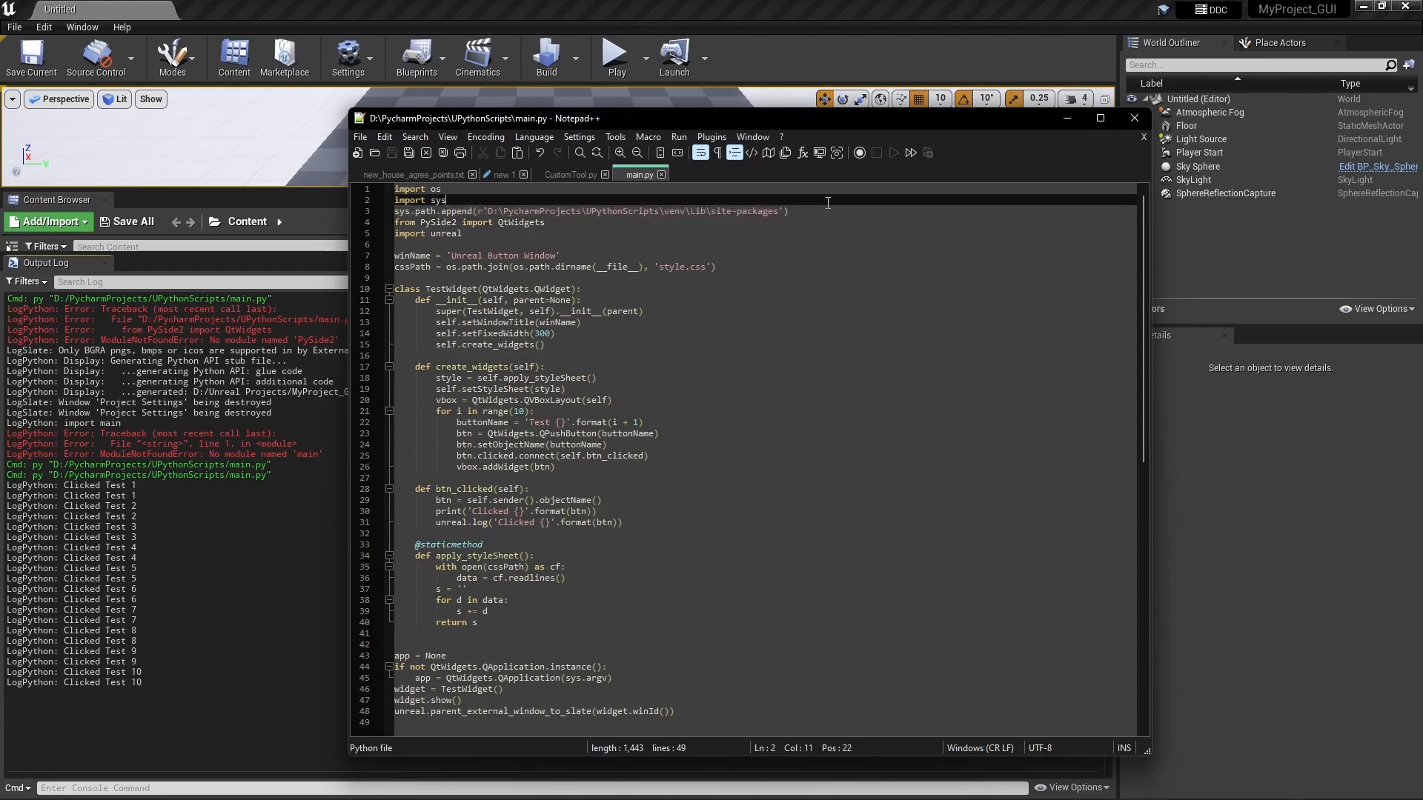
click(787, 211)
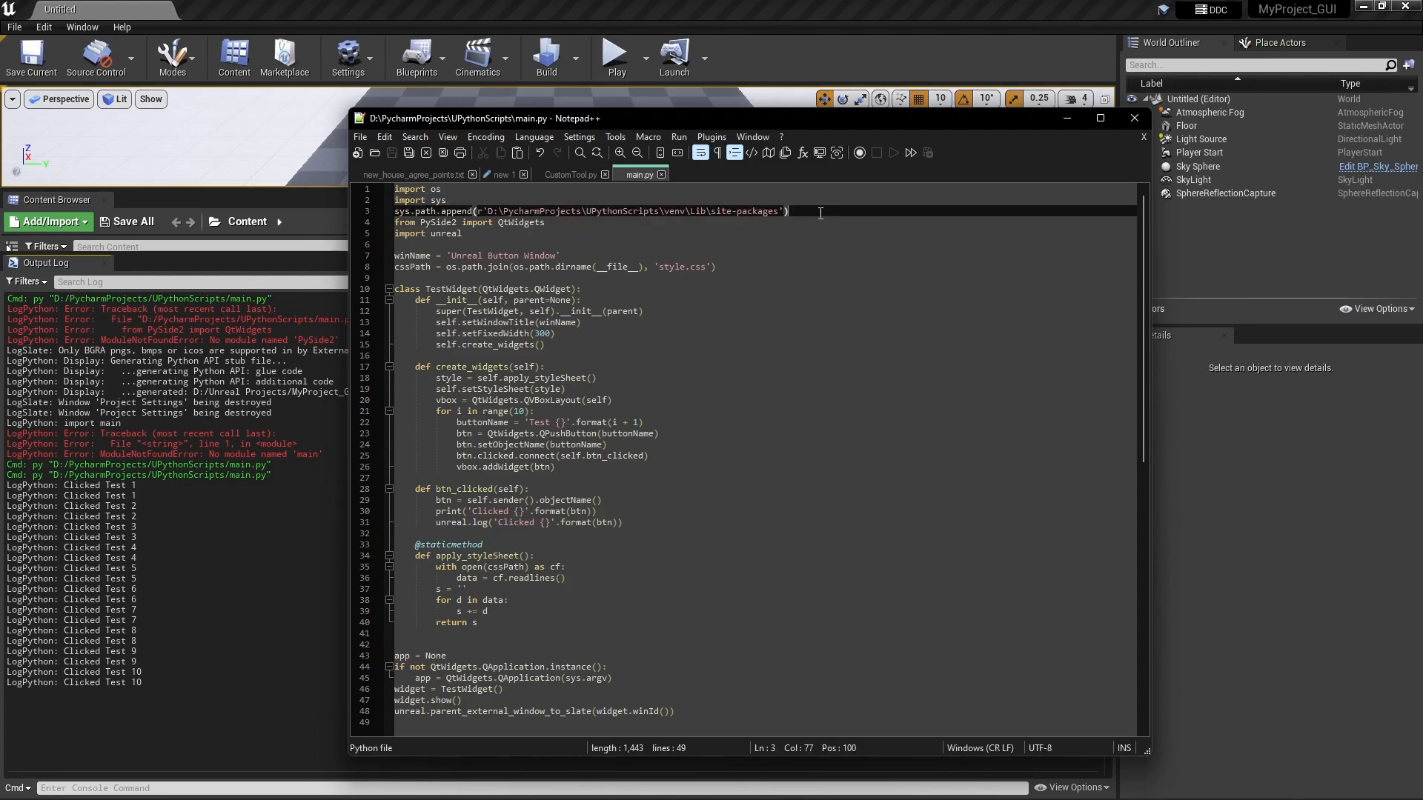
click(569, 174)
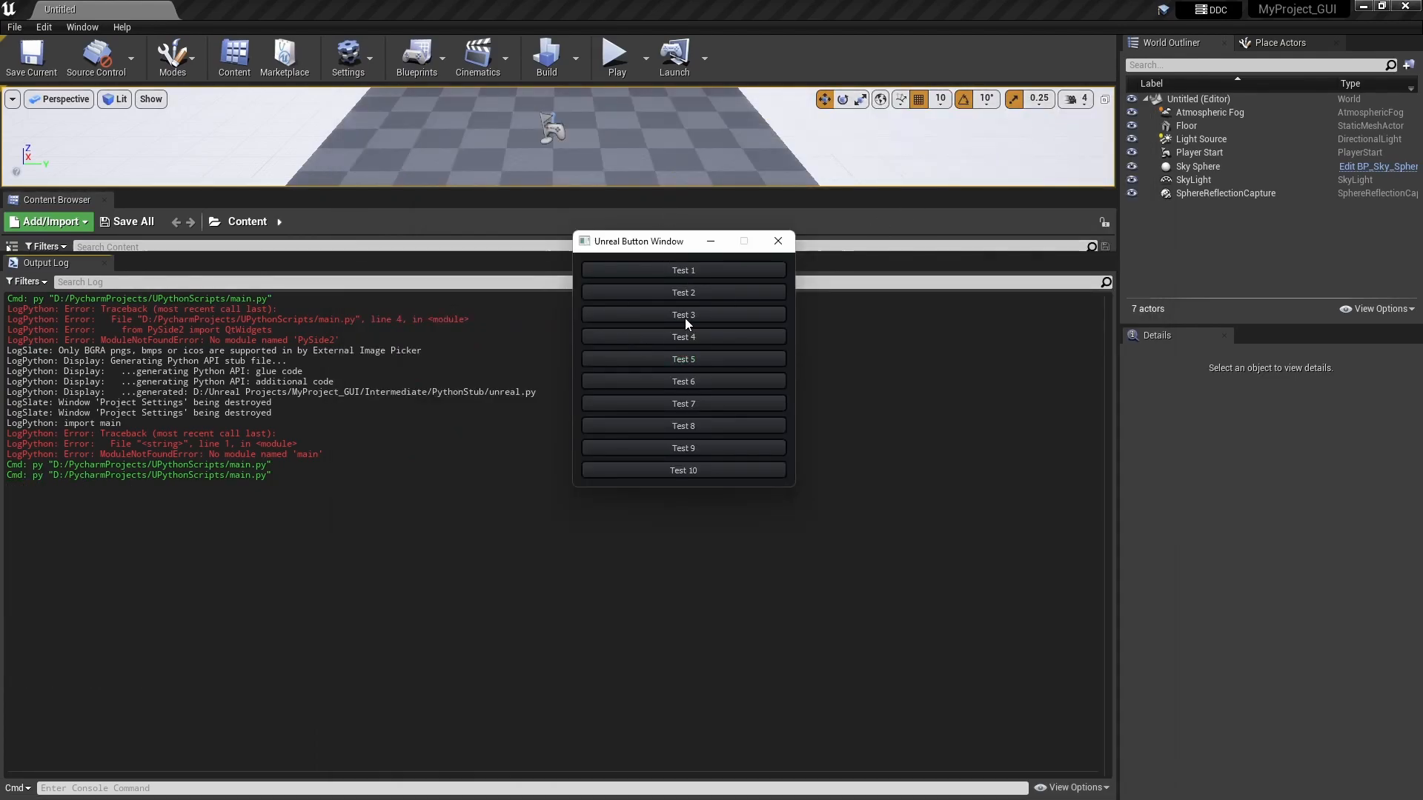
Log clicks on Test 3, Test 8 and another Test button in the Output Log
click(682, 314)
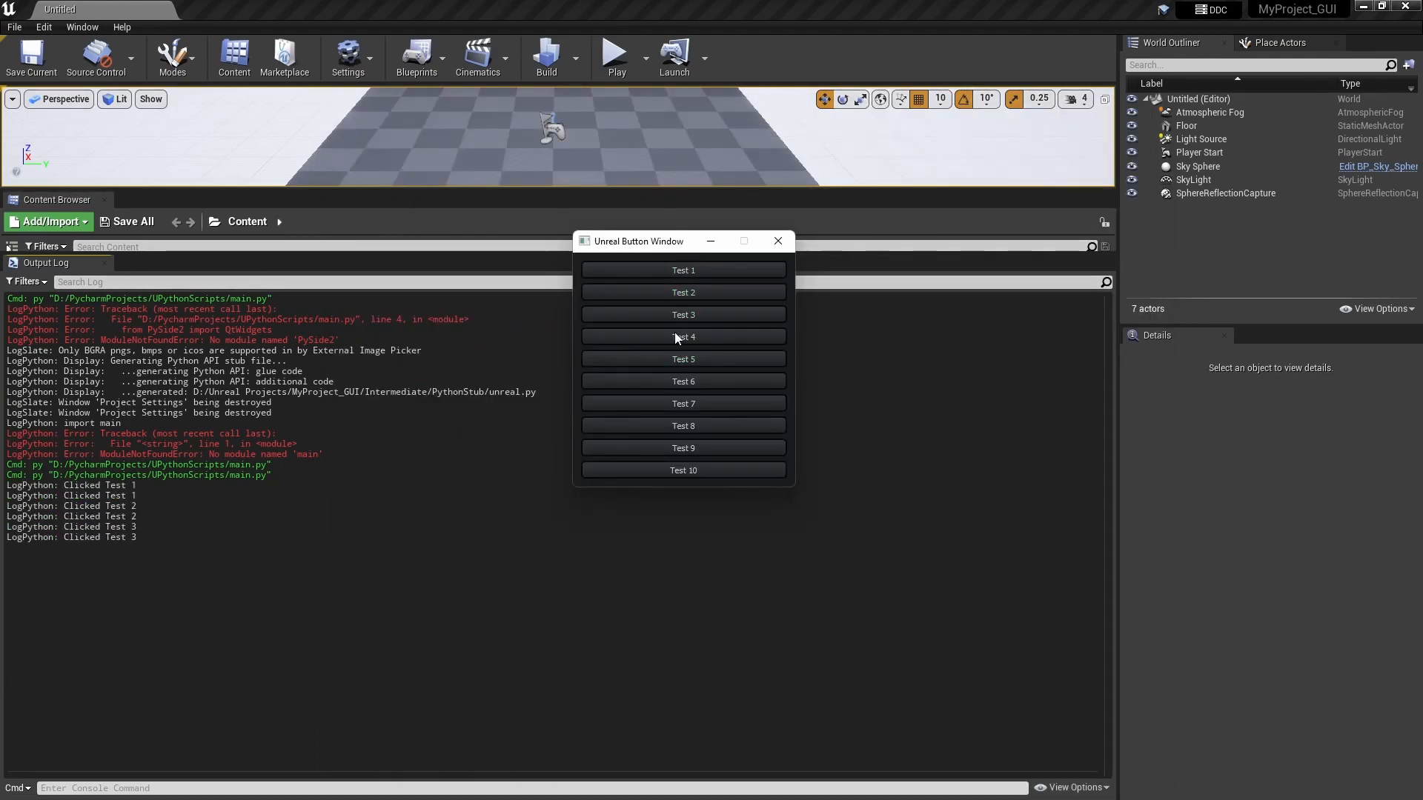
click(681, 425)
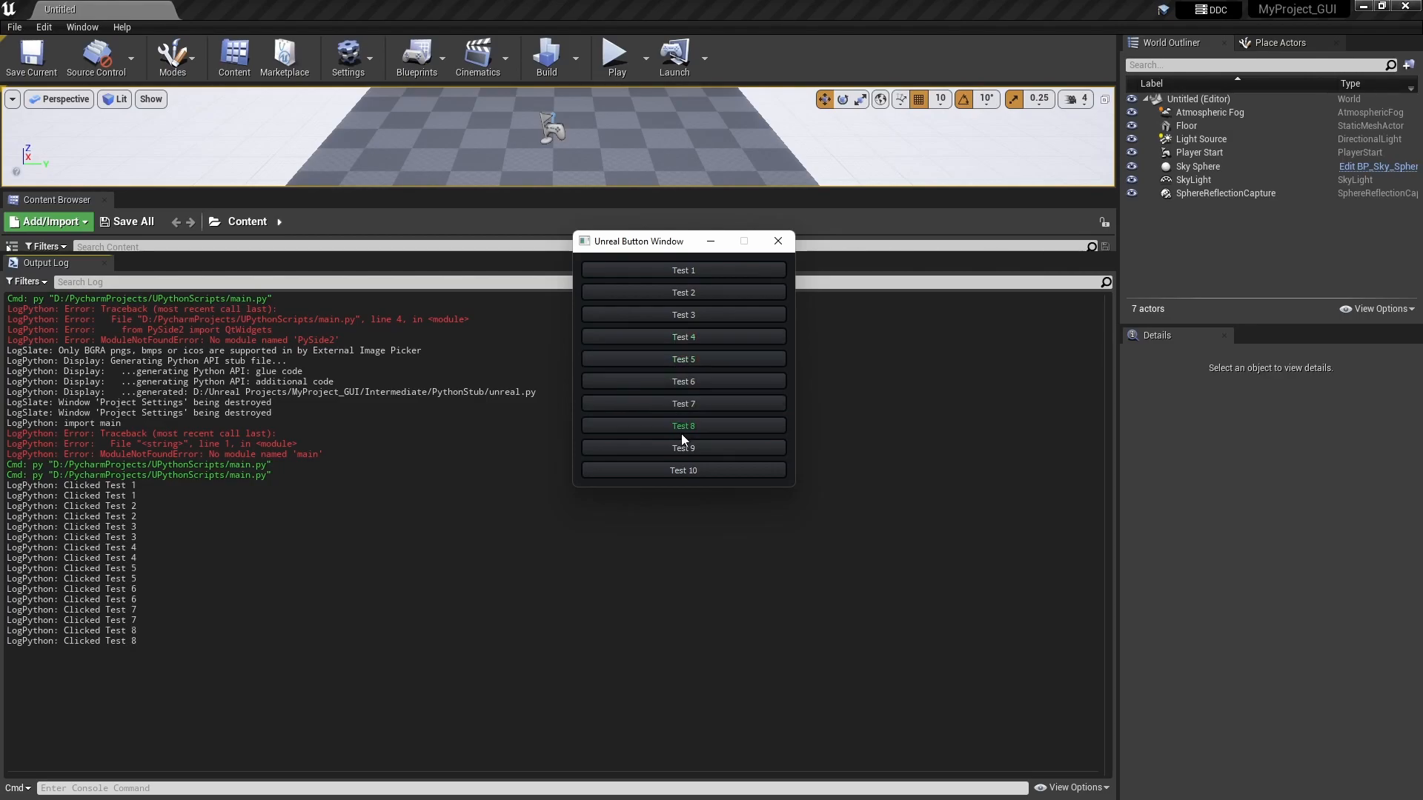
click(683, 469)
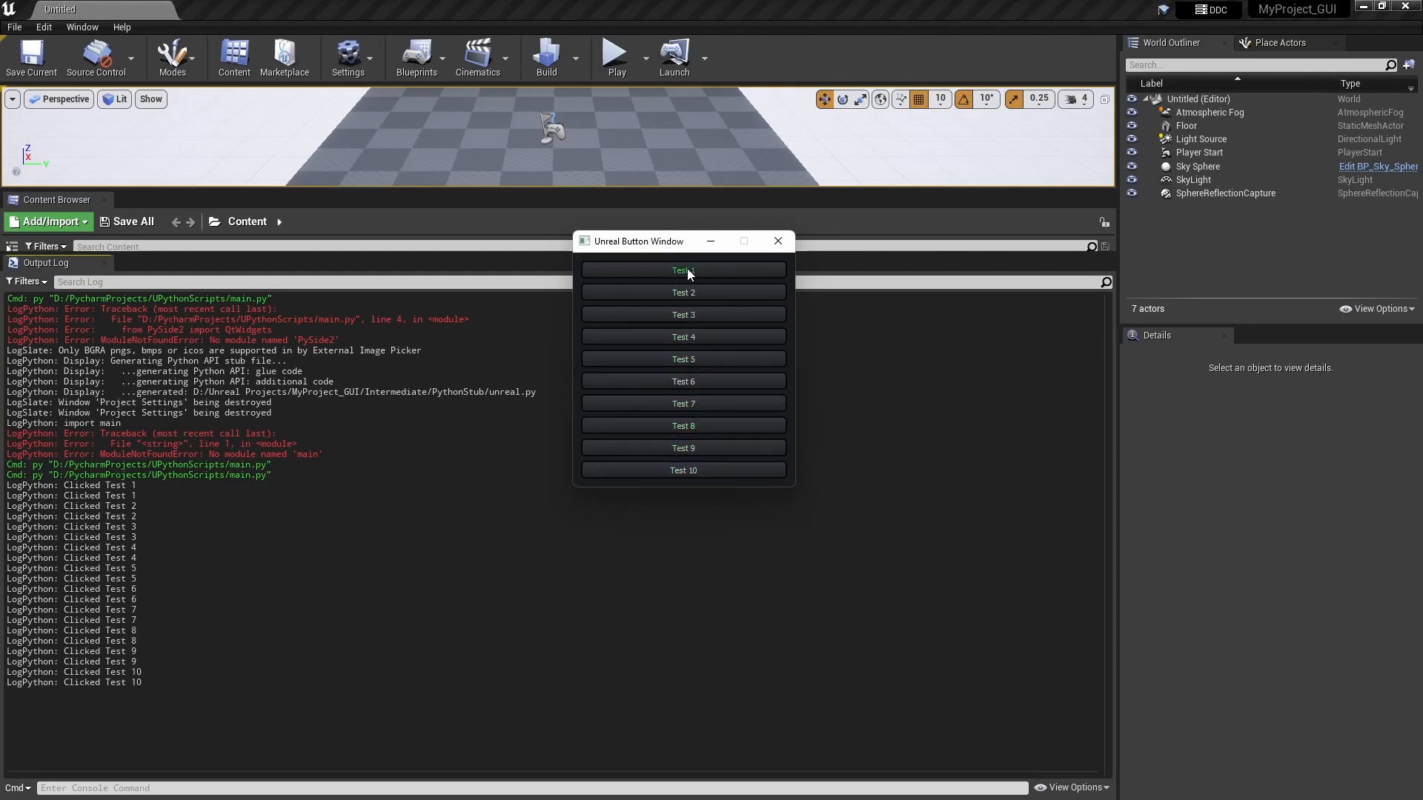